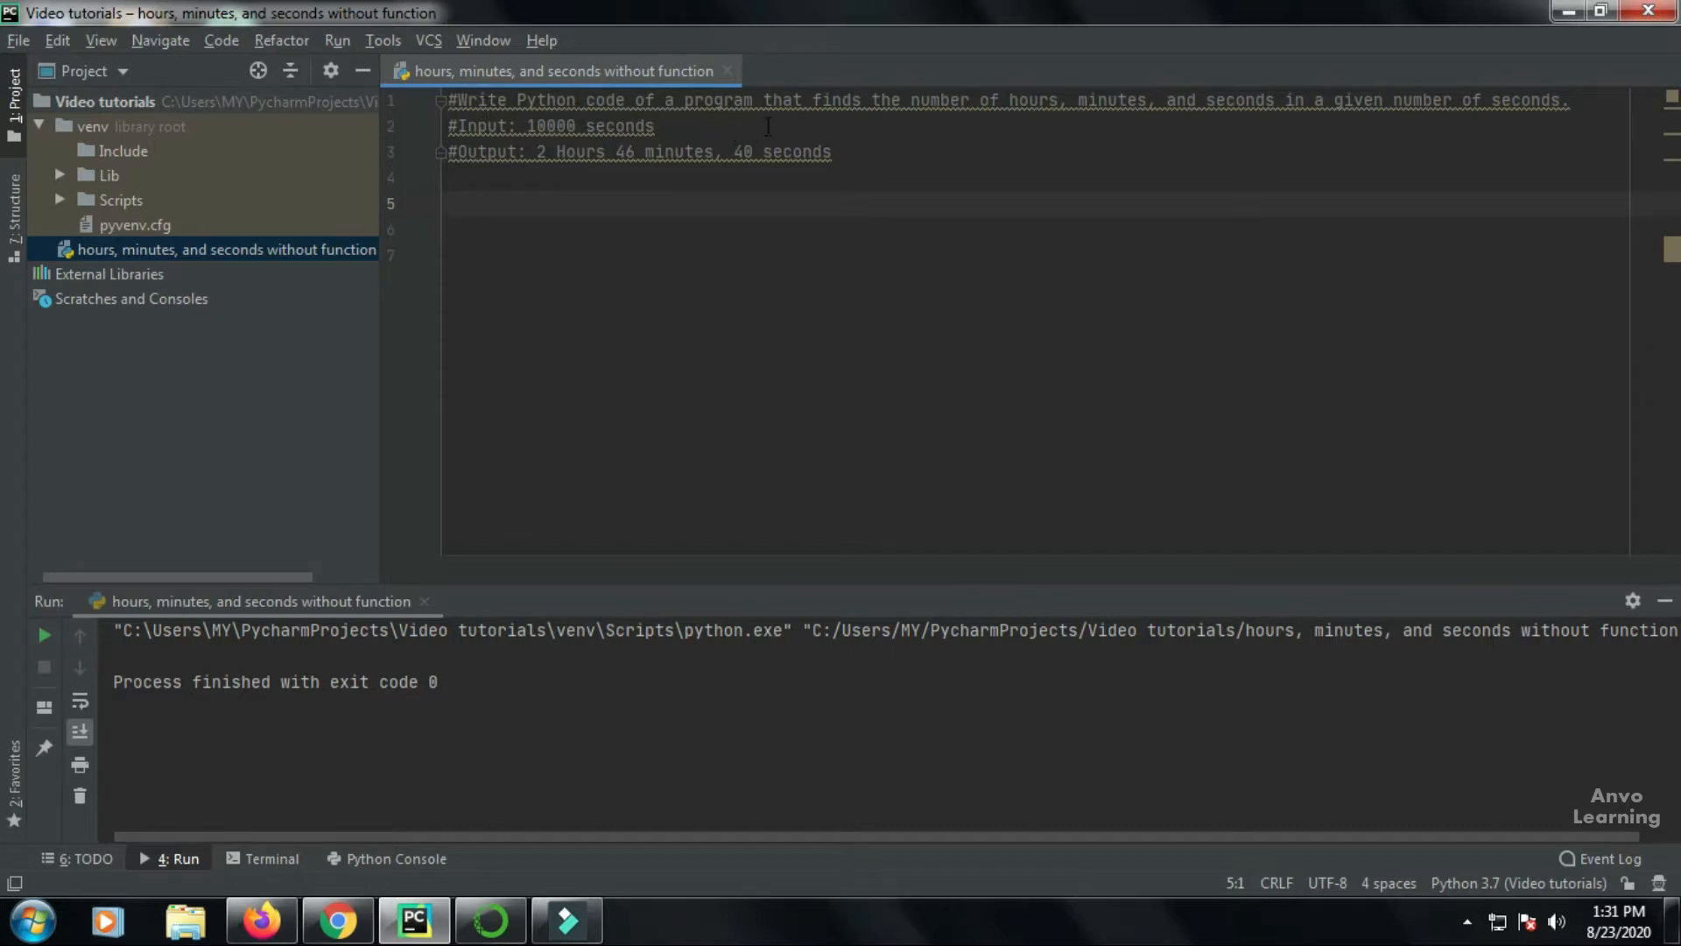
pyautogui.moveTo(1056, 123)
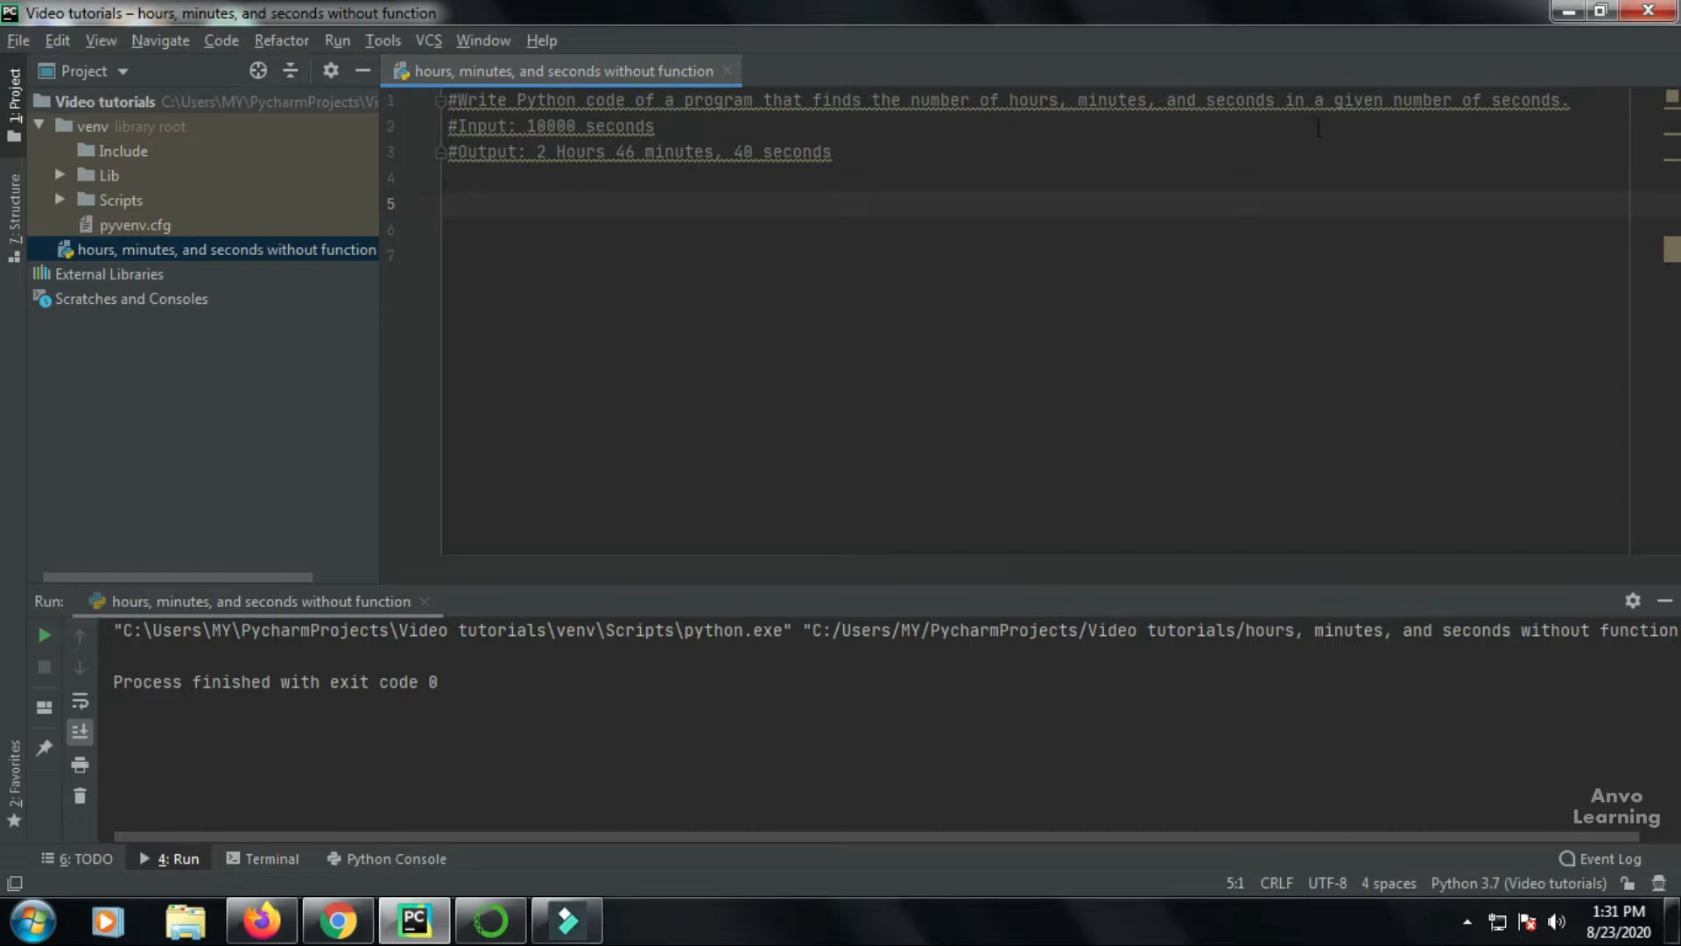
pyautogui.moveTo(1561, 125)
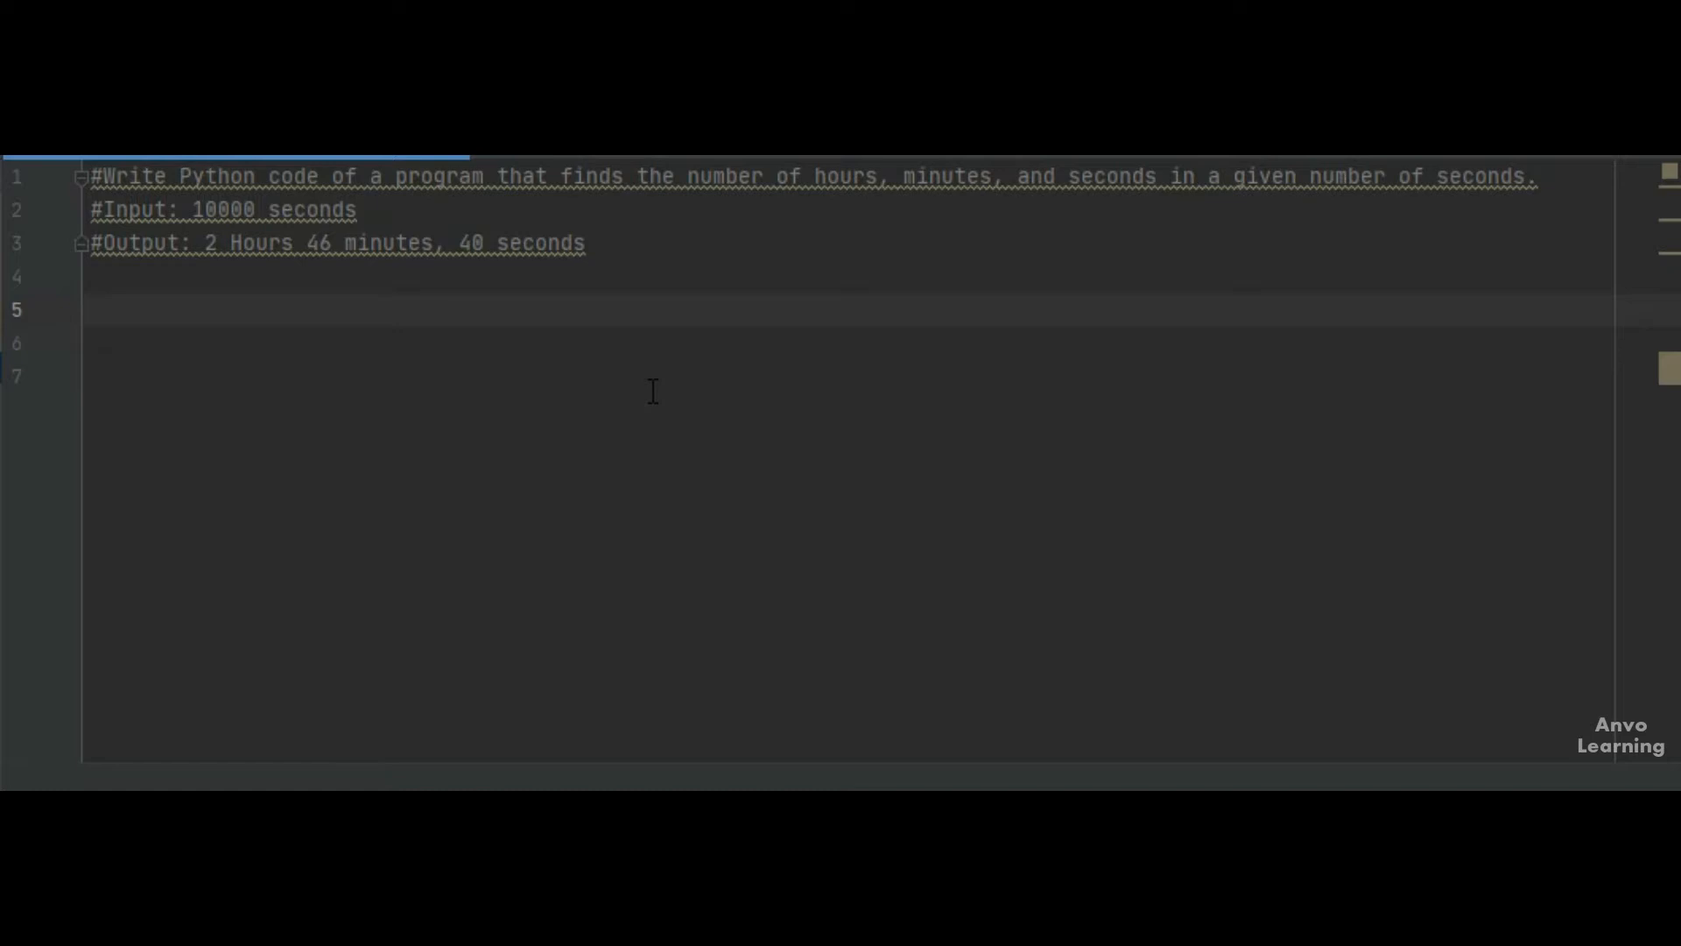
# On line 5, write num = int(input("Enter the number = ")), correcting typos.
pyautogui.click(94, 309)
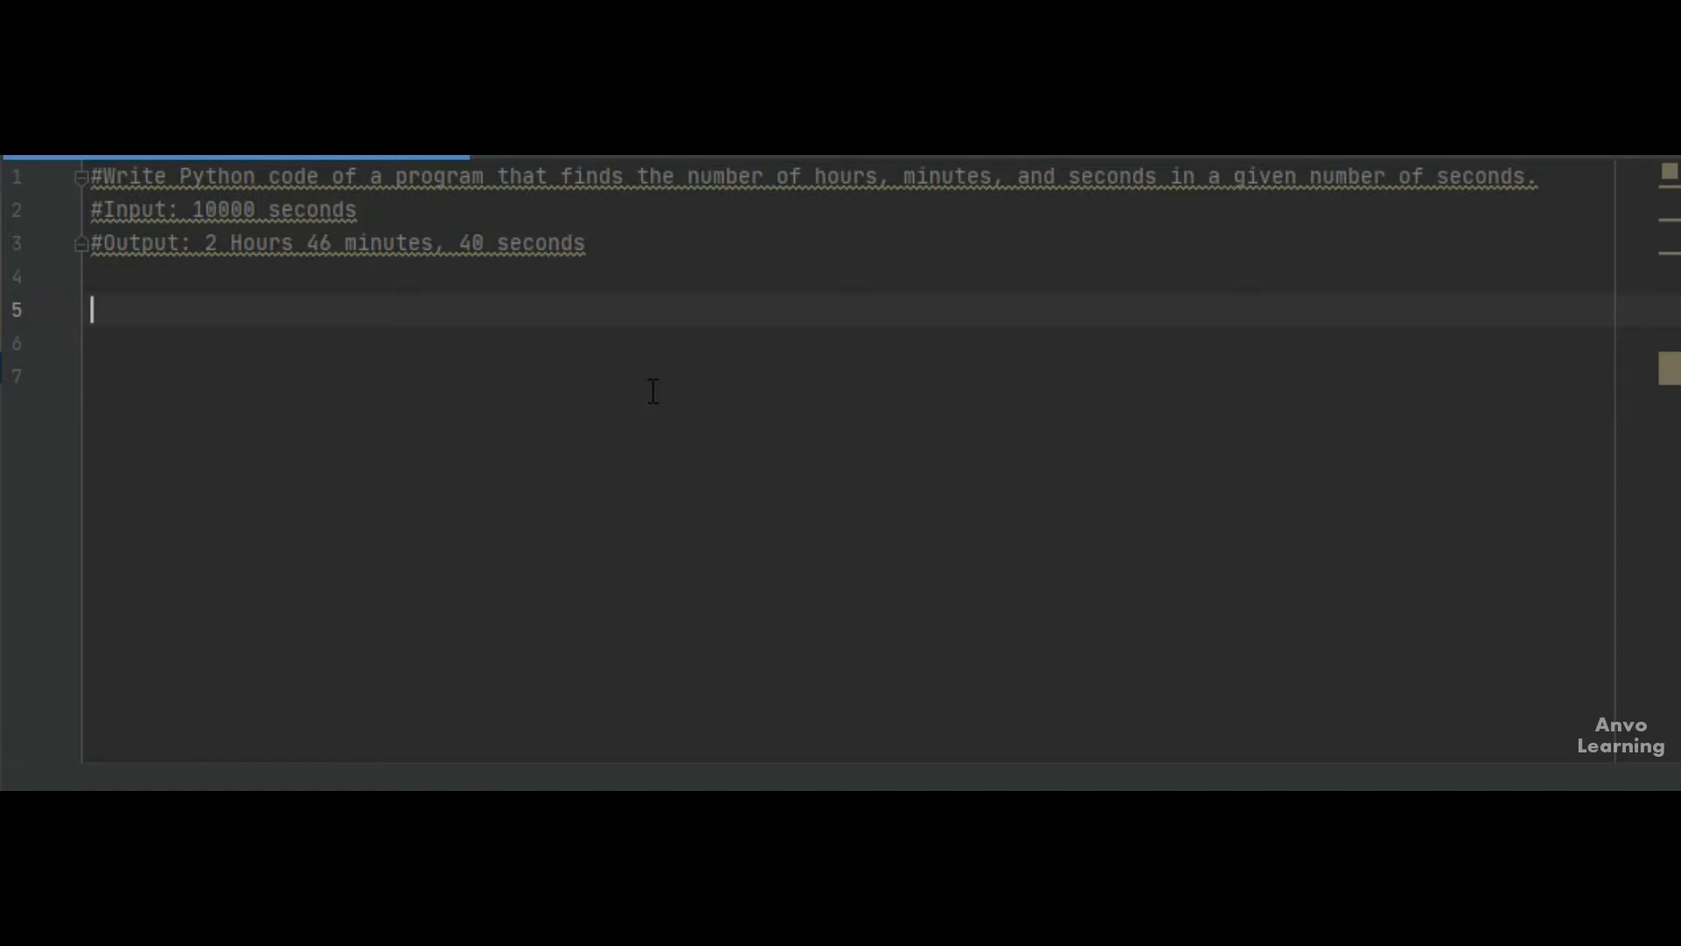
pyautogui.write('num')
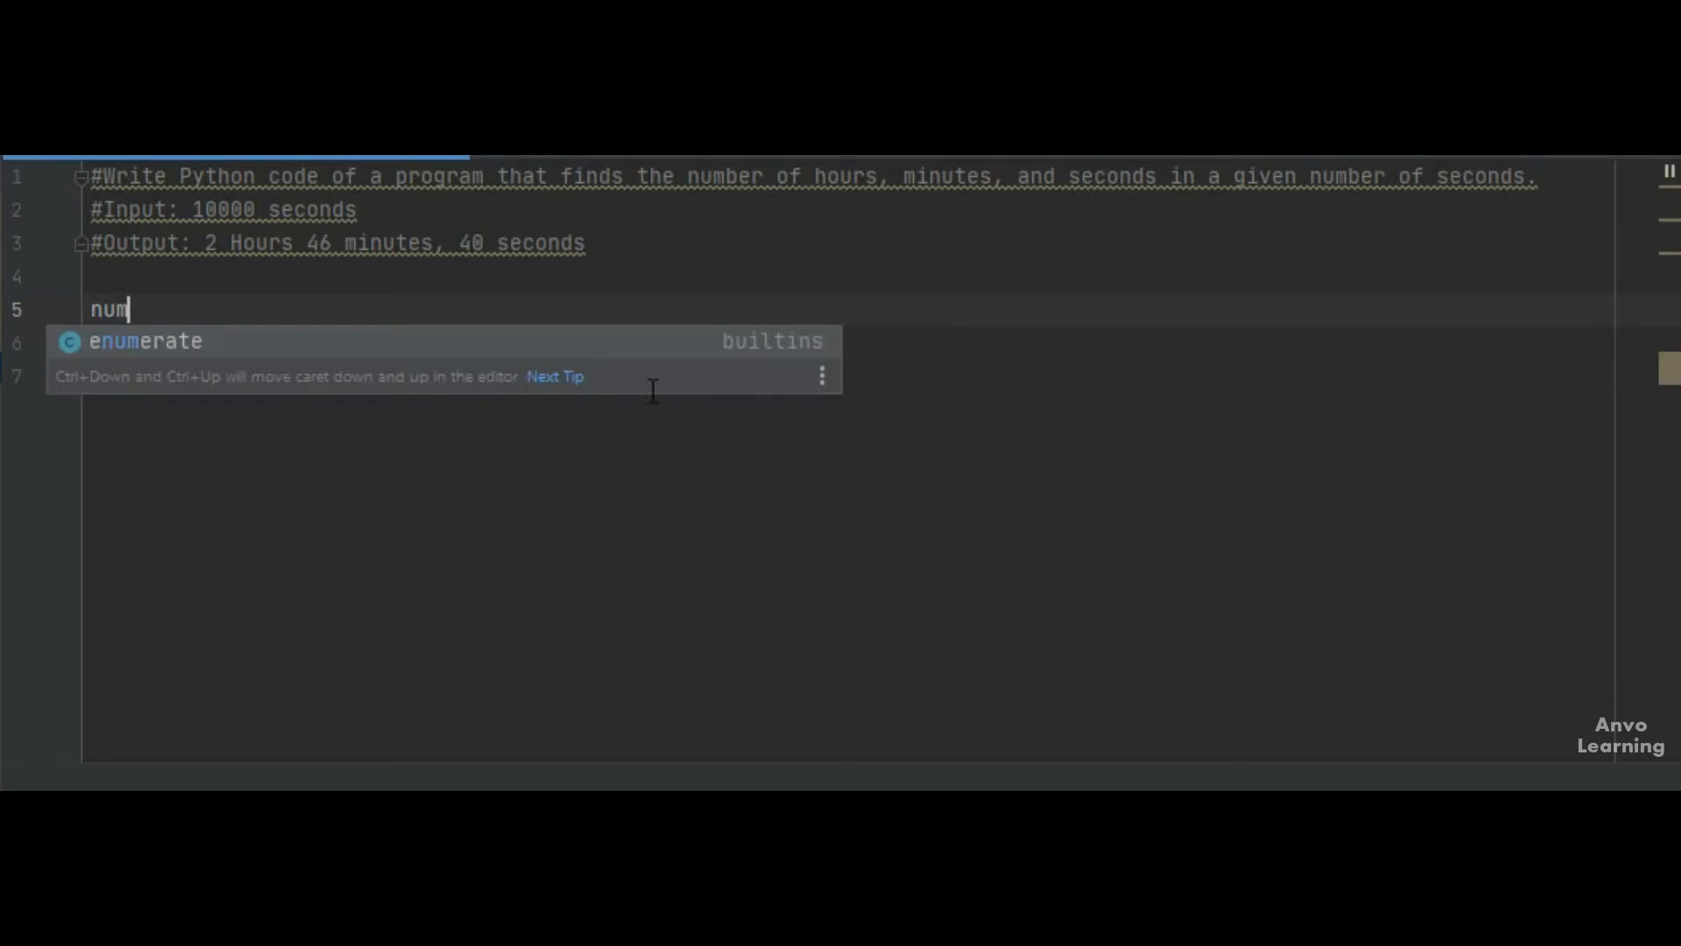
pyautogui.write('= in')
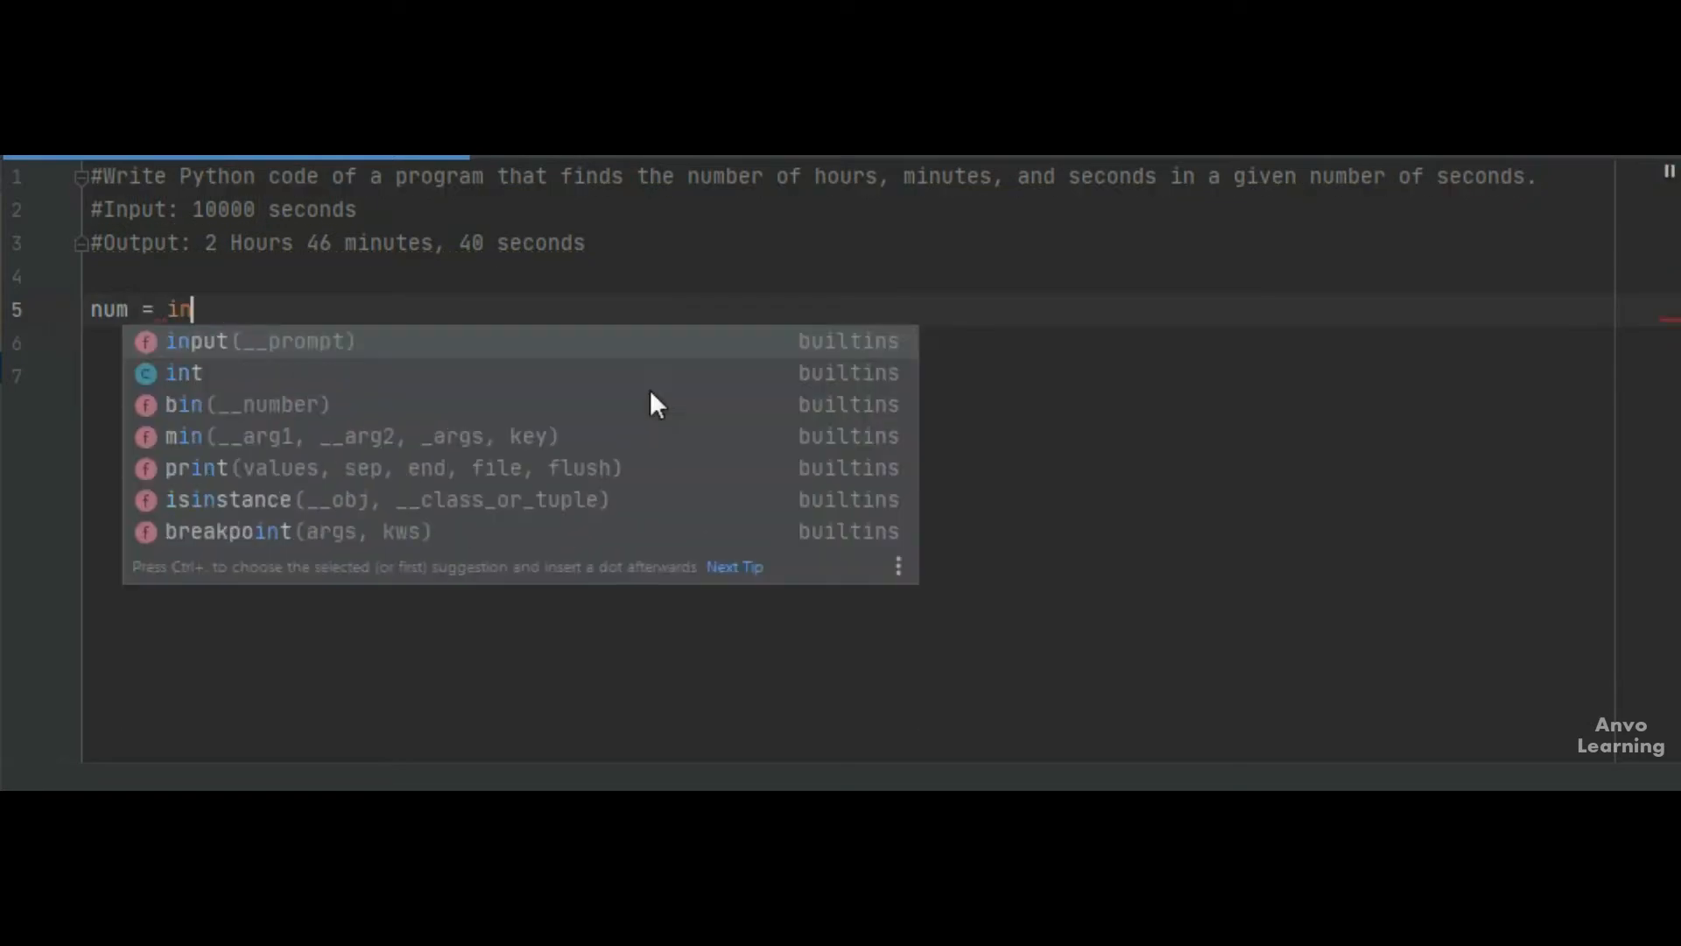
pyautogui.write('t')
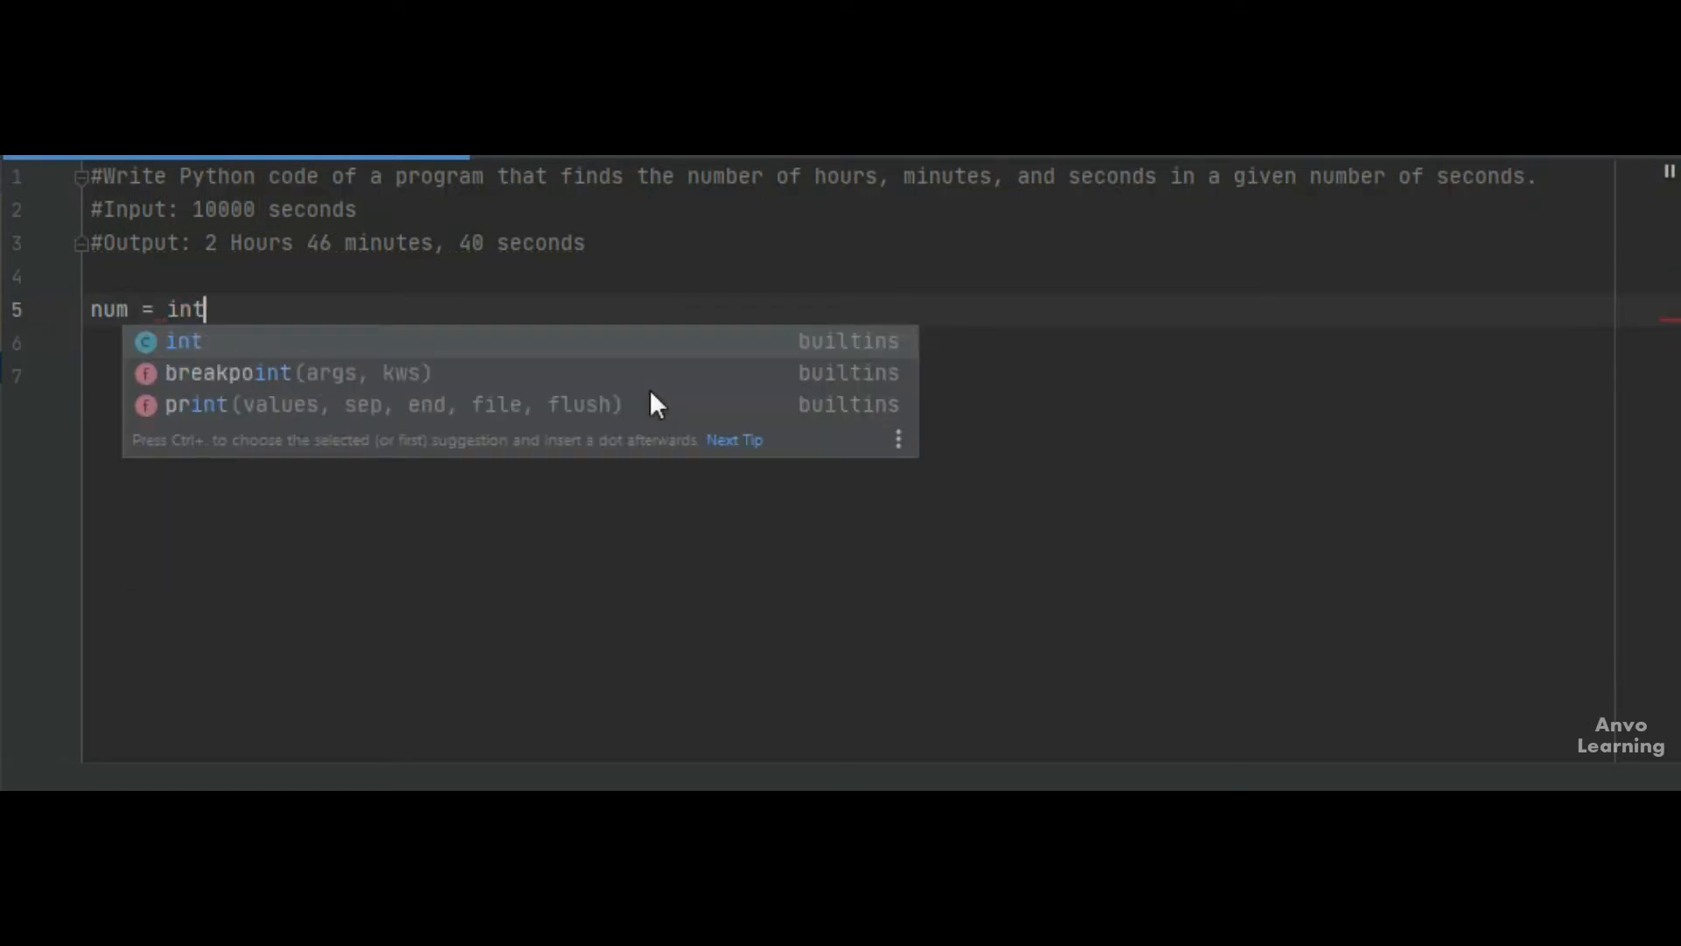
pyautogui.write('(input*')
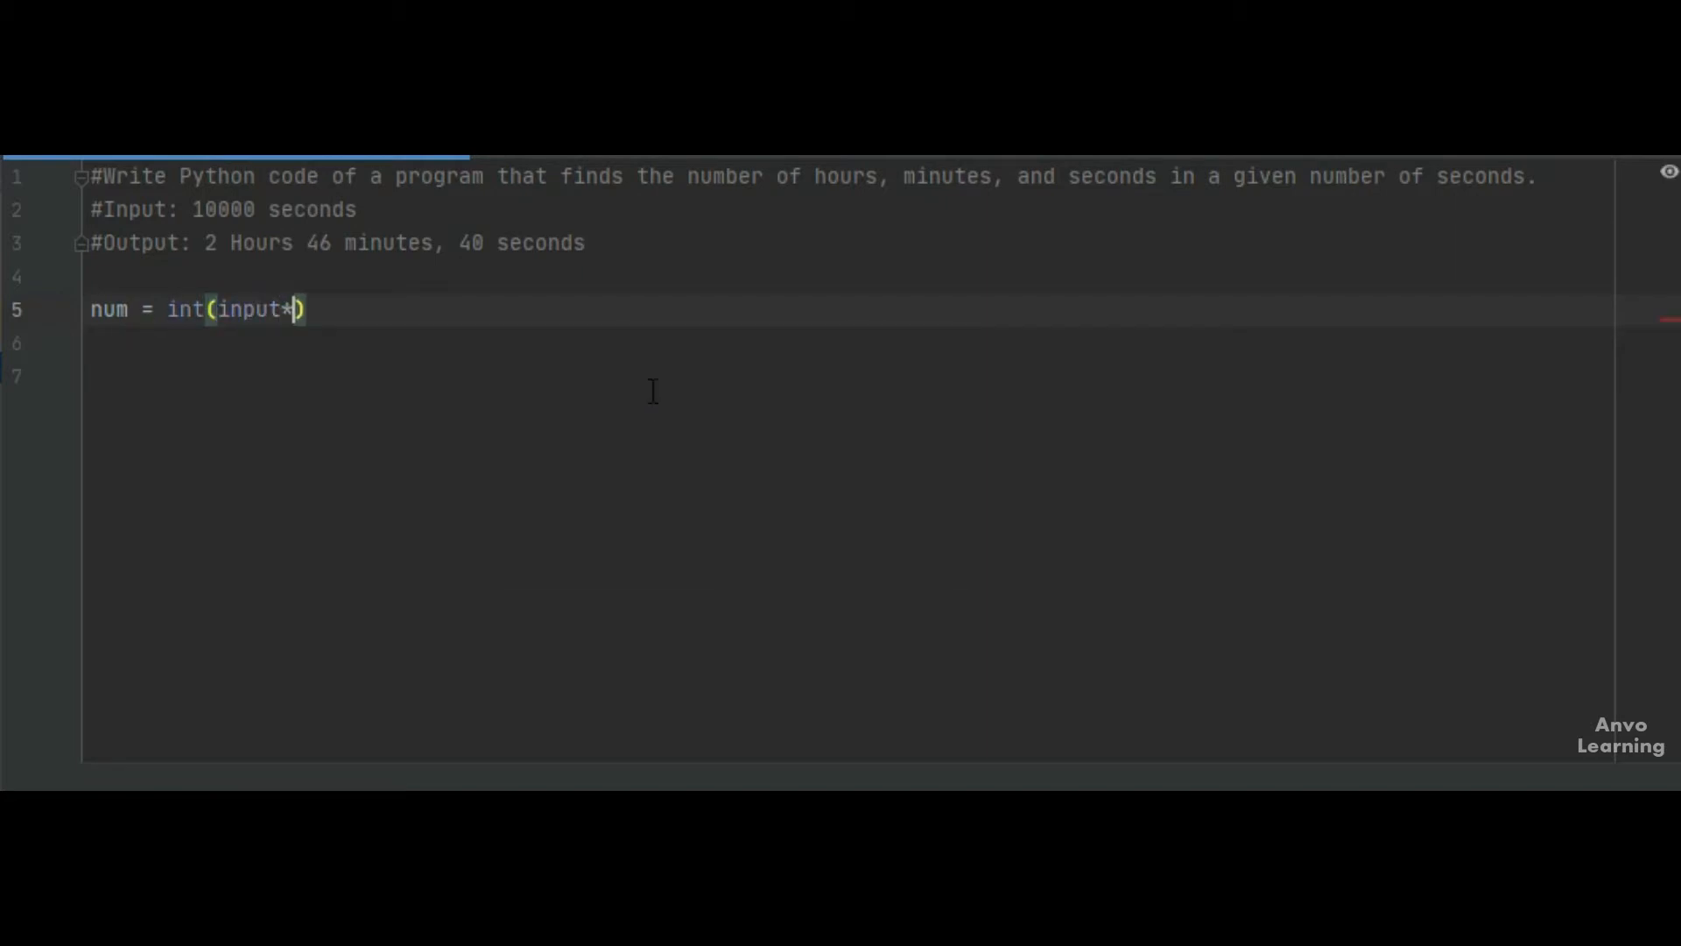
pyautogui.write('"E')
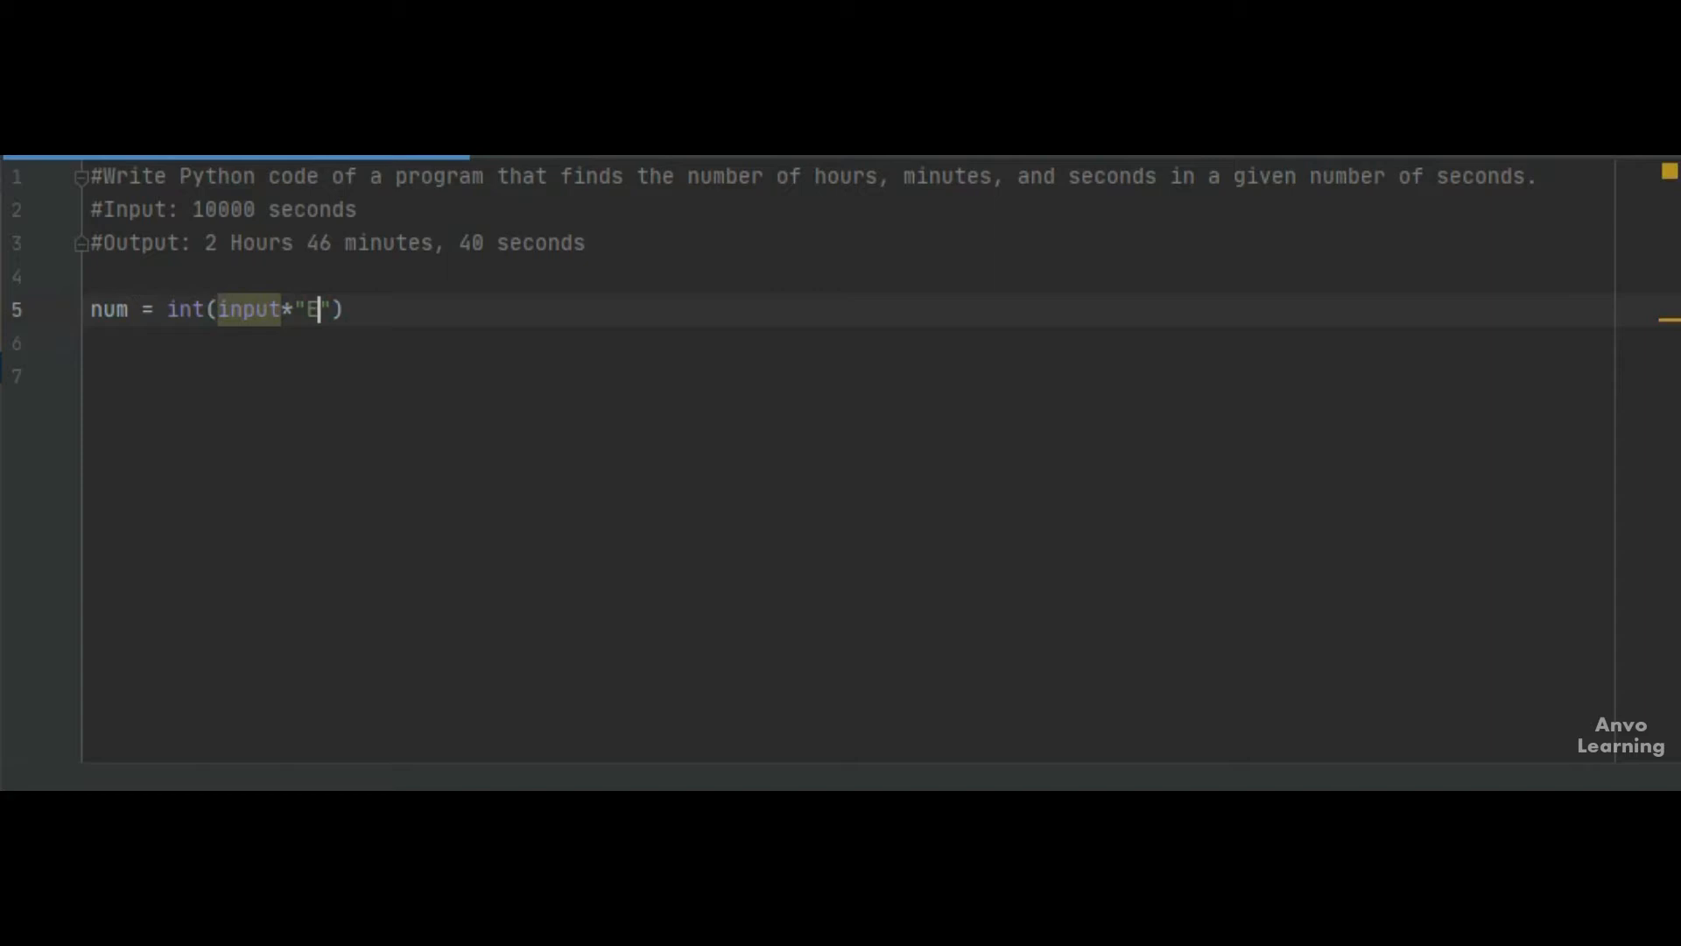
pyautogui.write('nter the')
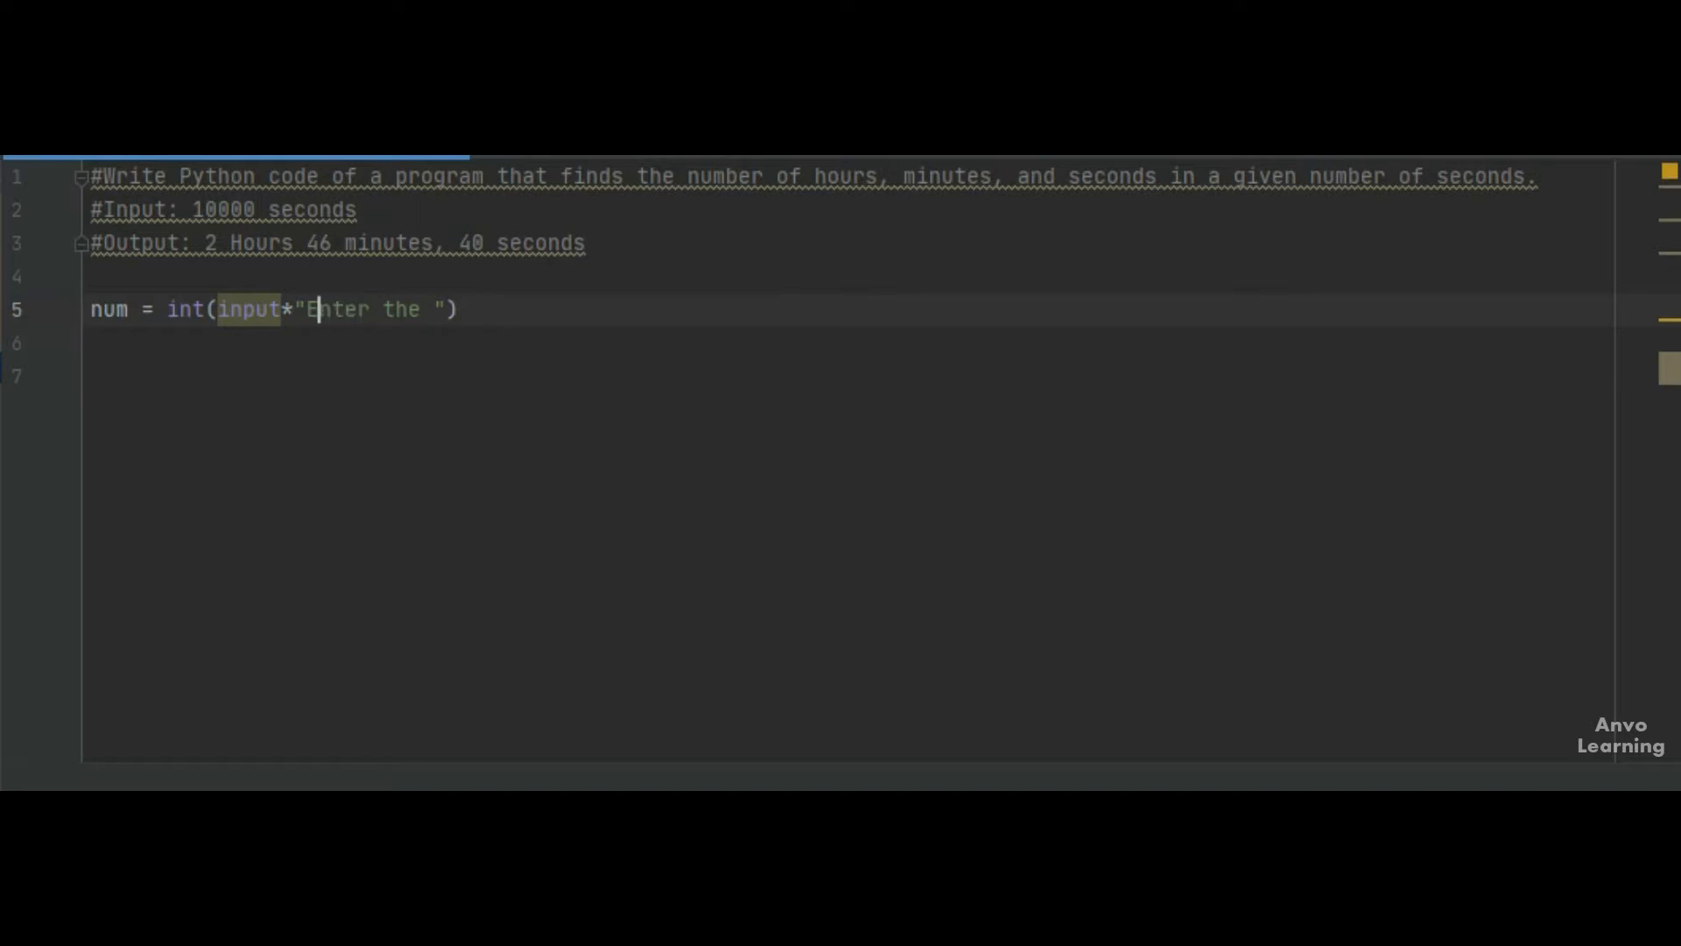
pyautogui.press('Backspace')
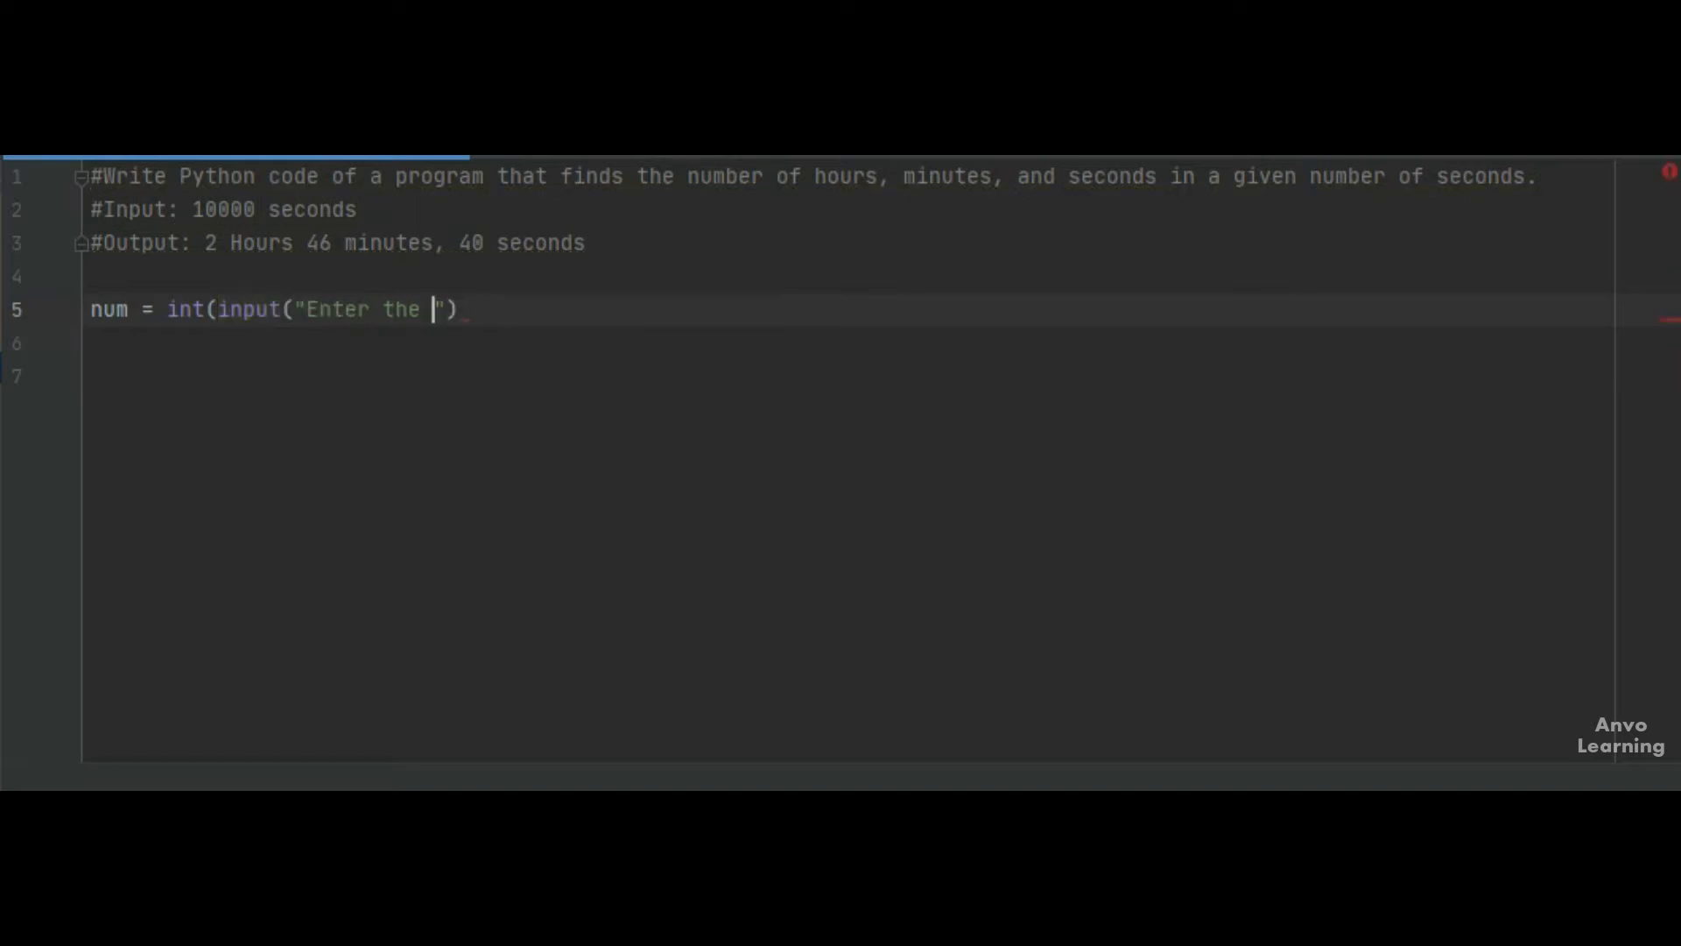
pyautogui.write('nu,m')
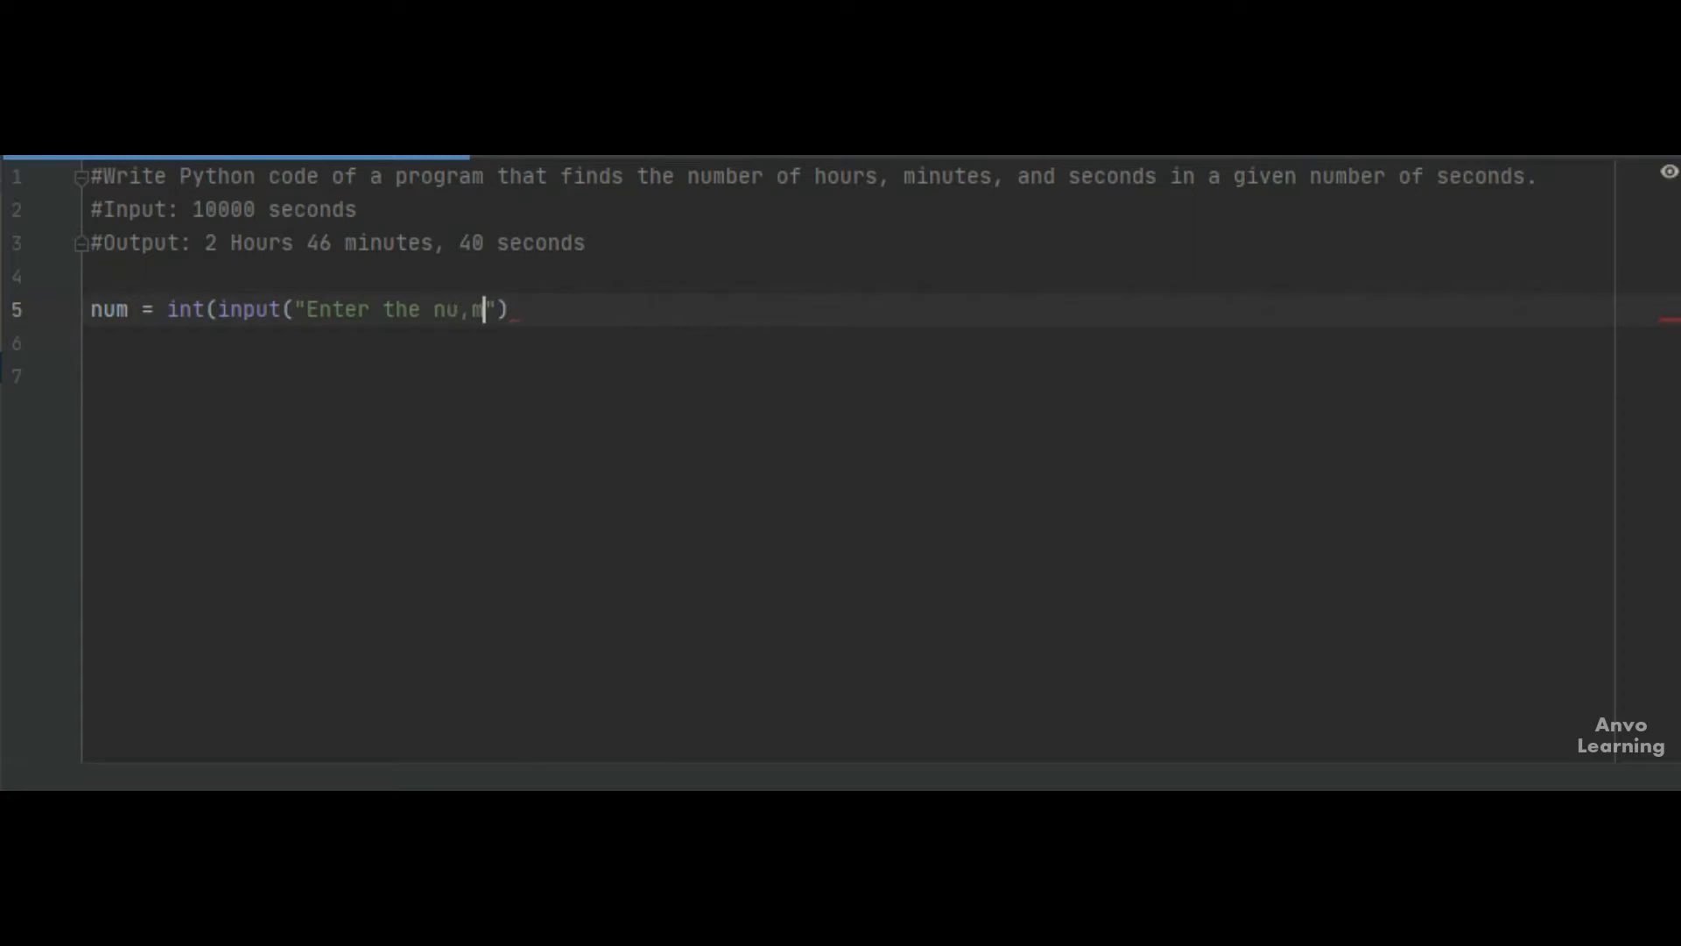
pyautogui.press('Backspace')
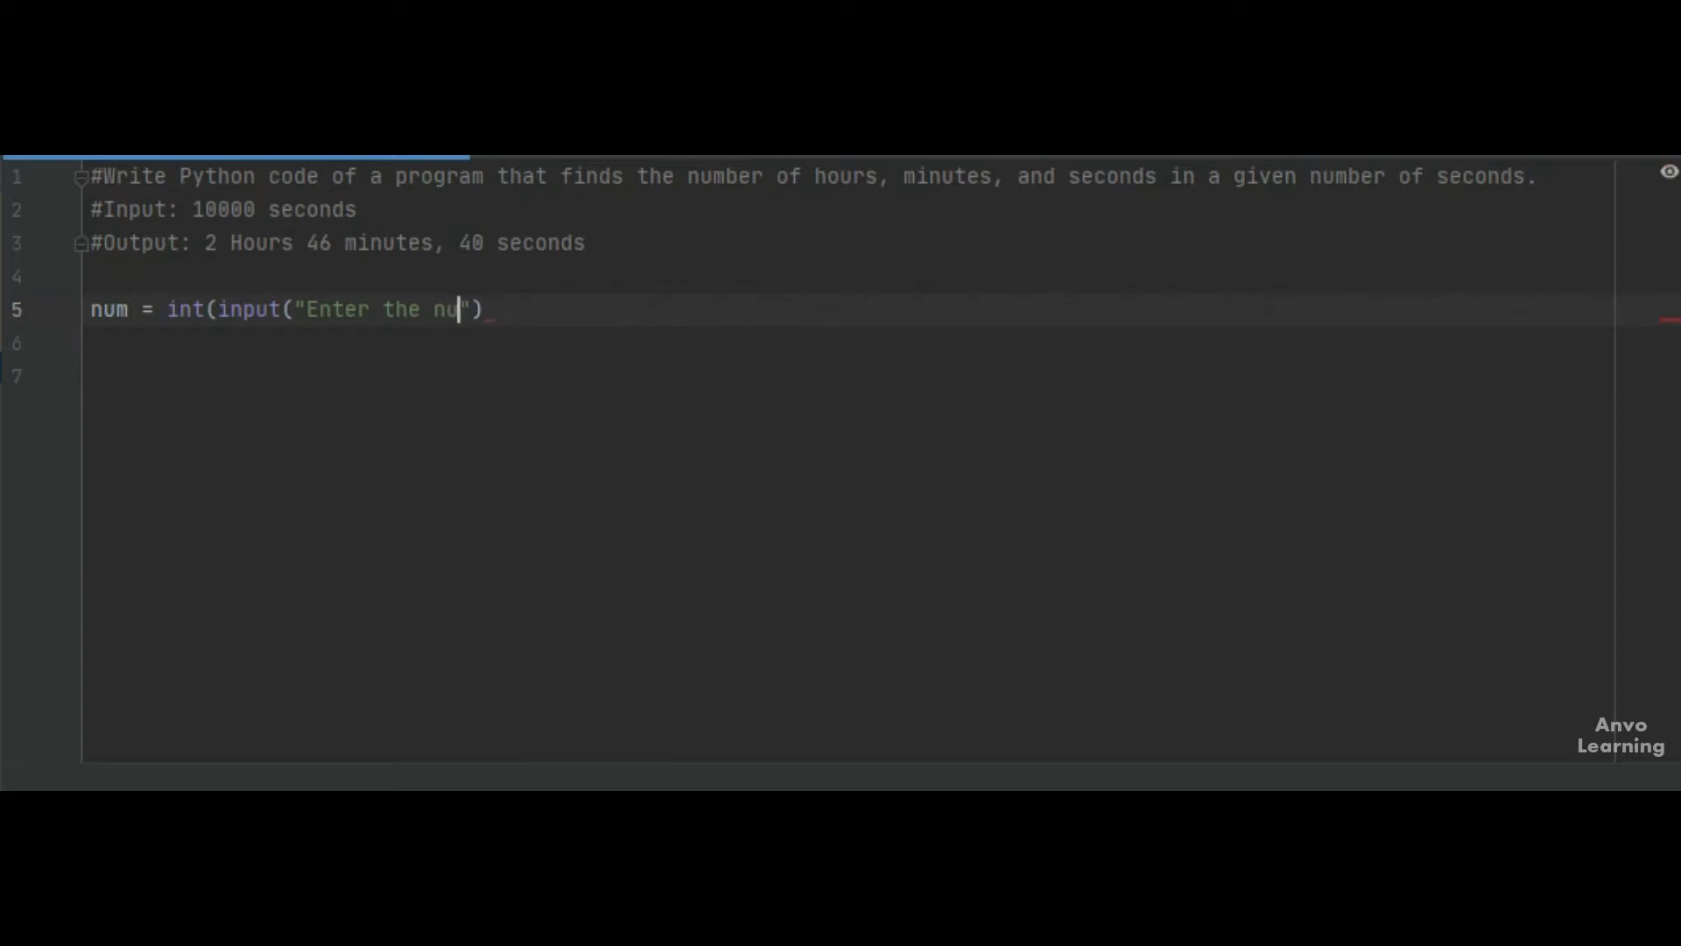
pyautogui.write('mber =')
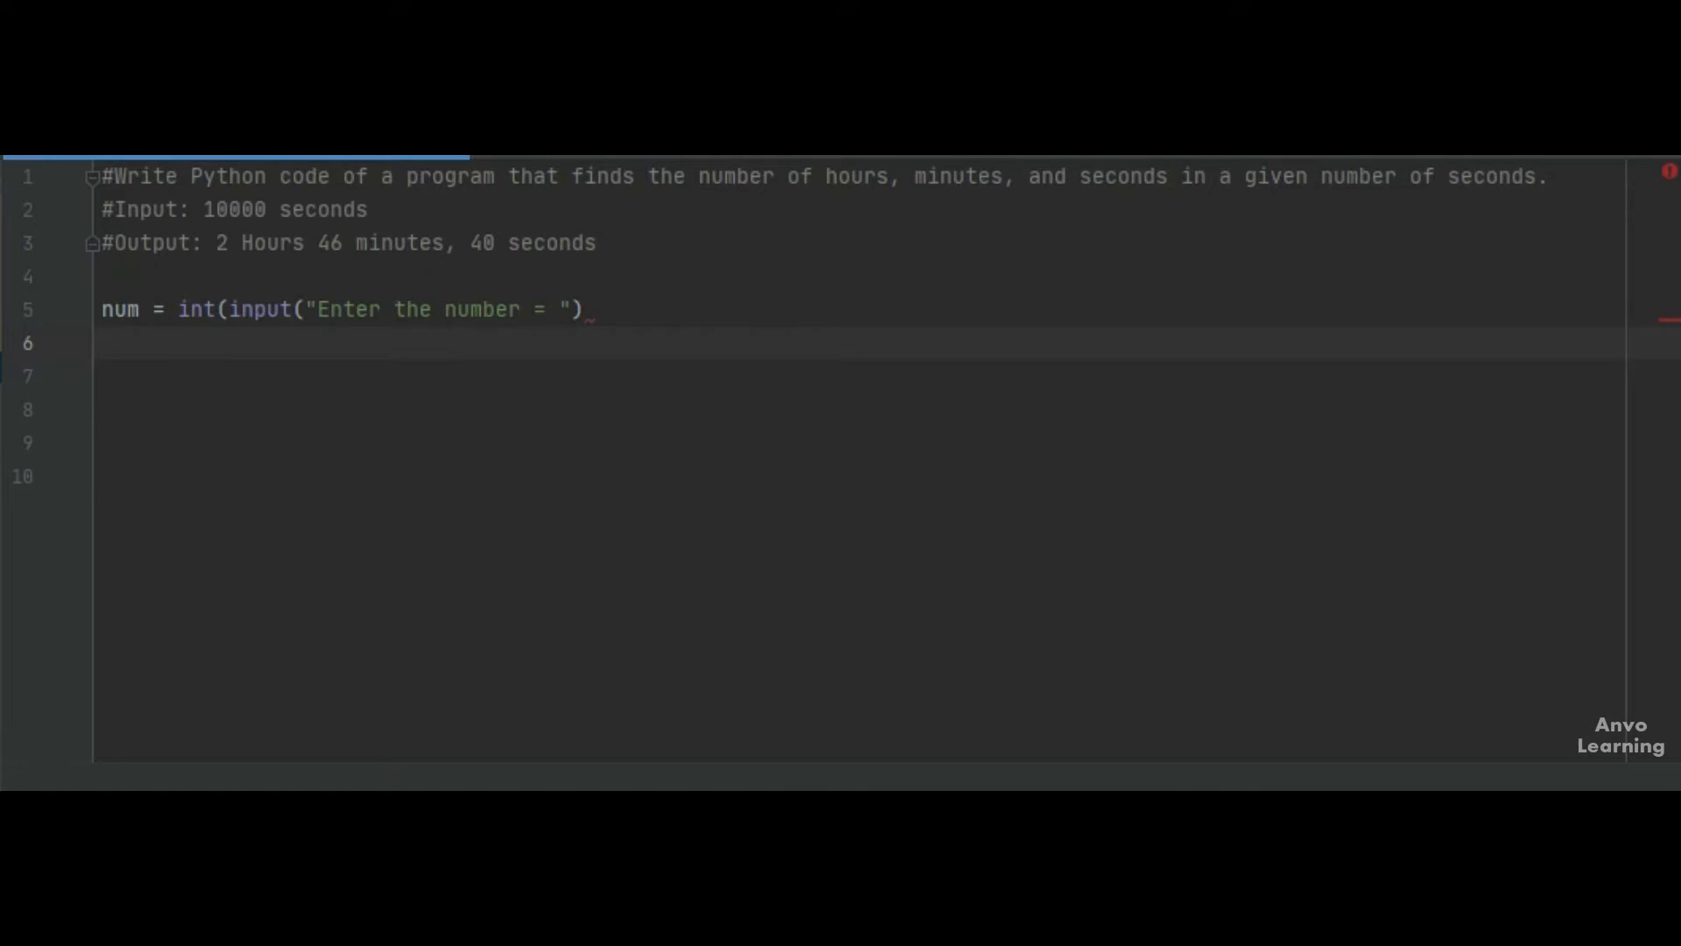
# Write the hour calculation hour = num//3600.
pyautogui.write('houe')
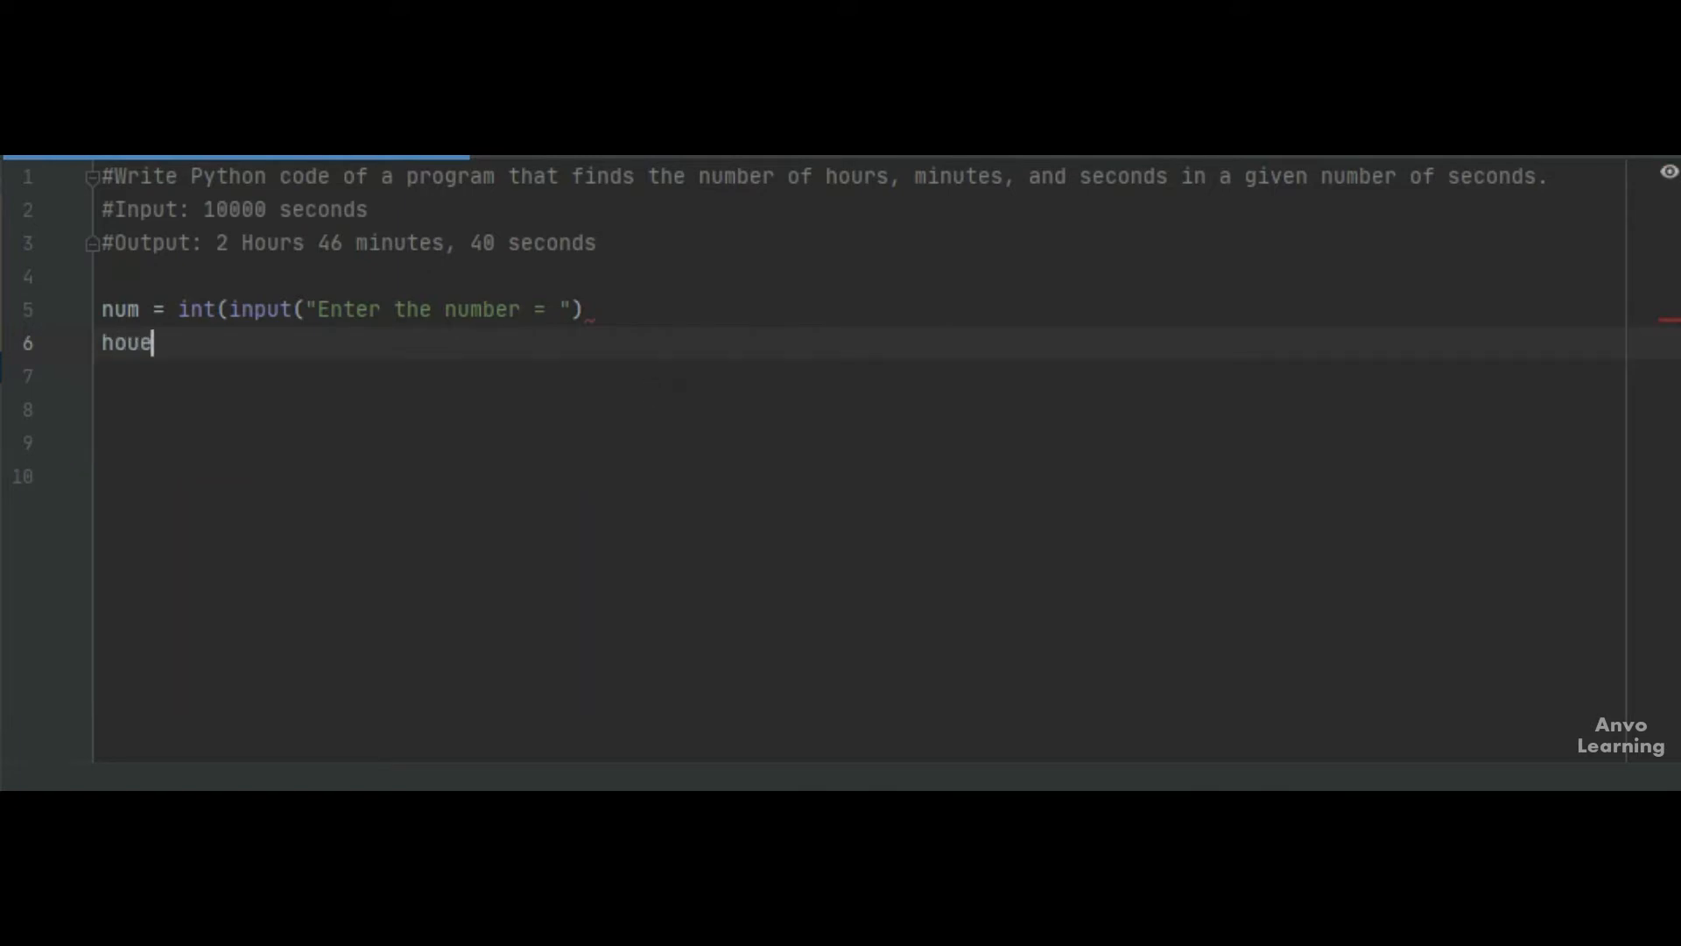
pyautogui.write('r -')
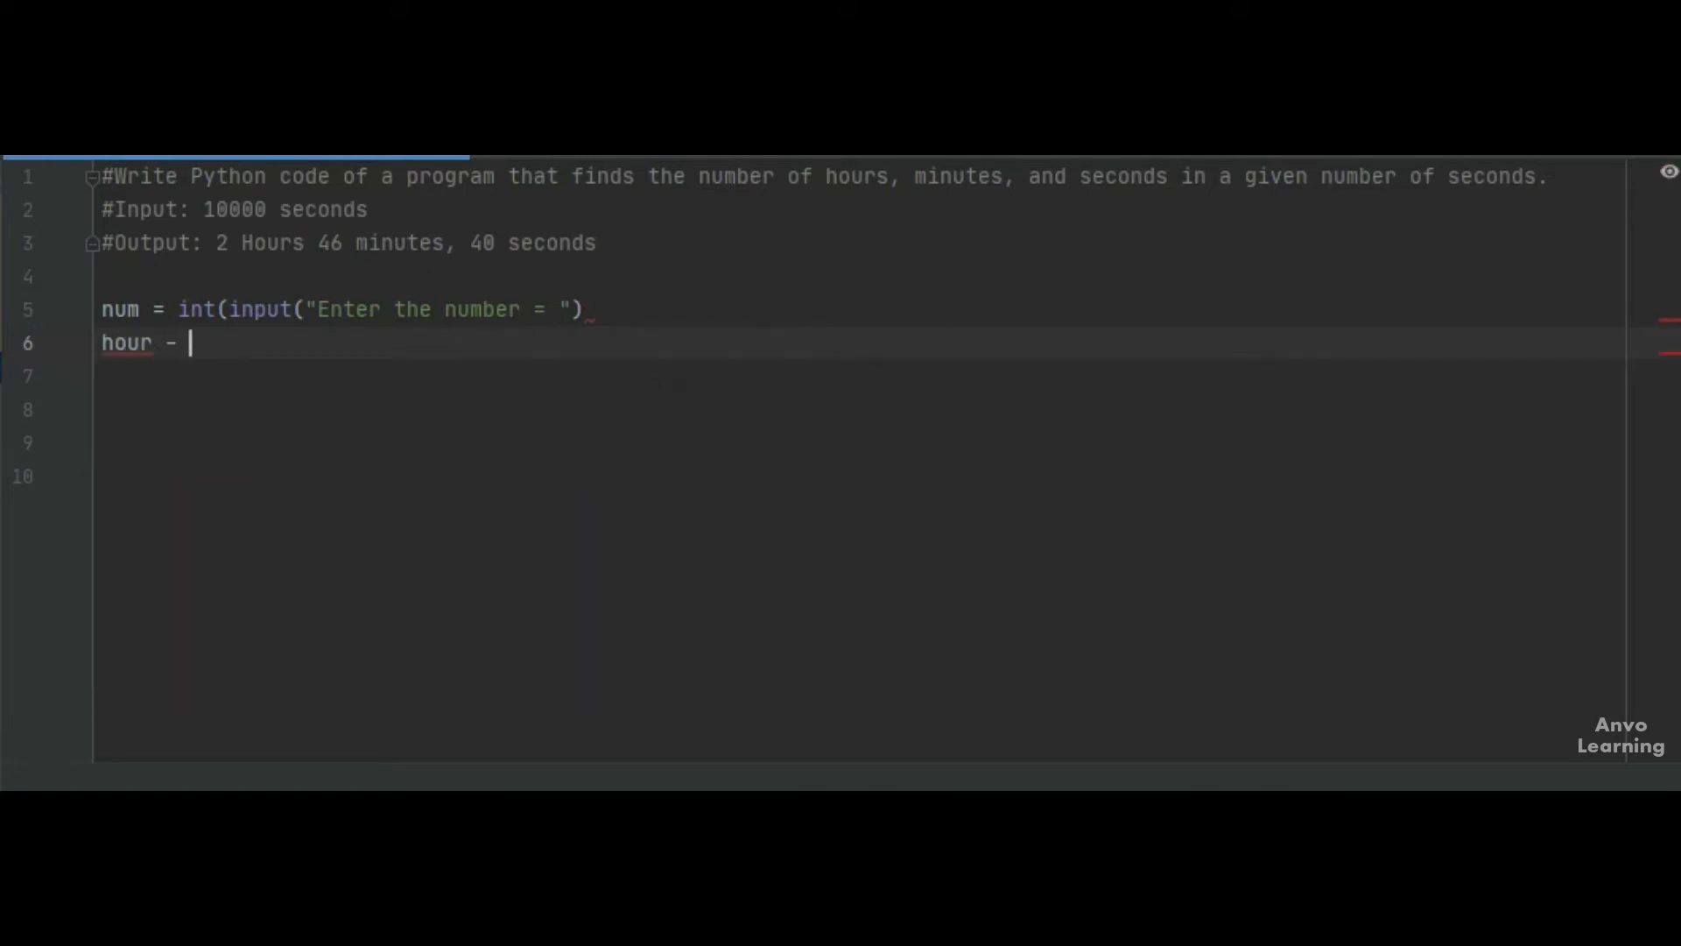
pyautogui.write('=')
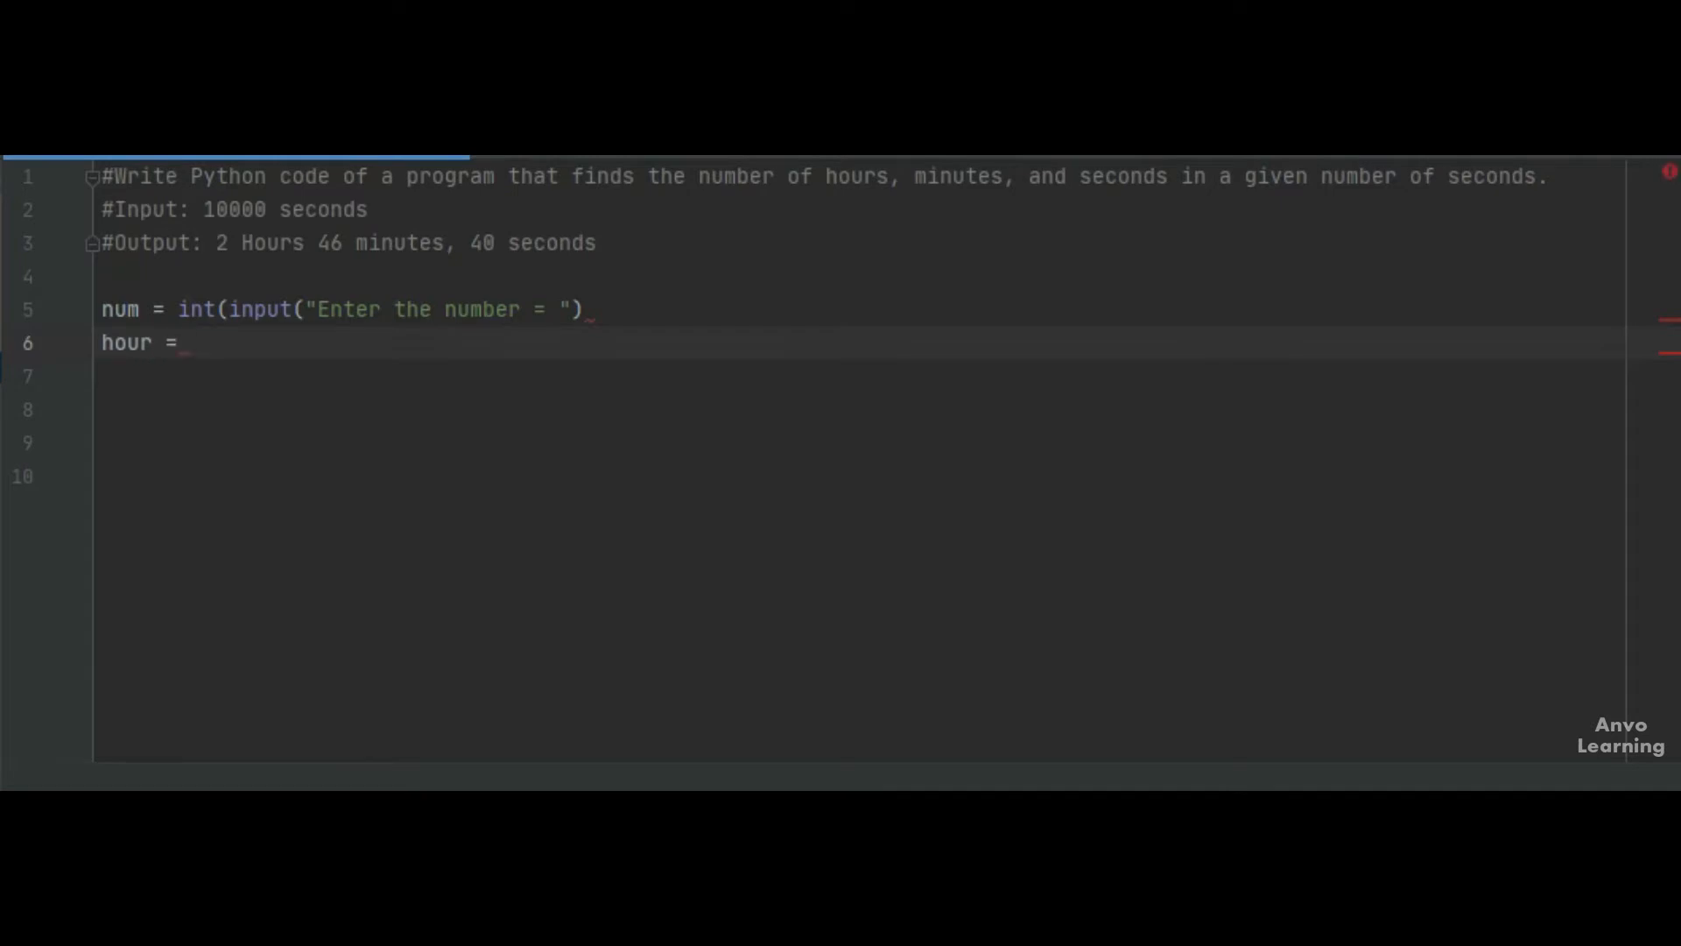
pyautogui.write('nu')
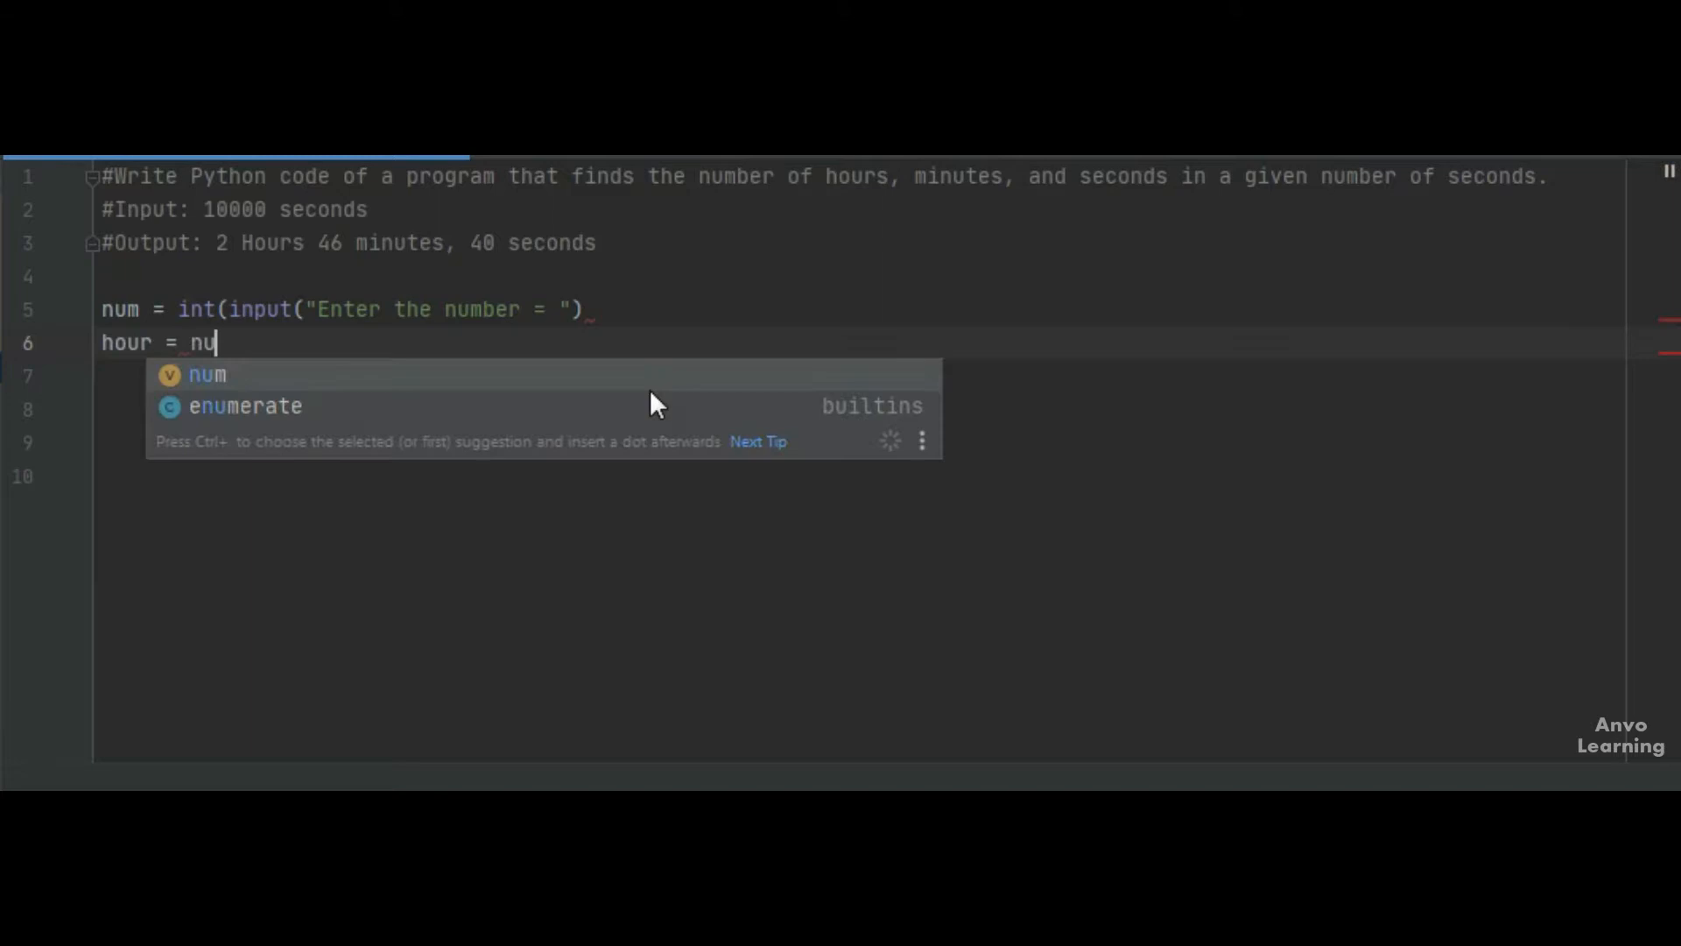
pyautogui.write('m')
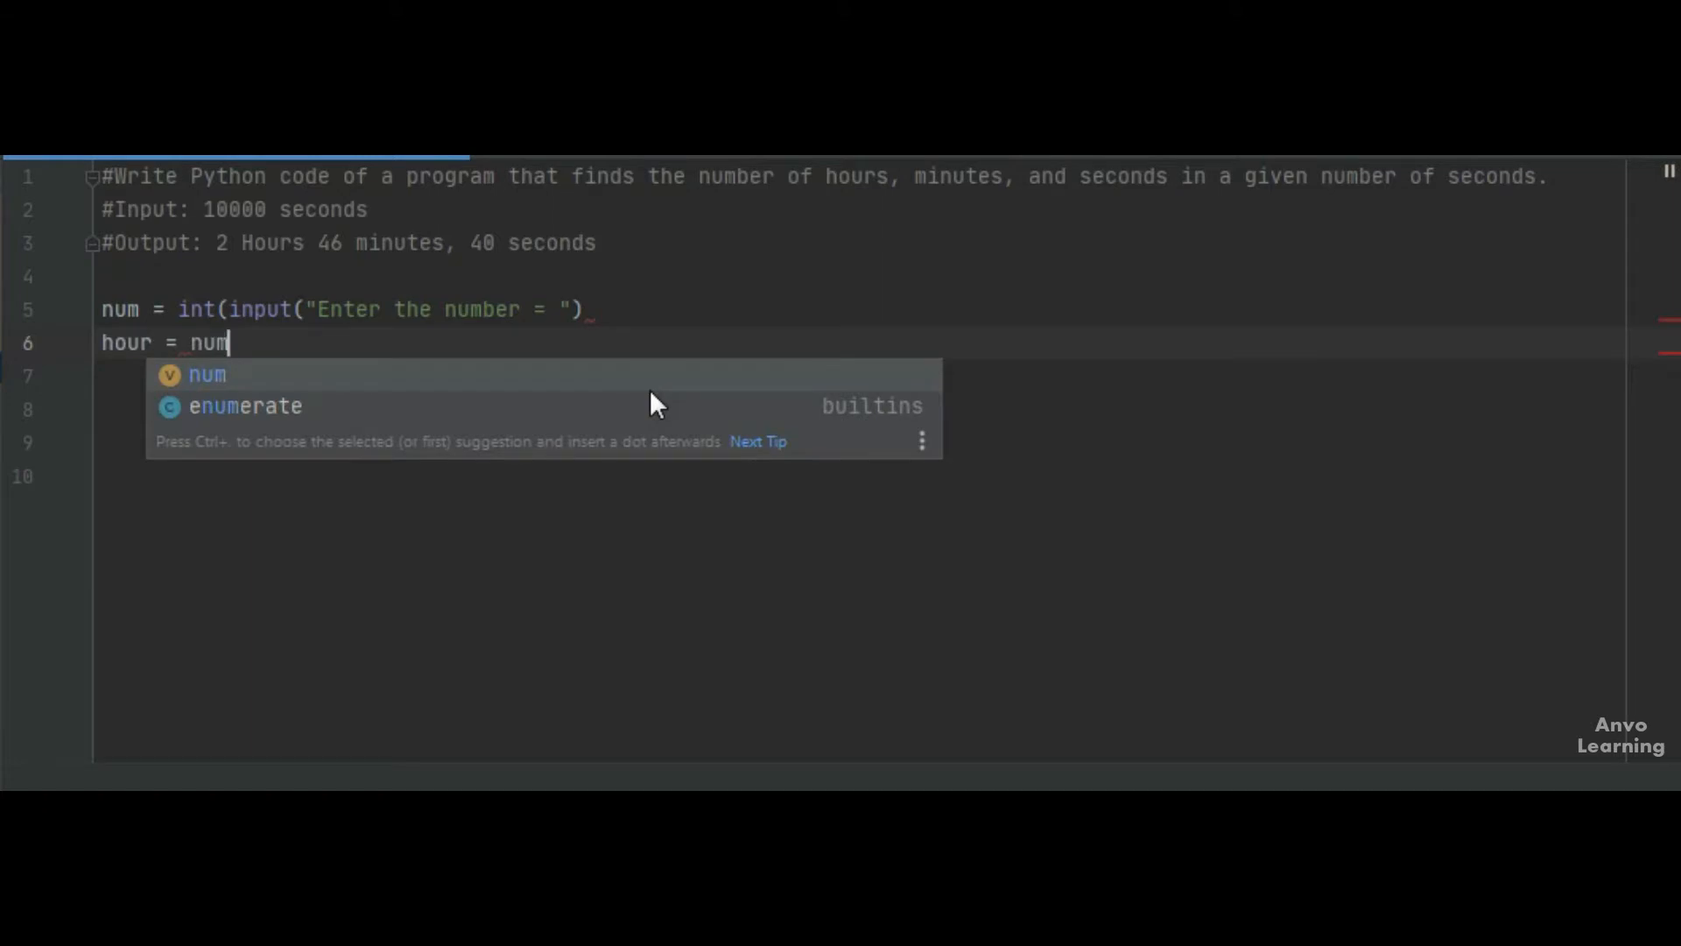
pyautogui.write('//')
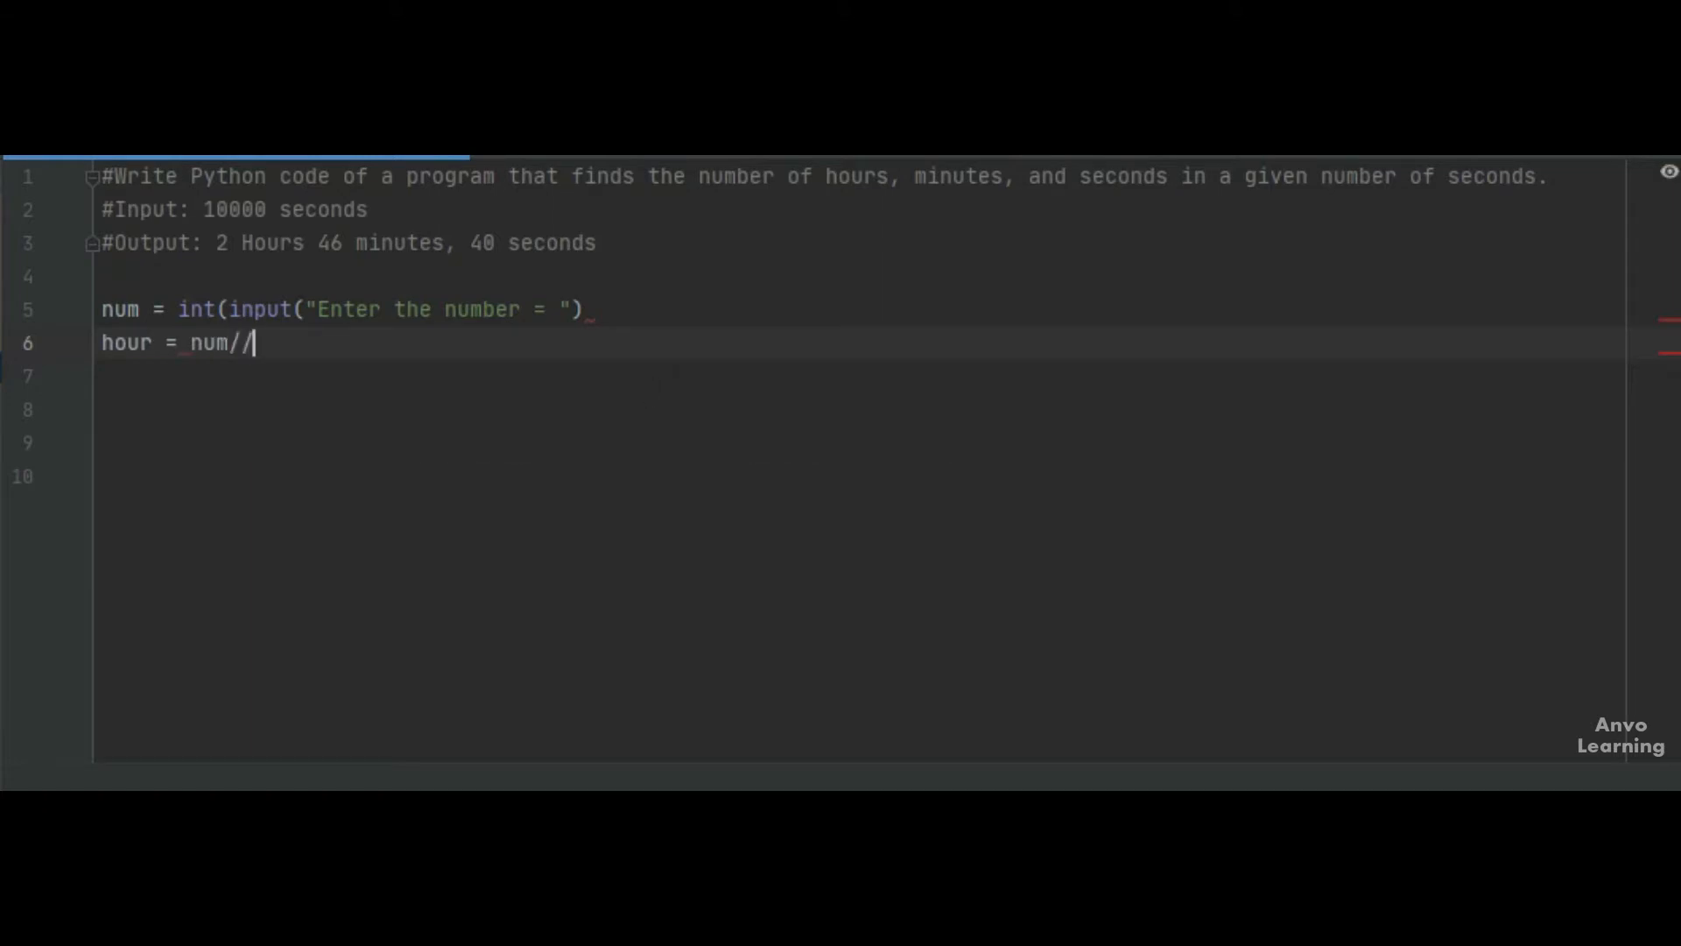
pyautogui.write('3')
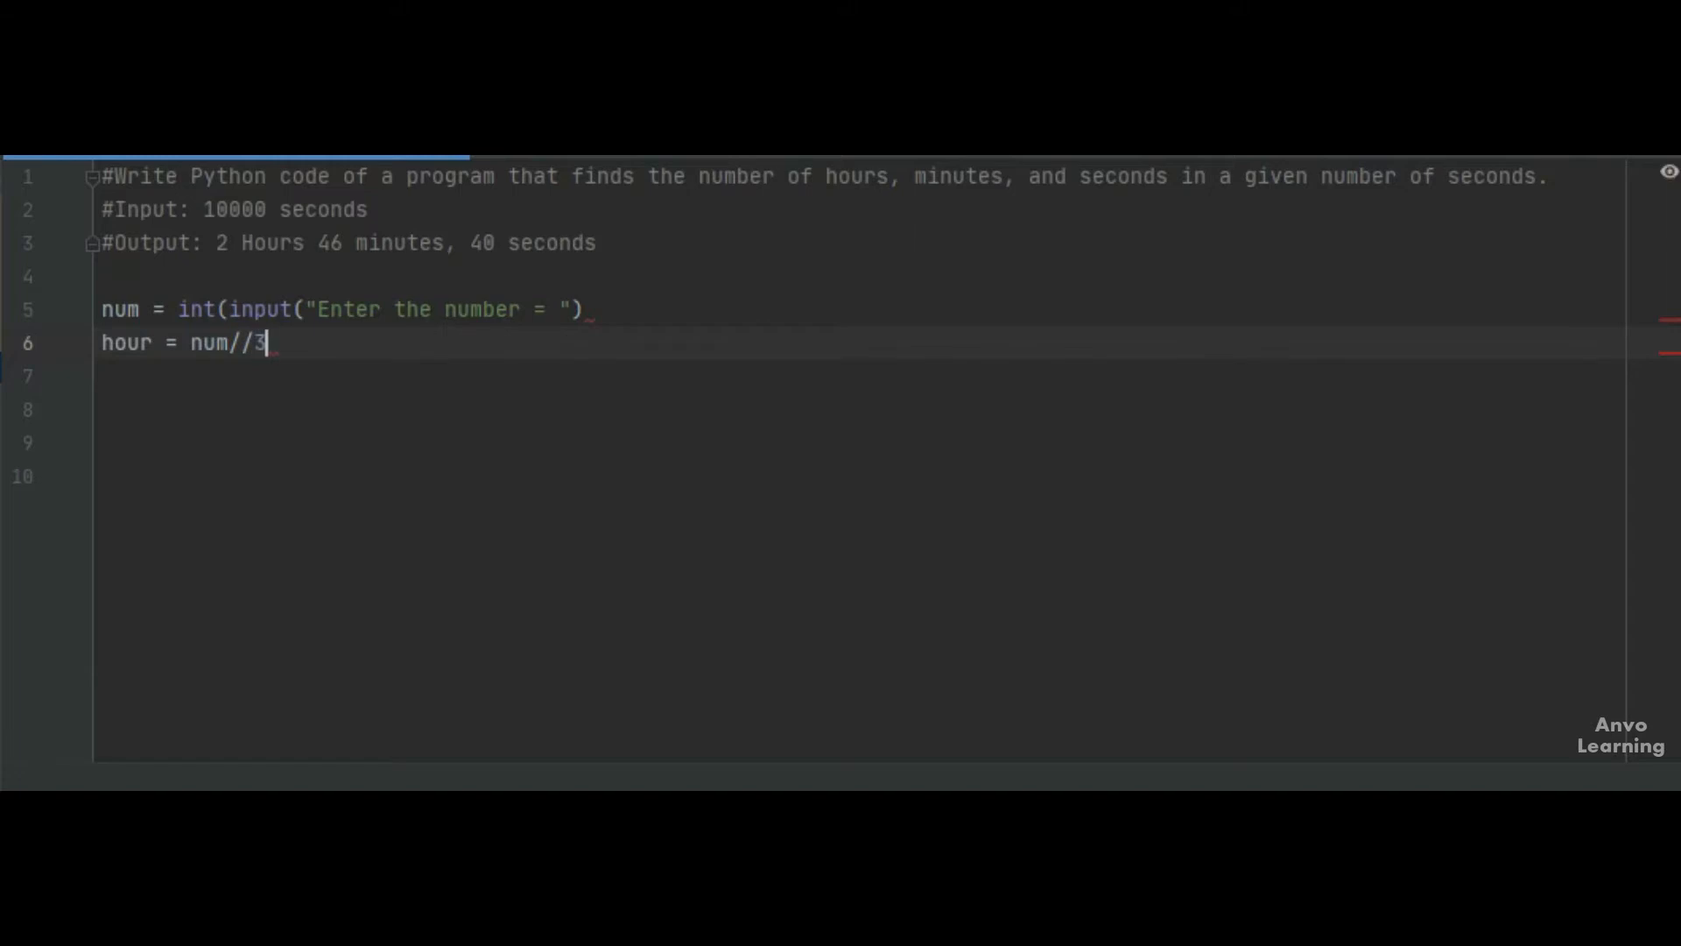
pyautogui.write('600')
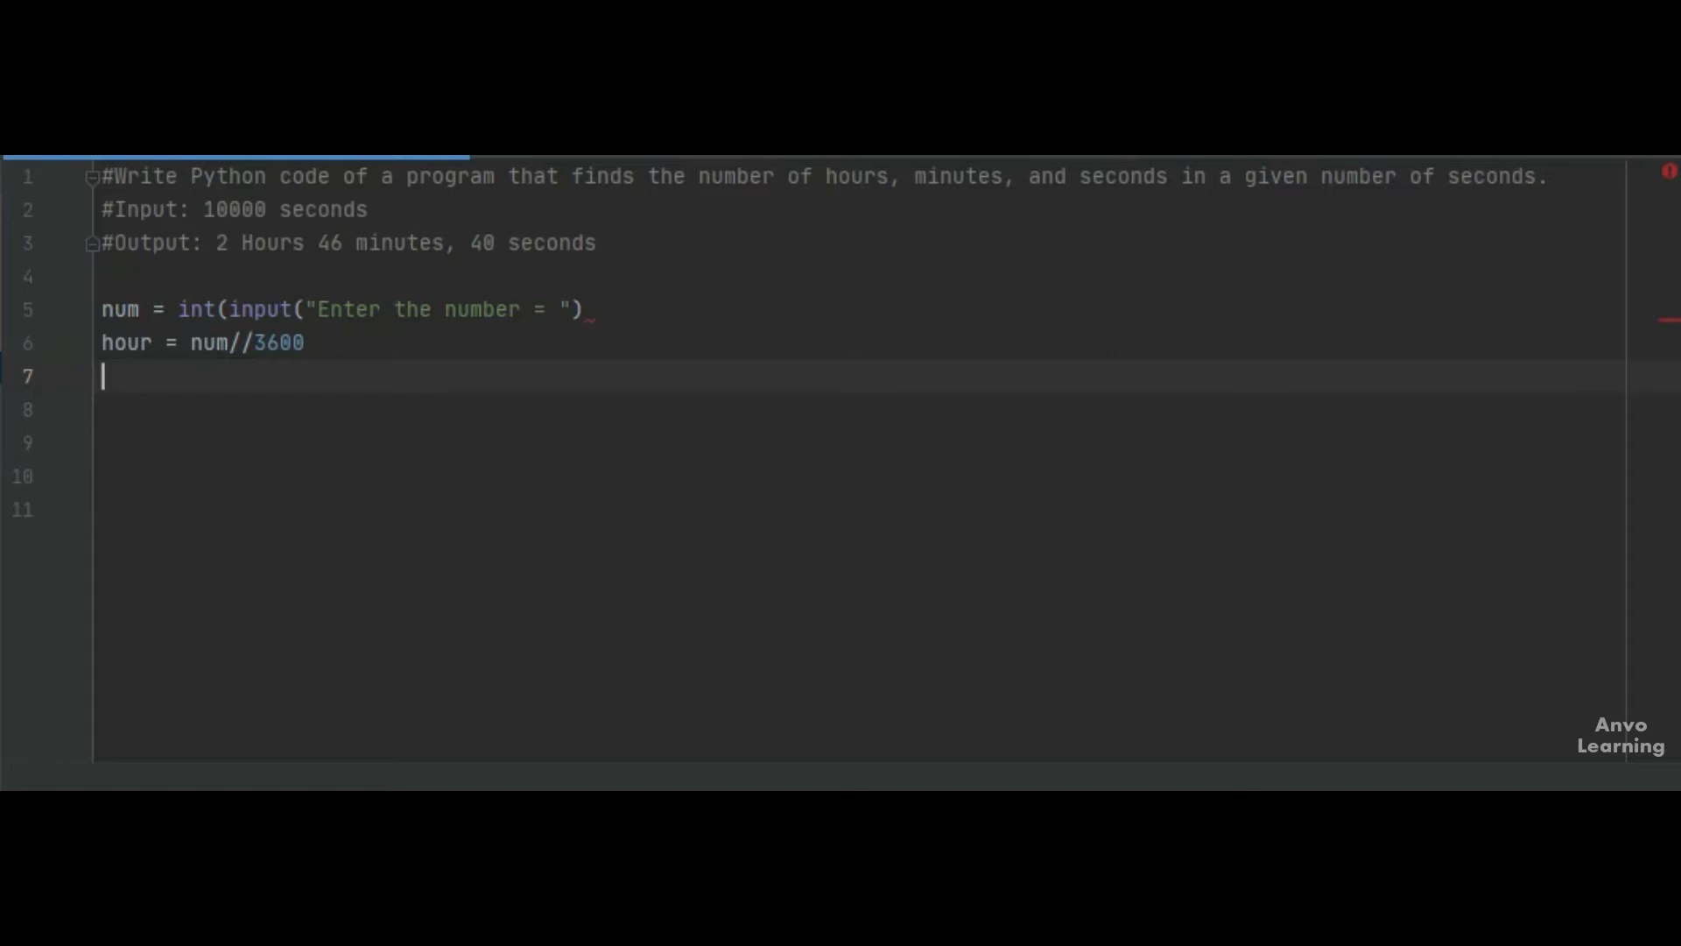
# Add the lines hour1 = num%3600 and minute = hour1//60.
pyautogui.write('hour1 = num')
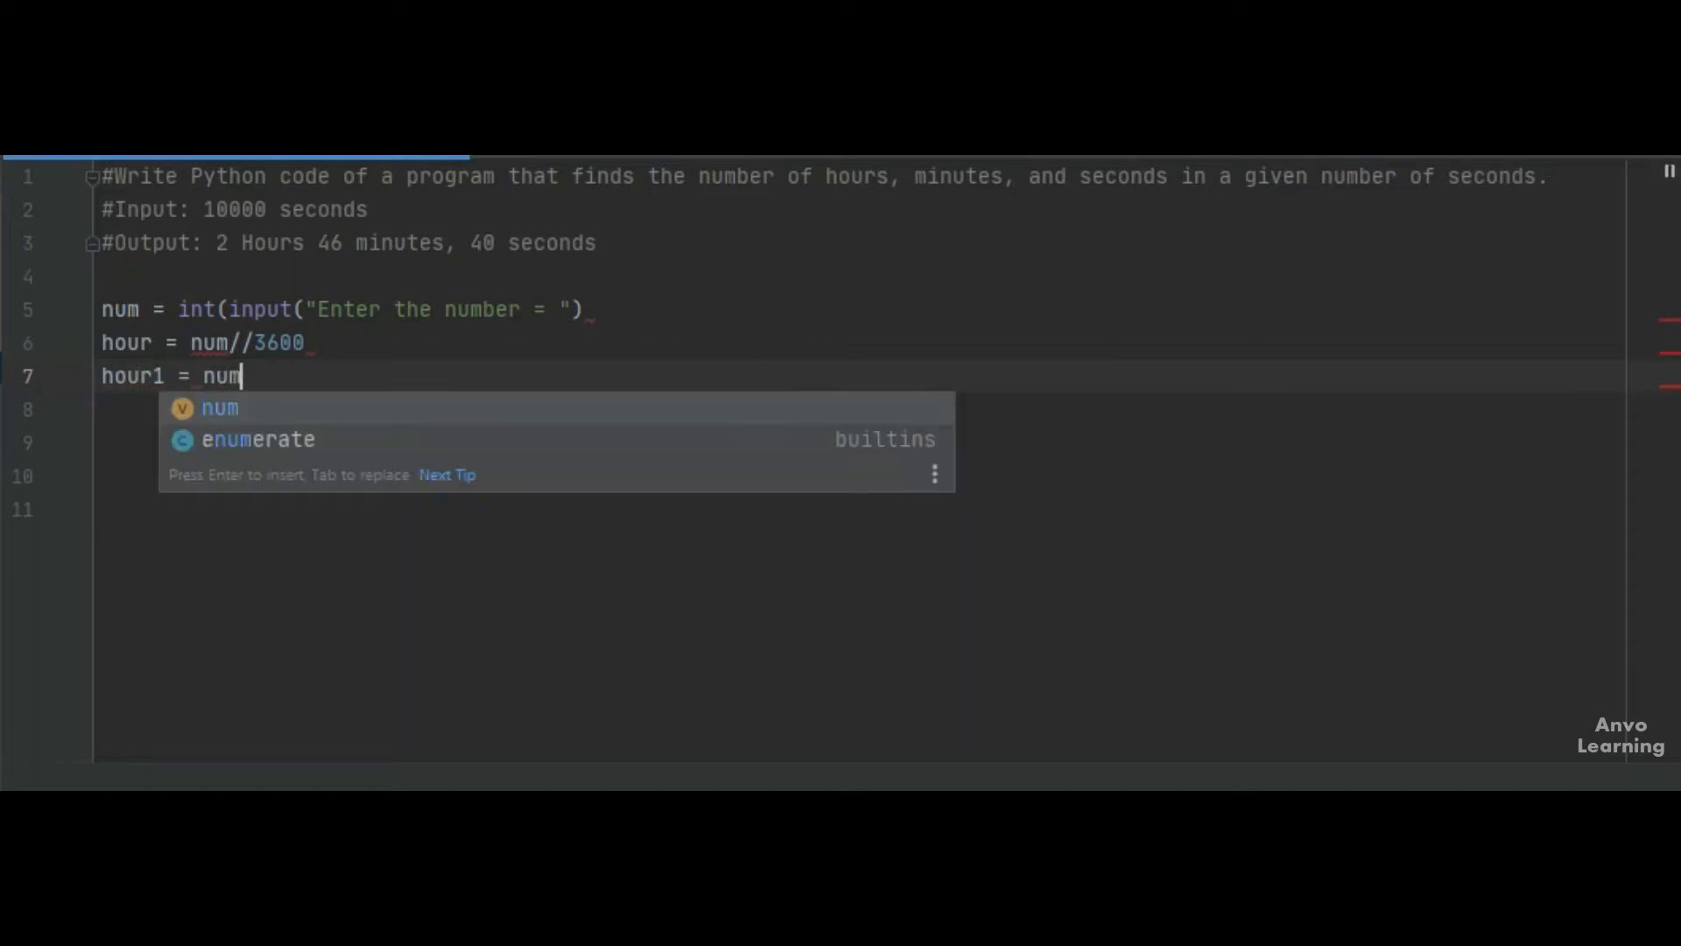
pyautogui.write('%3600')
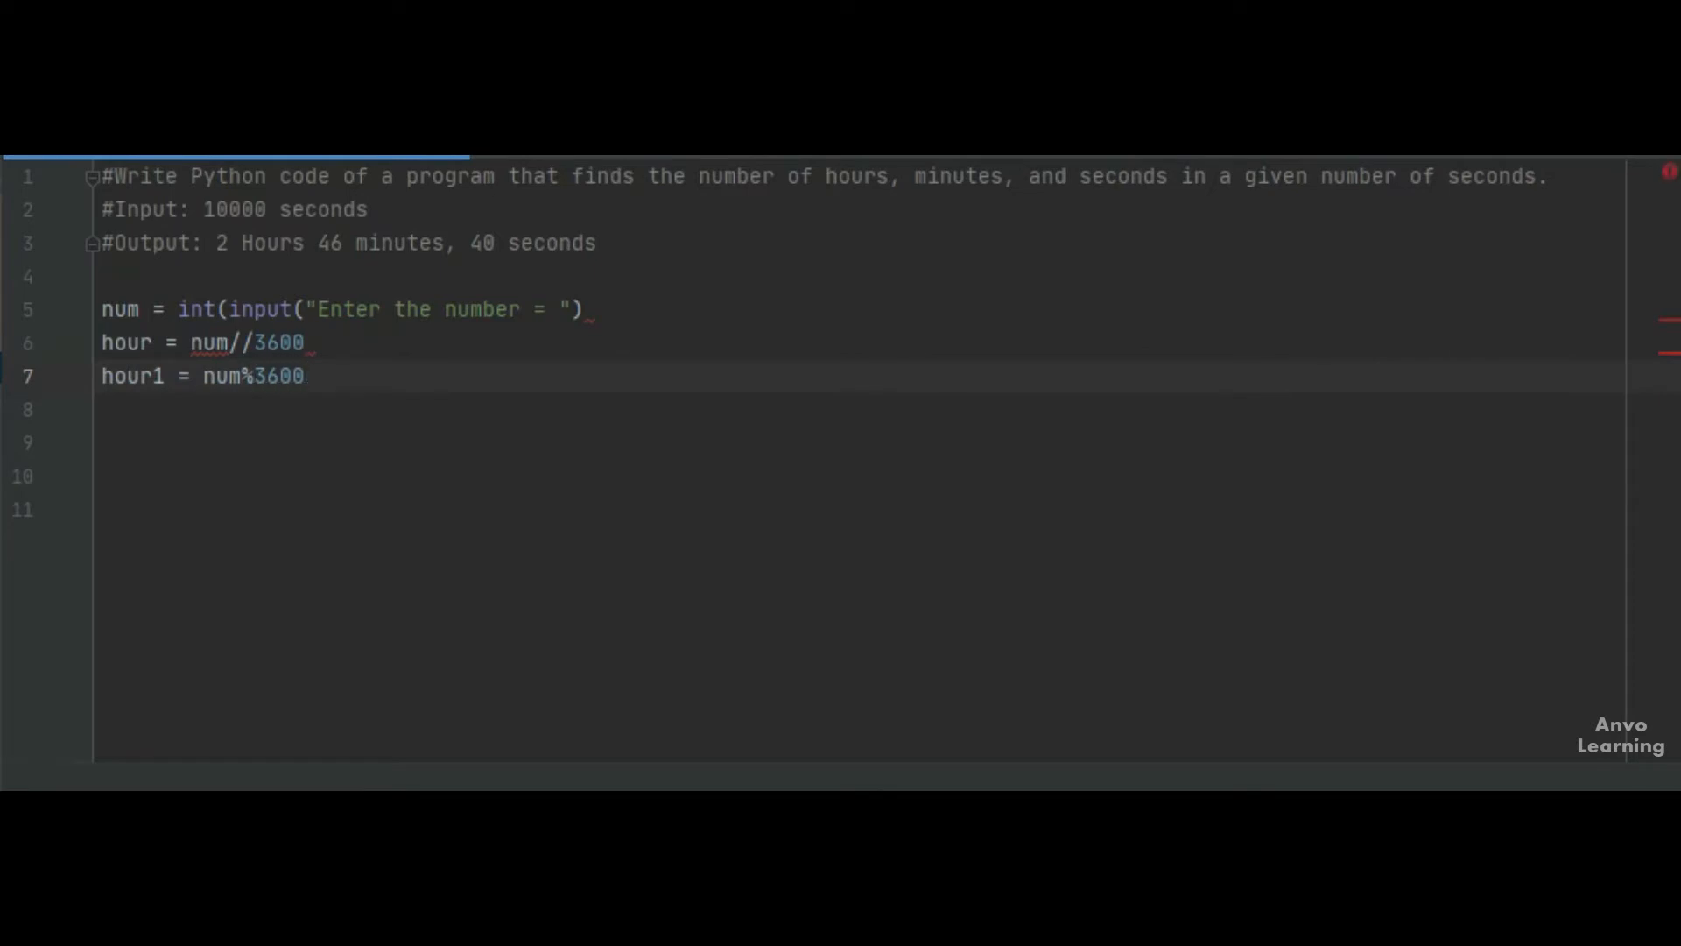
pyautogui.write('minute = hour1')
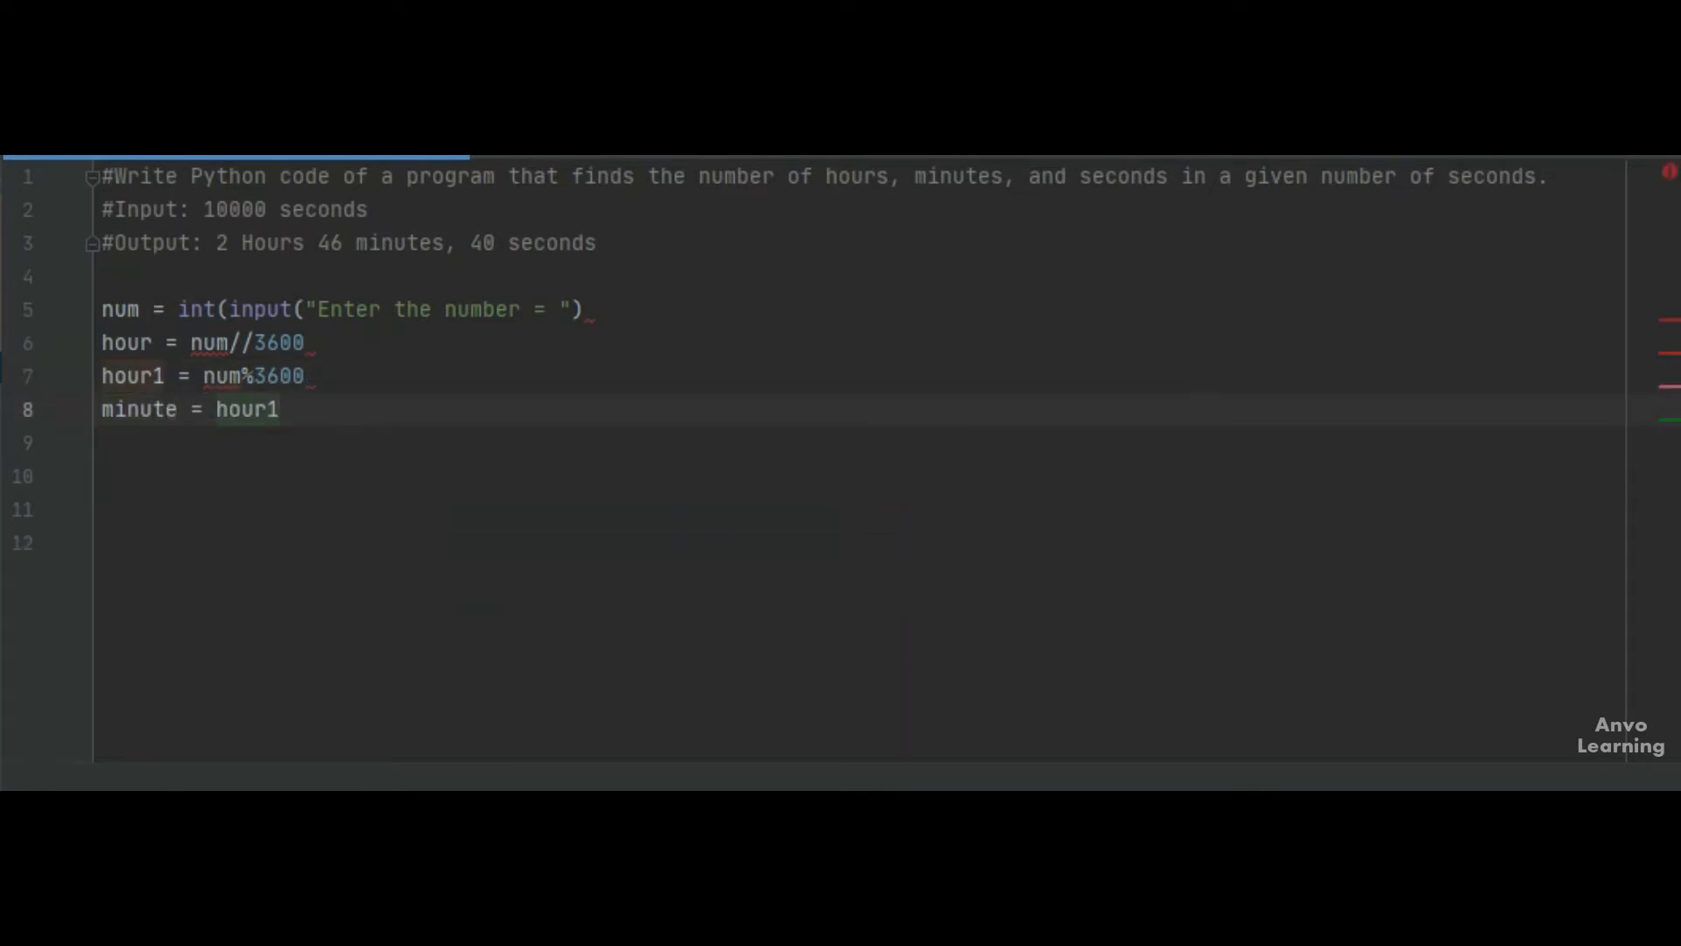
pyautogui.write('//60')
pyautogui.click(859, 442)
pyautogui.write('second = hour1%60')
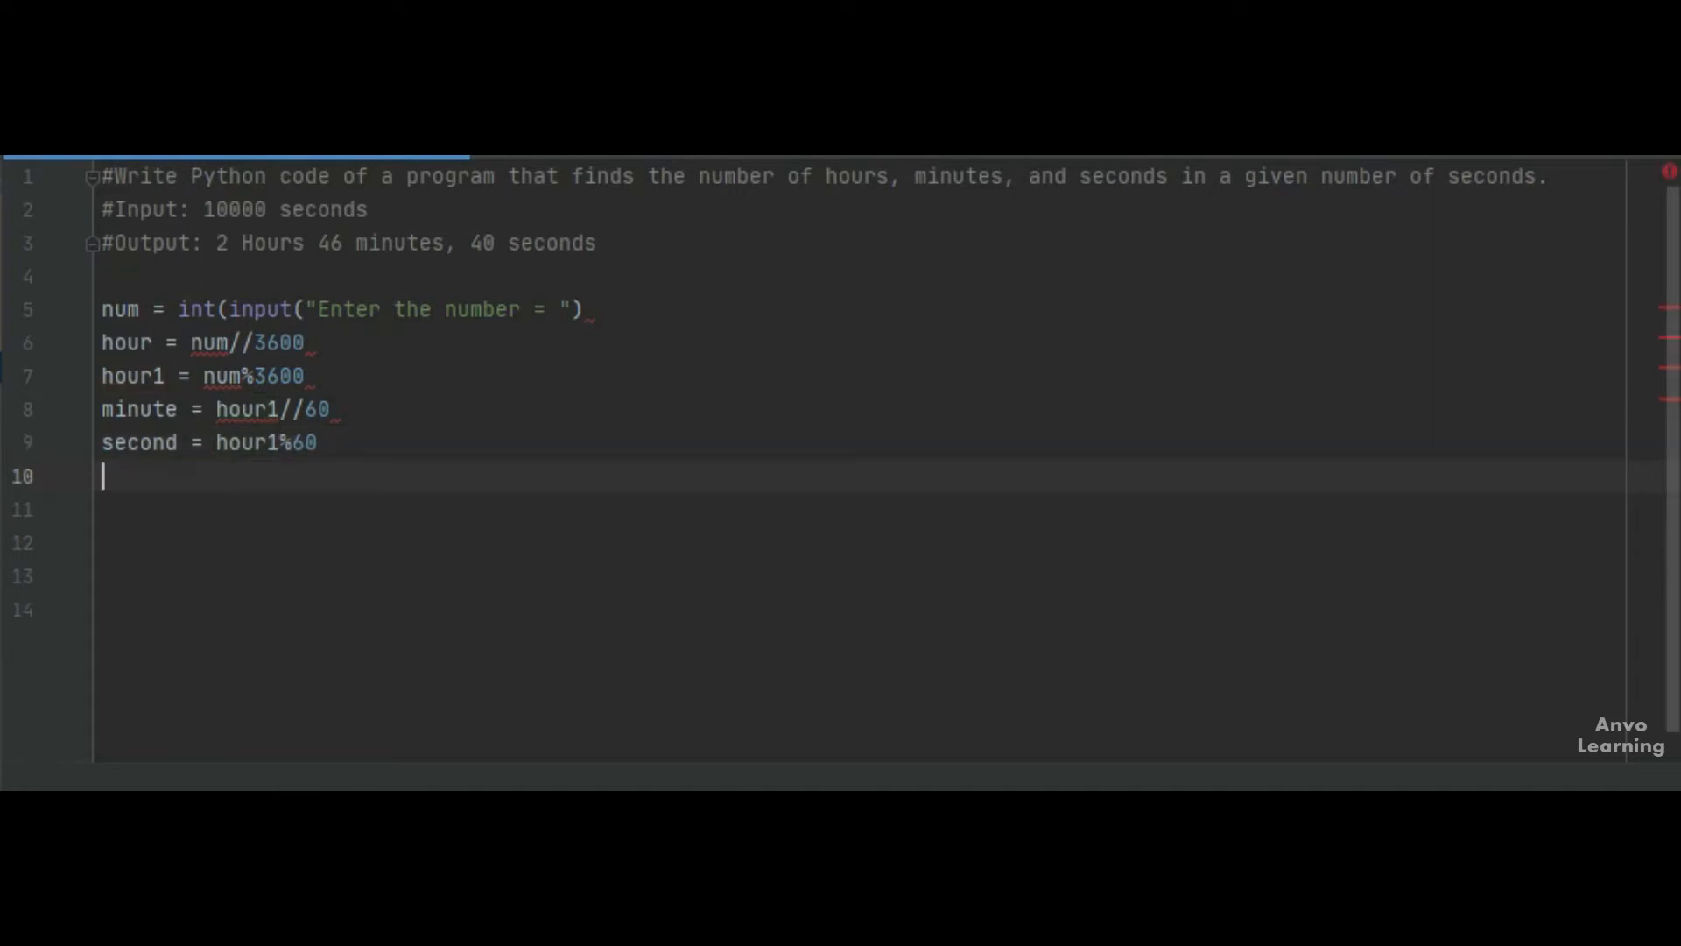
# Write print(hour,"hours", minute,"minutes", second,'seconds') on line 10.
pyautogui.write('print ()')
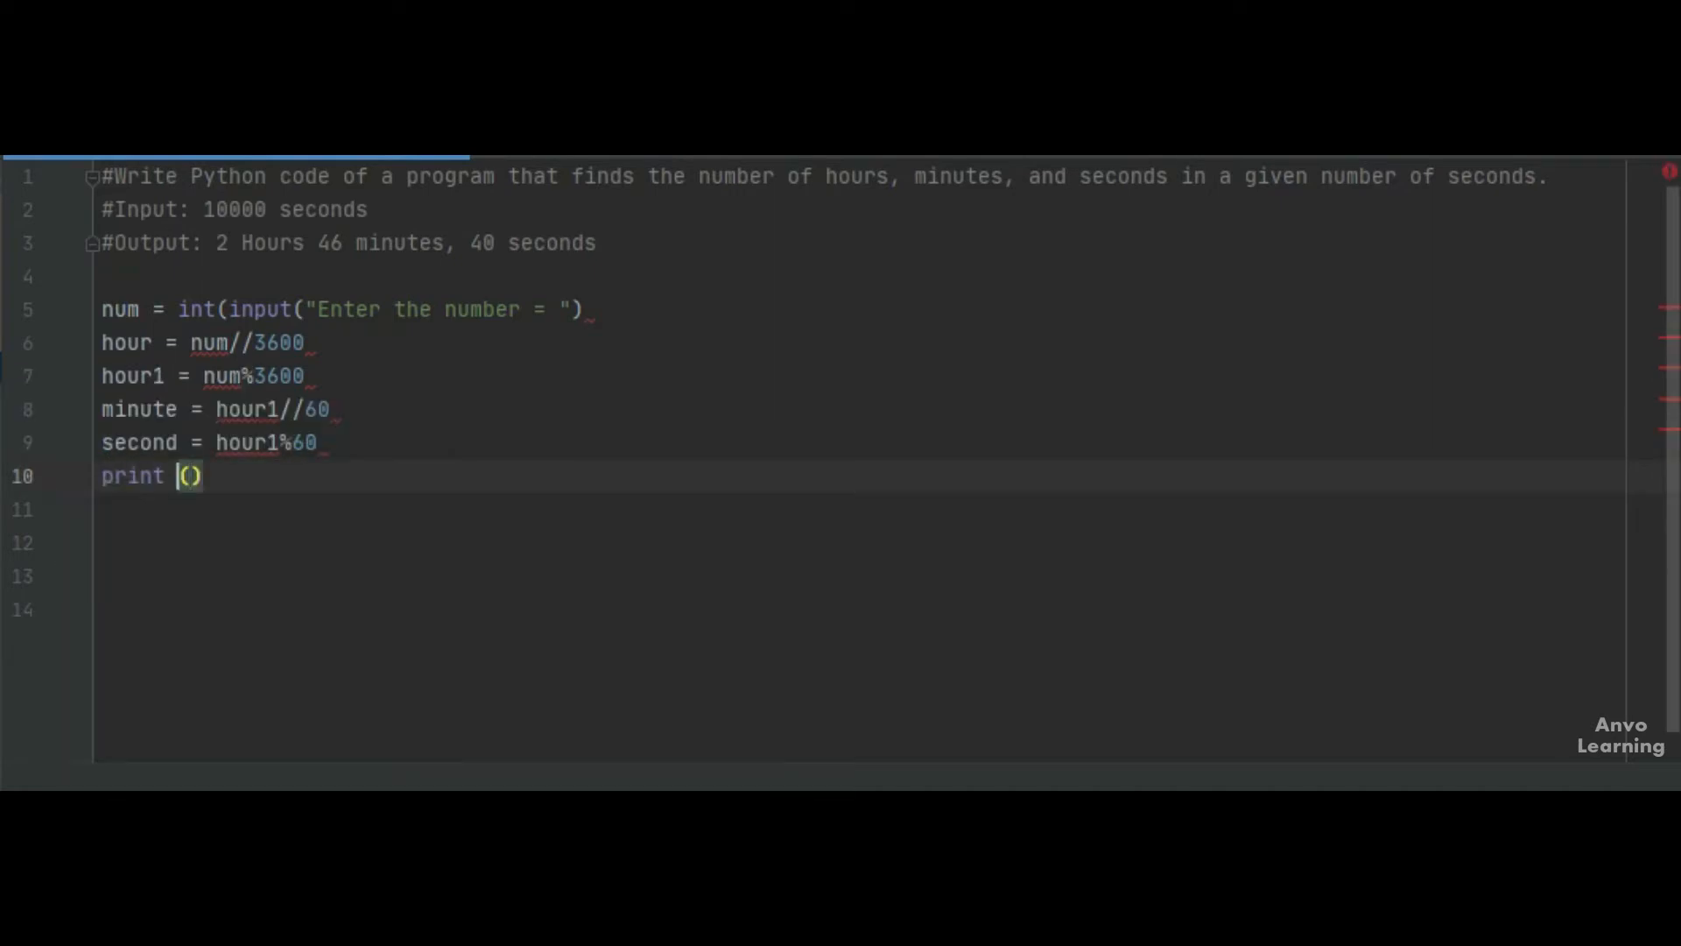
pyautogui.write('hour,"hours"')
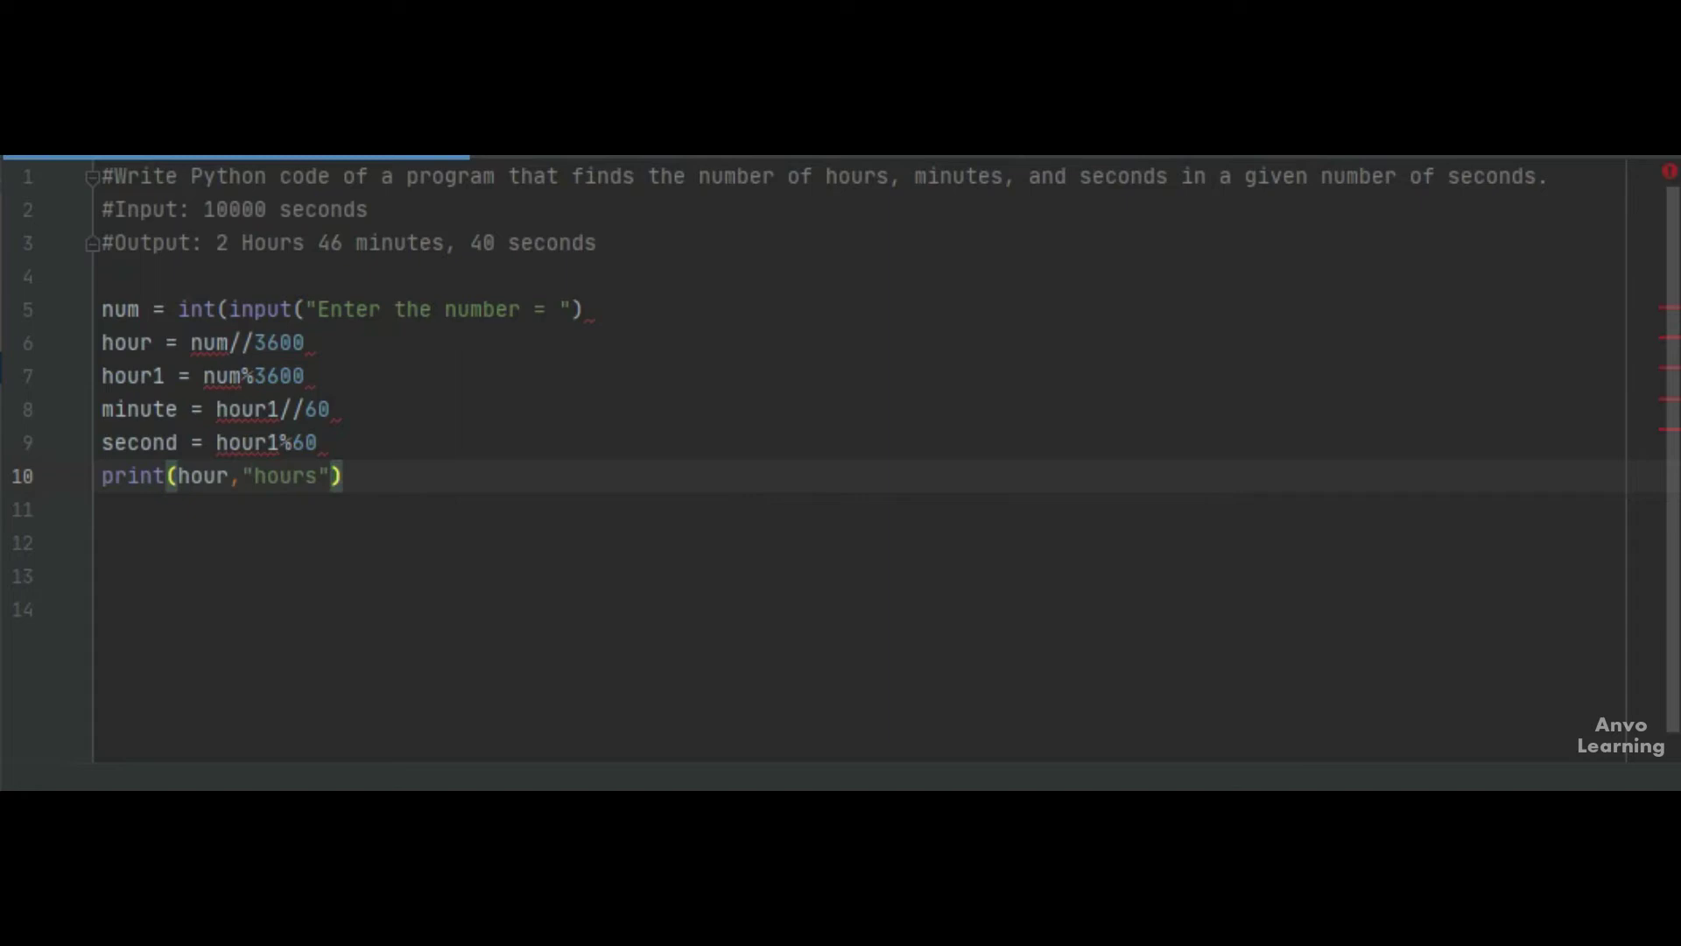
pyautogui.write(', minute,"minu')
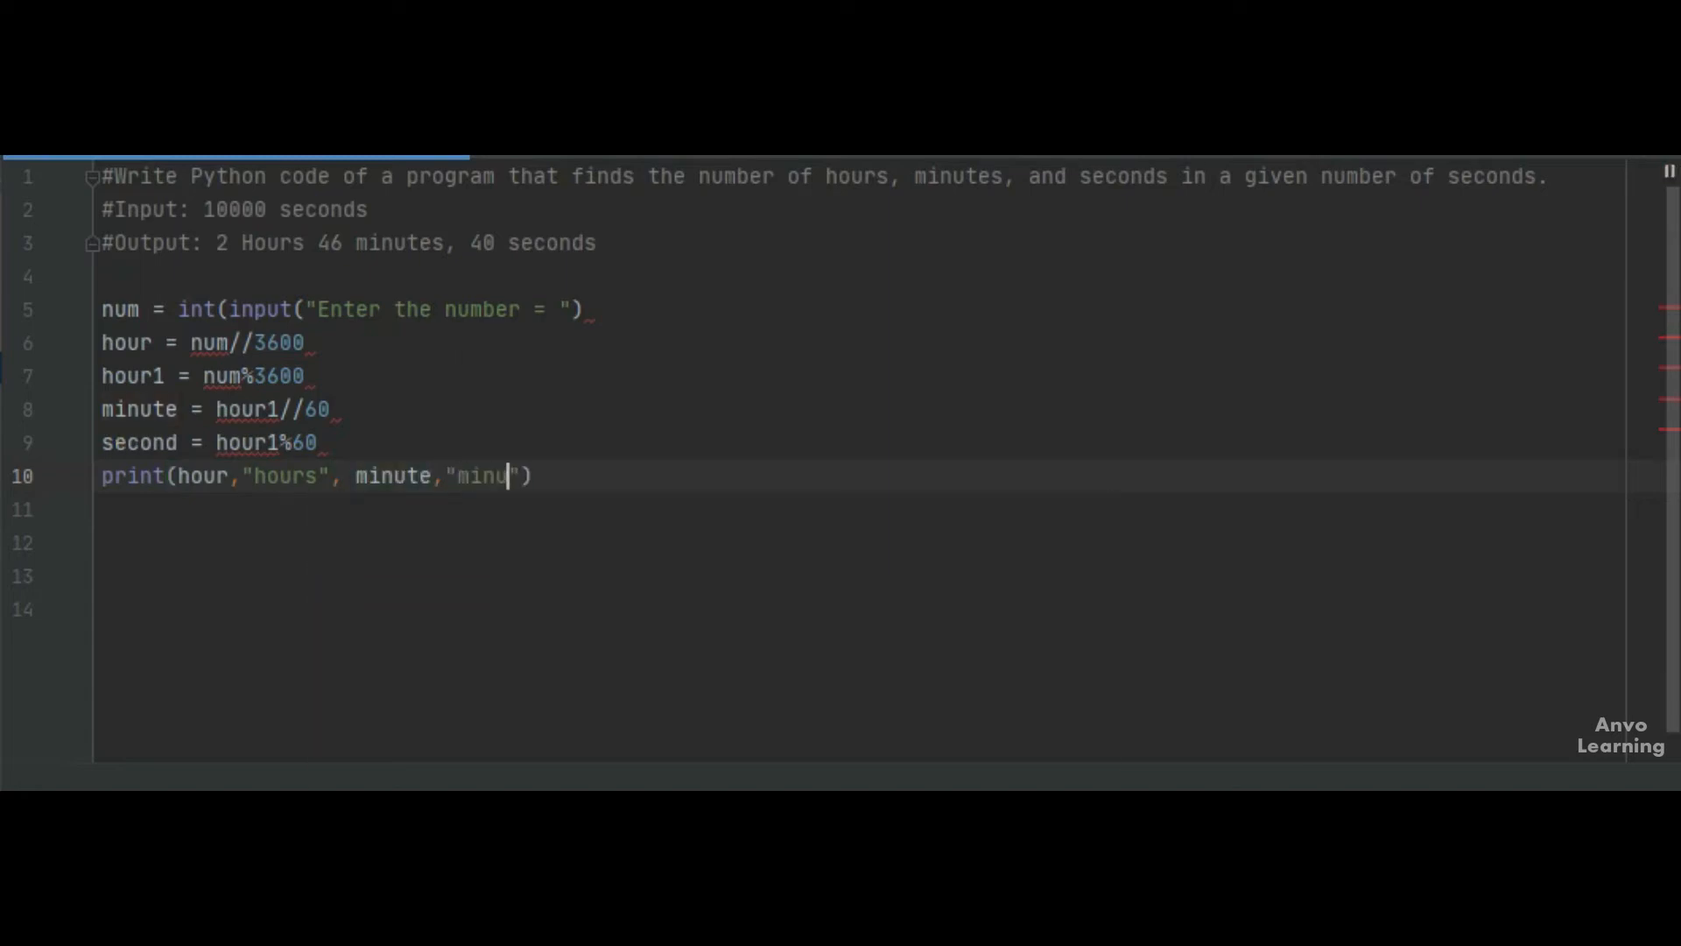
pyautogui.write('tes",')
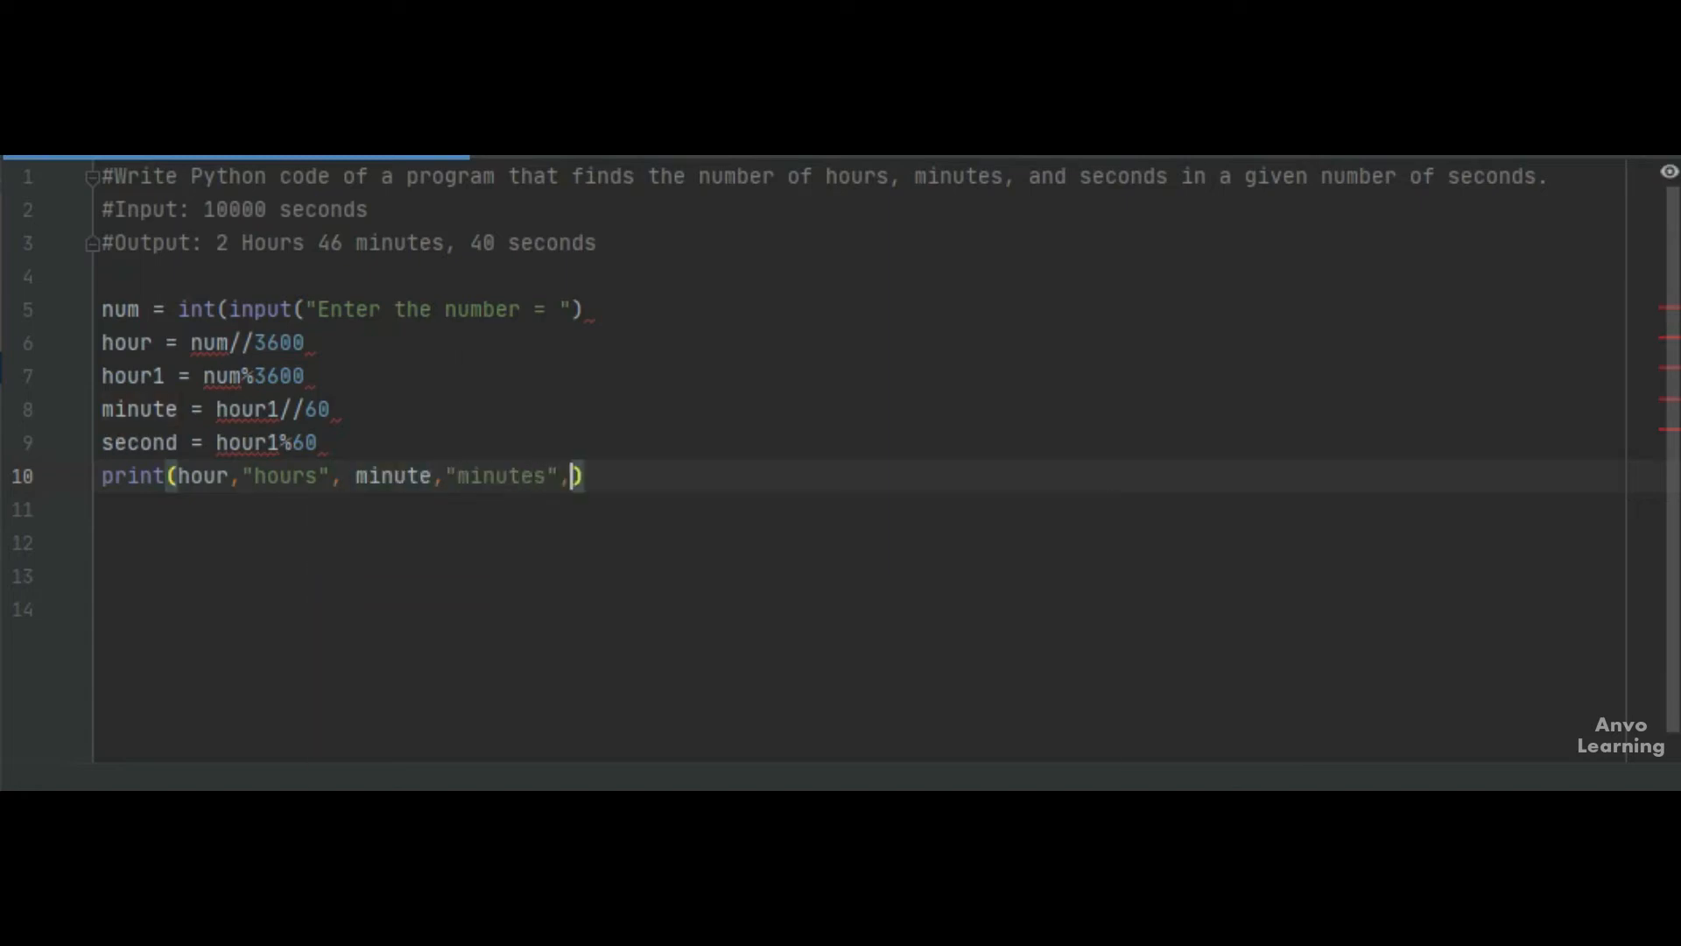
pyautogui.write('second')
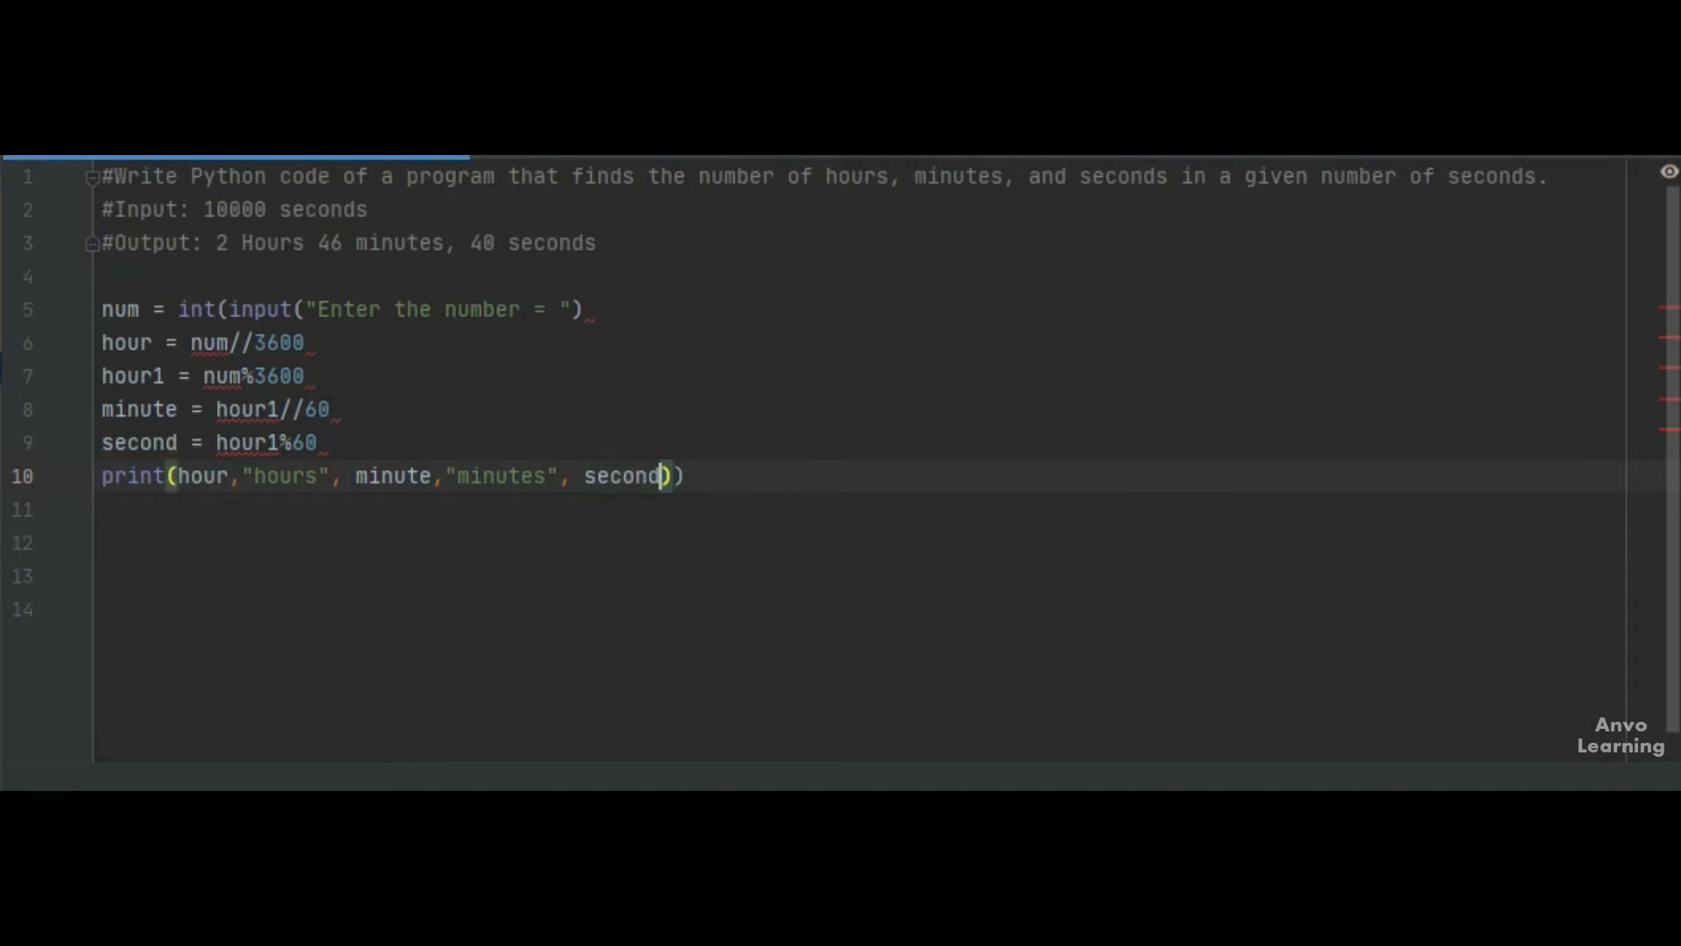
pyautogui.write(",'seconds")
pyautogui.click(344, 309)
pyautogui.write(')')
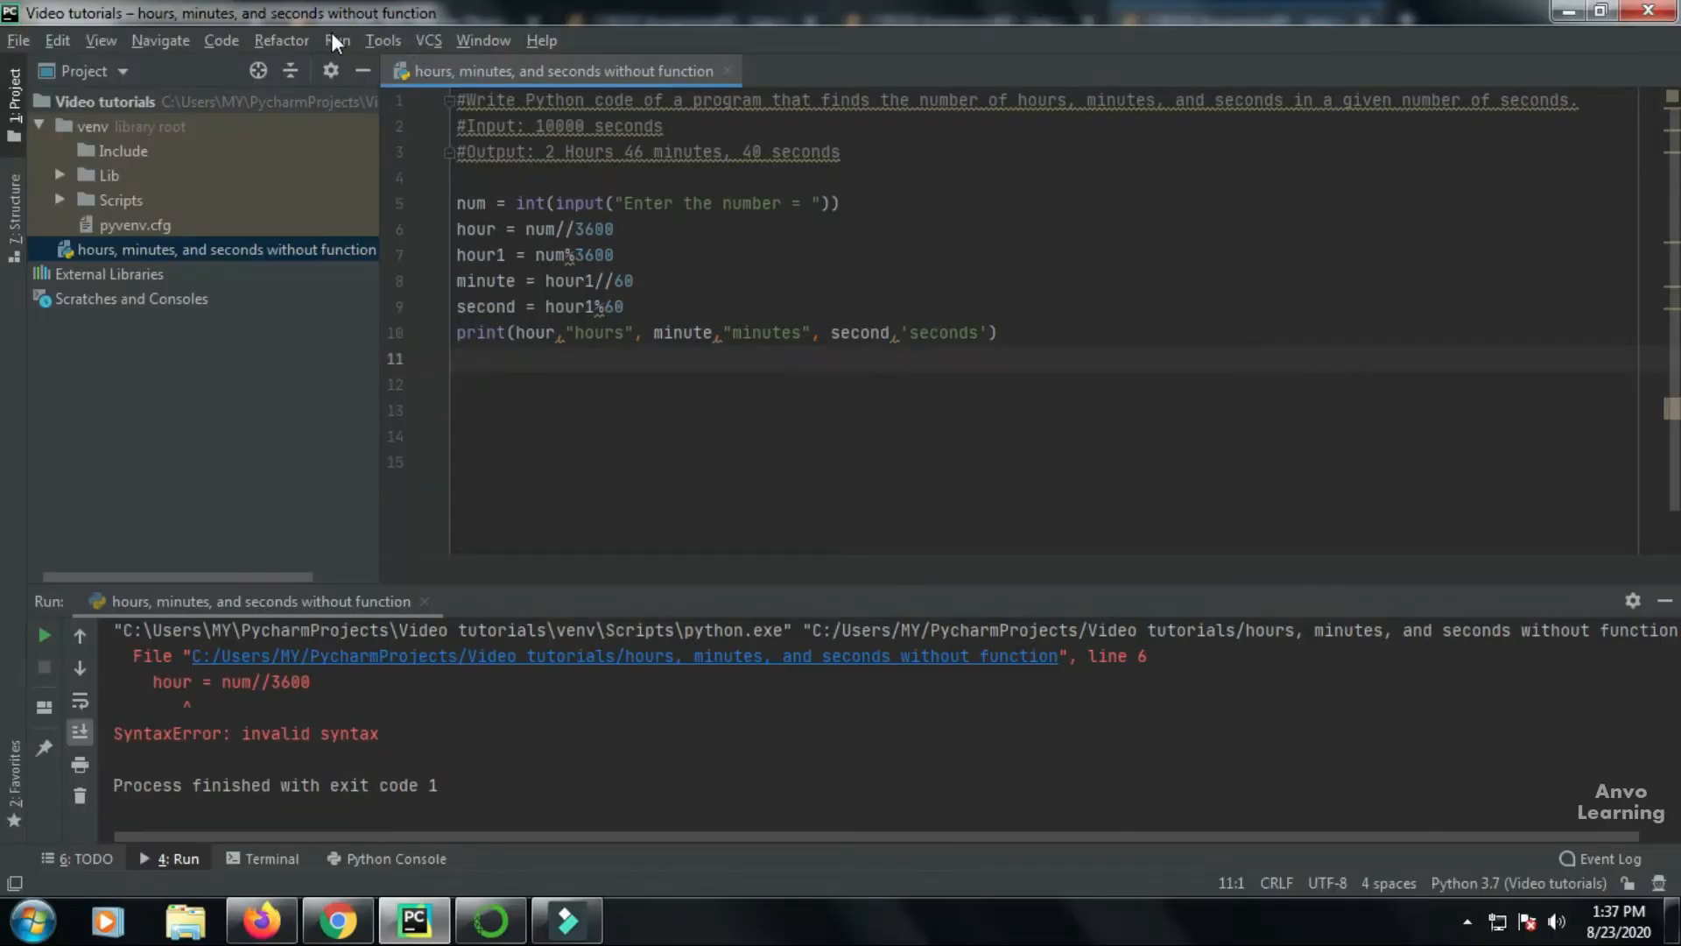
# Run the seconds-conversion script with input 10000, removing the stray number from the code.
pyautogui.click(336, 40)
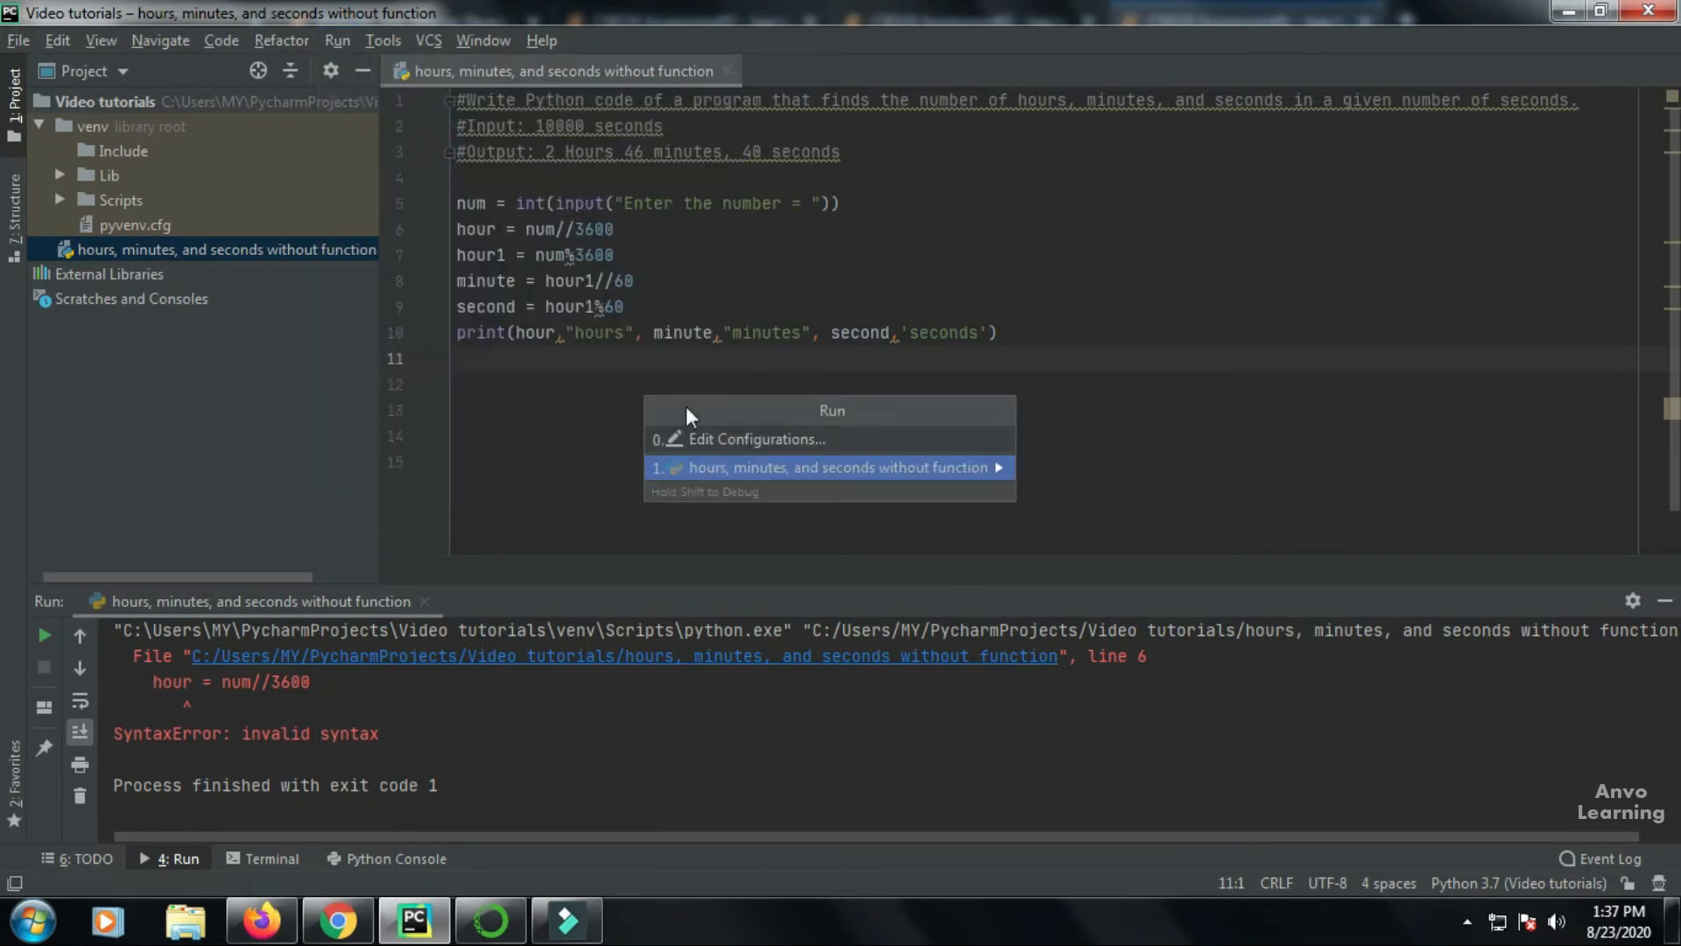
pyautogui.click(826, 466)
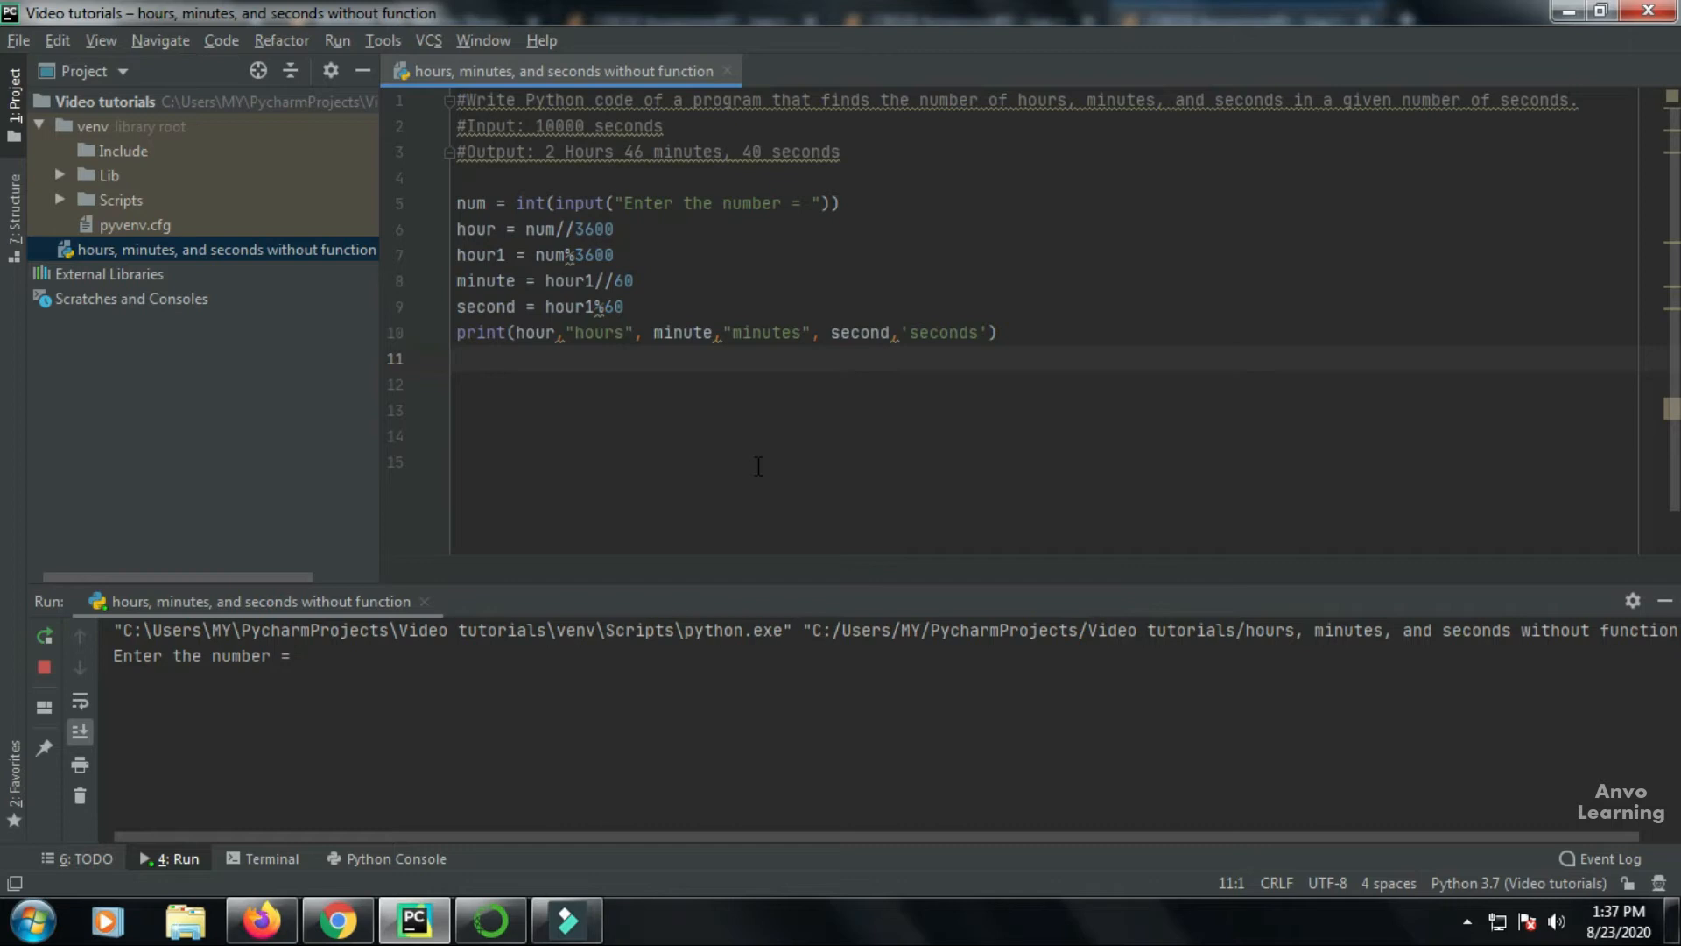
pyautogui.write('10')
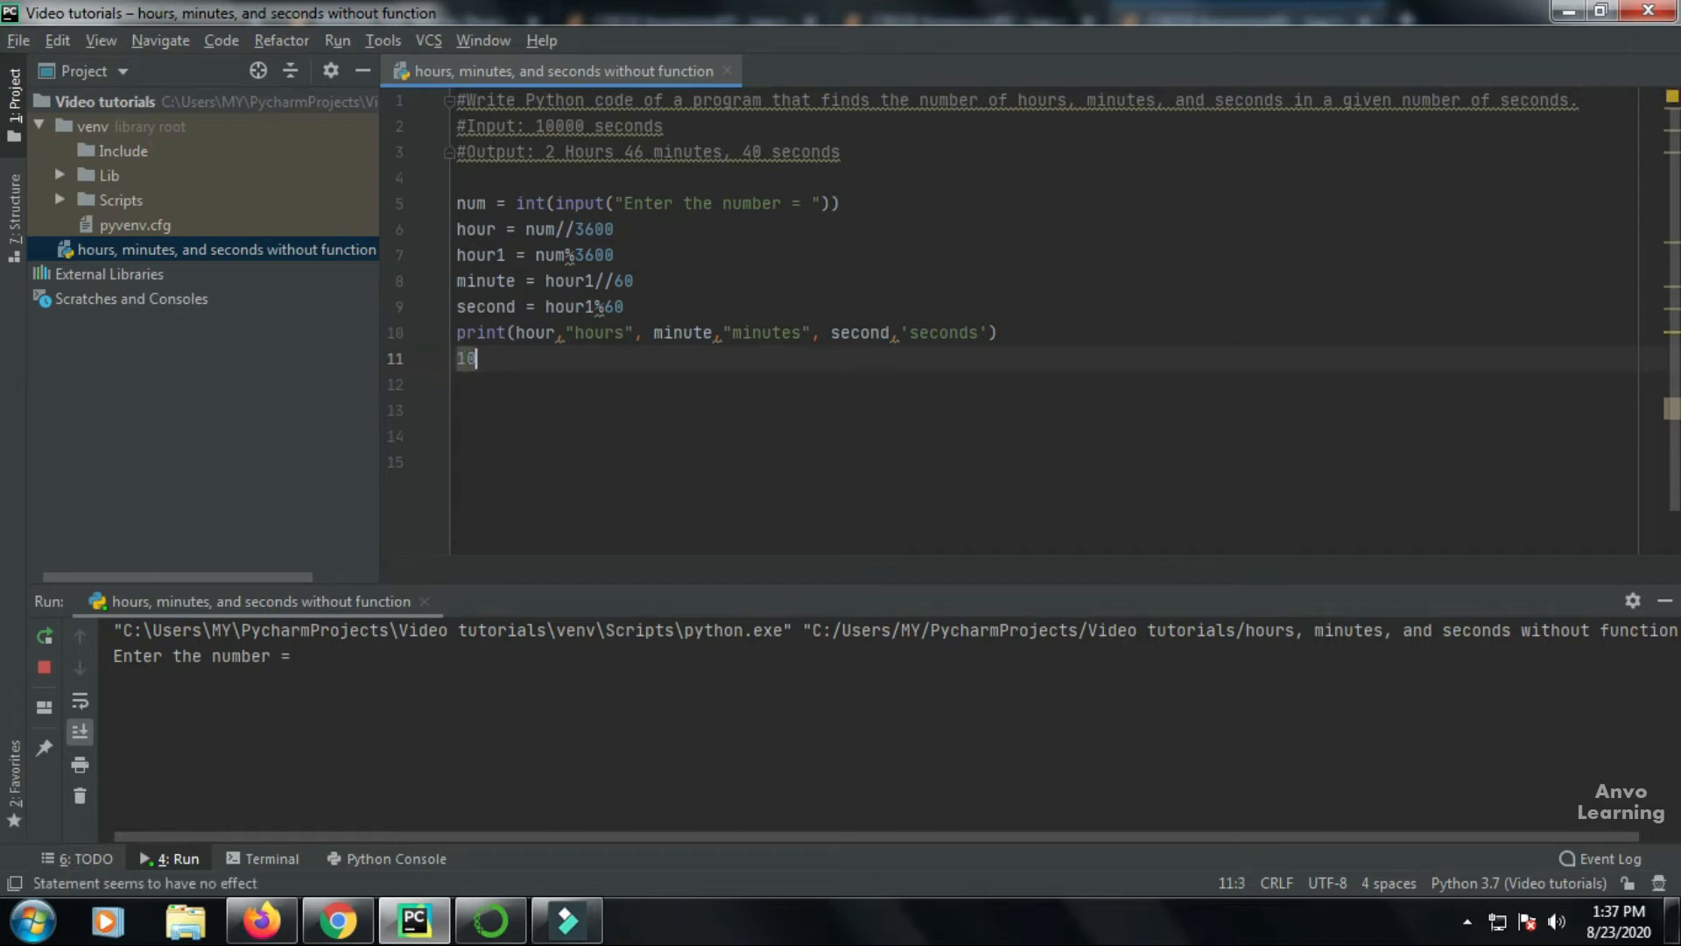
pyautogui.press('Backspace')
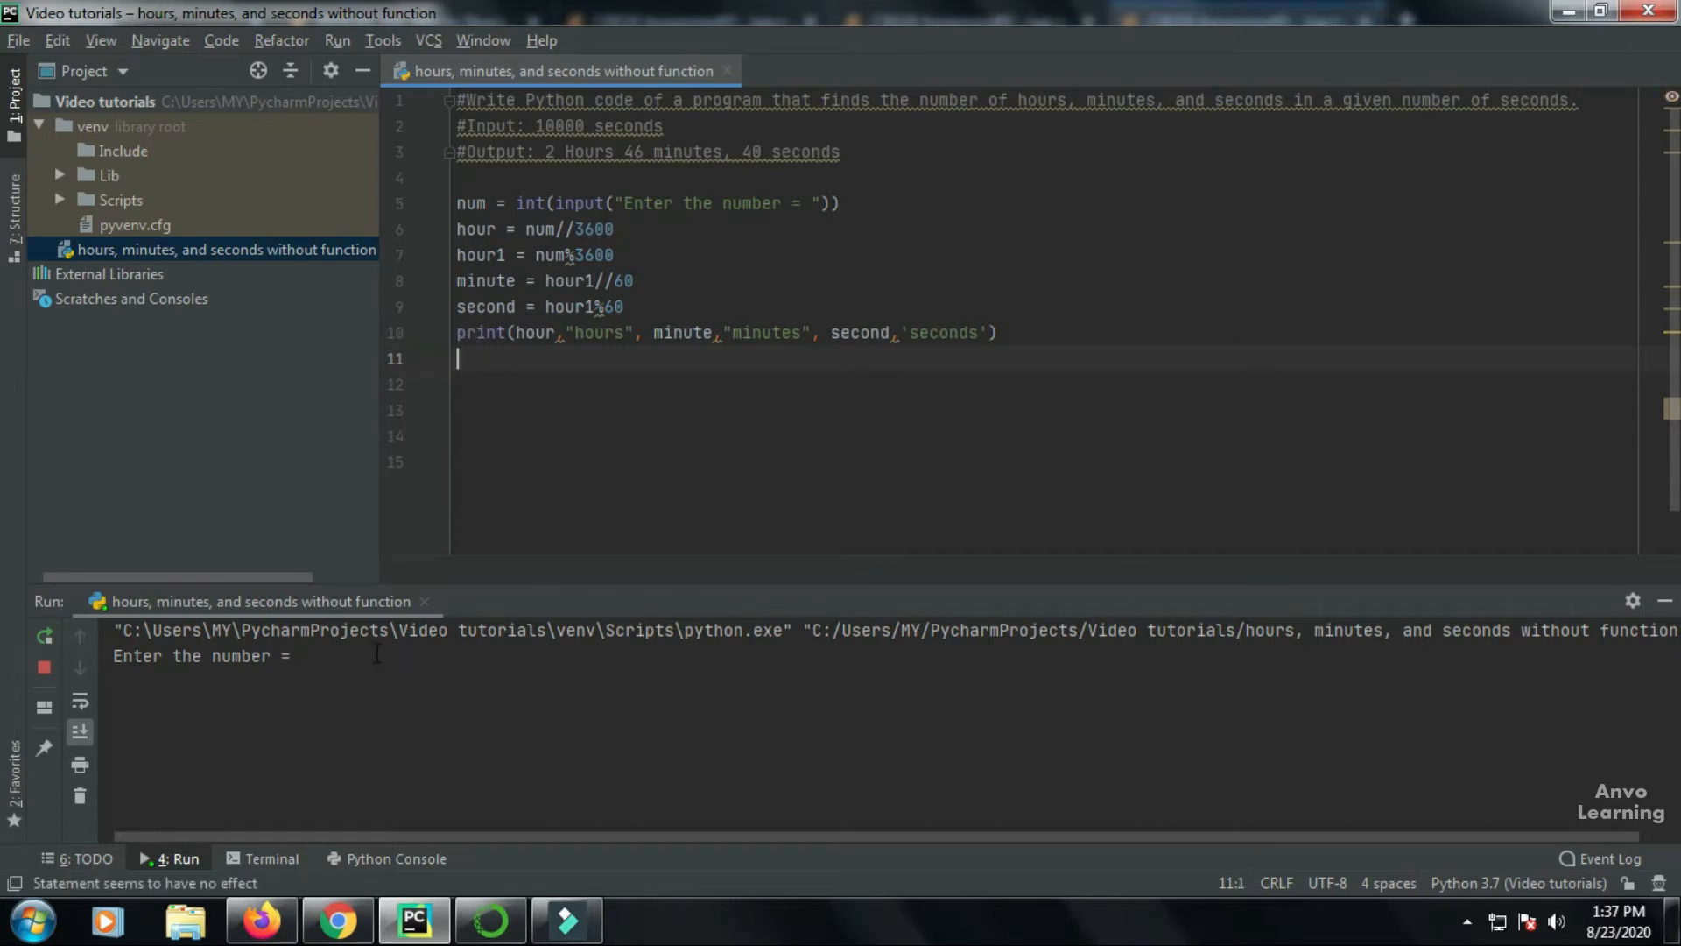
pyautogui.write('10000')
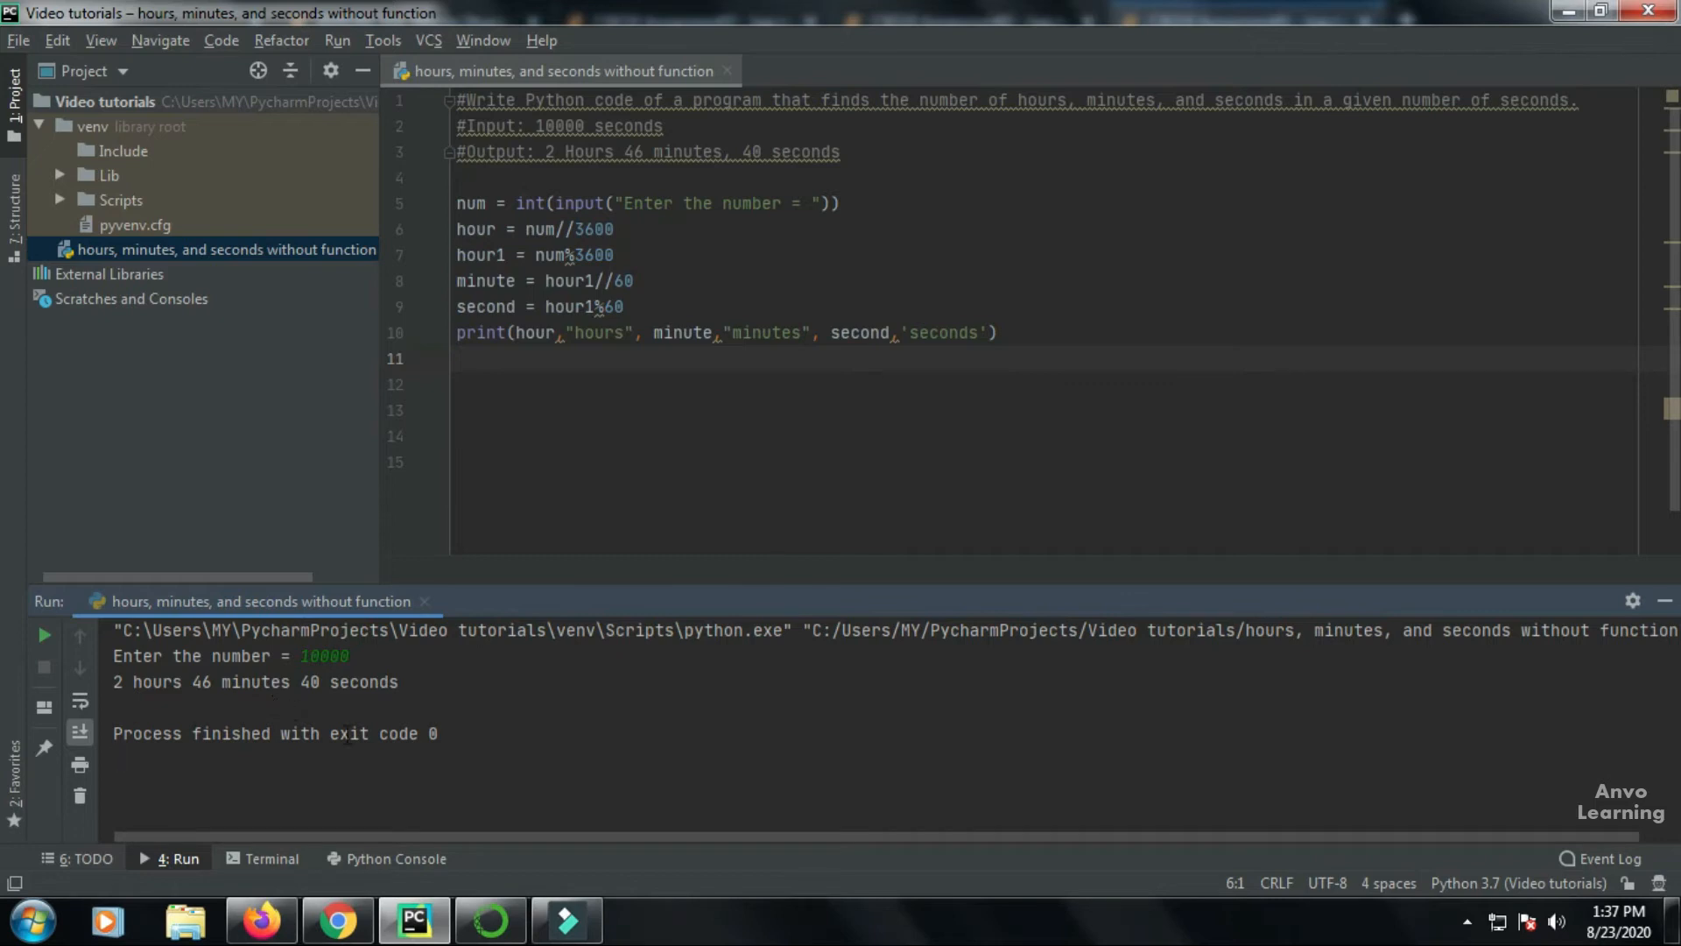
pyautogui.moveTo(644, 245)
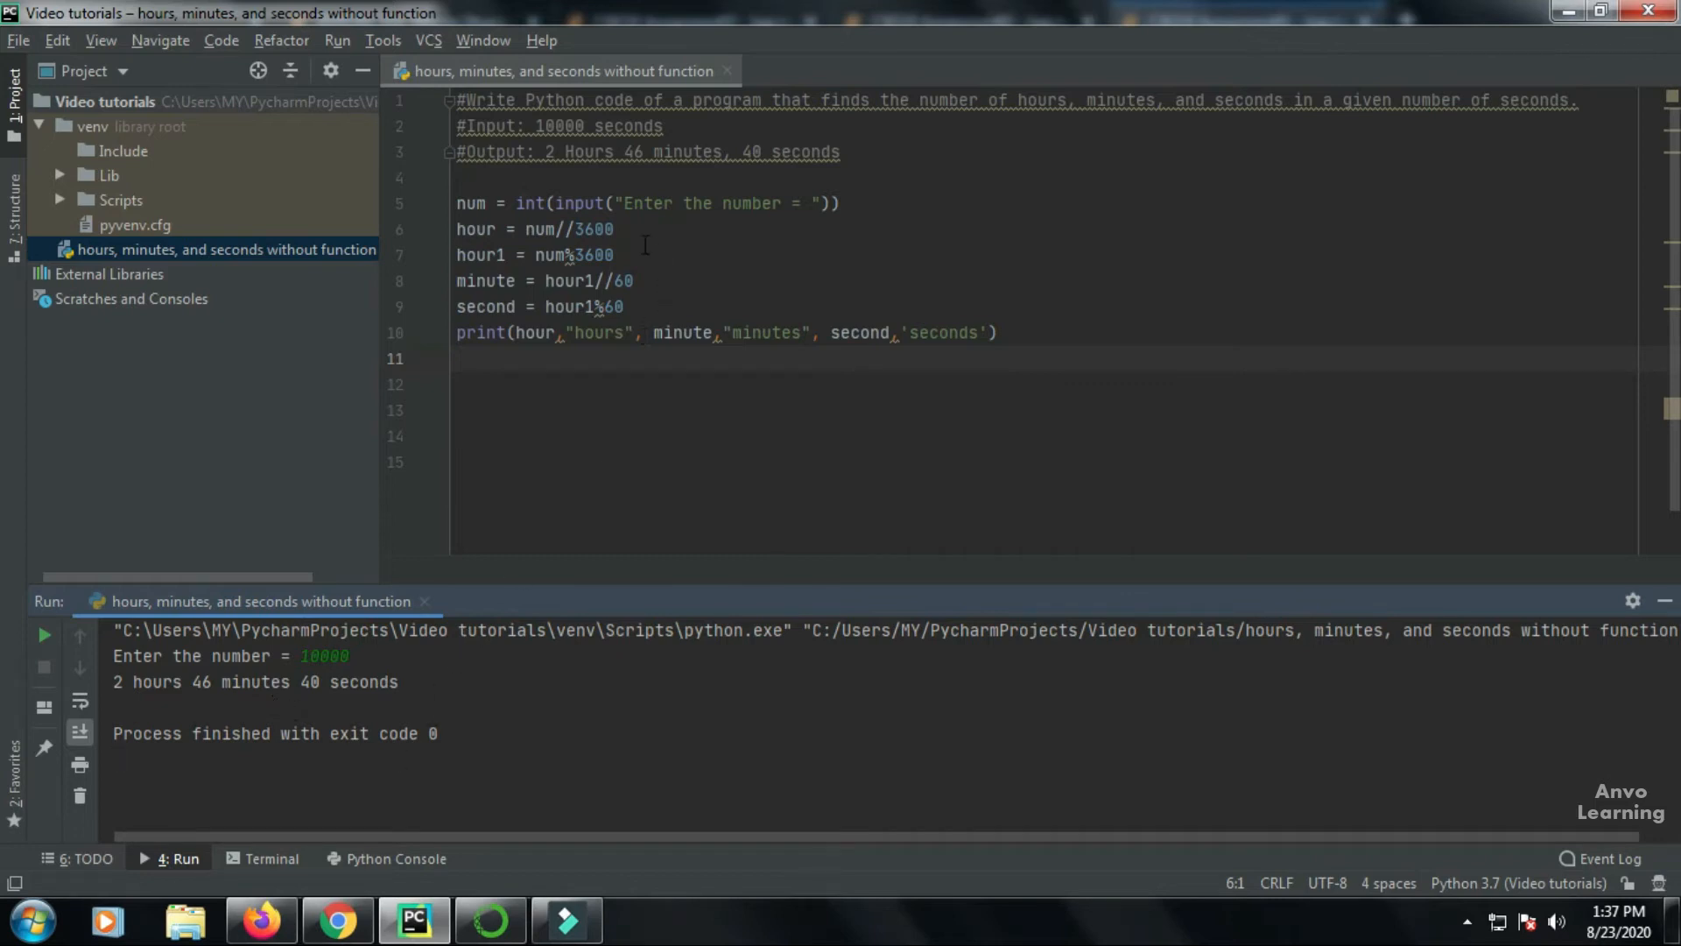
# Add the comment #10000/3600 = 2.78 =2 to the hour line, then begin a comment on line 7.
pyautogui.click(615, 228)
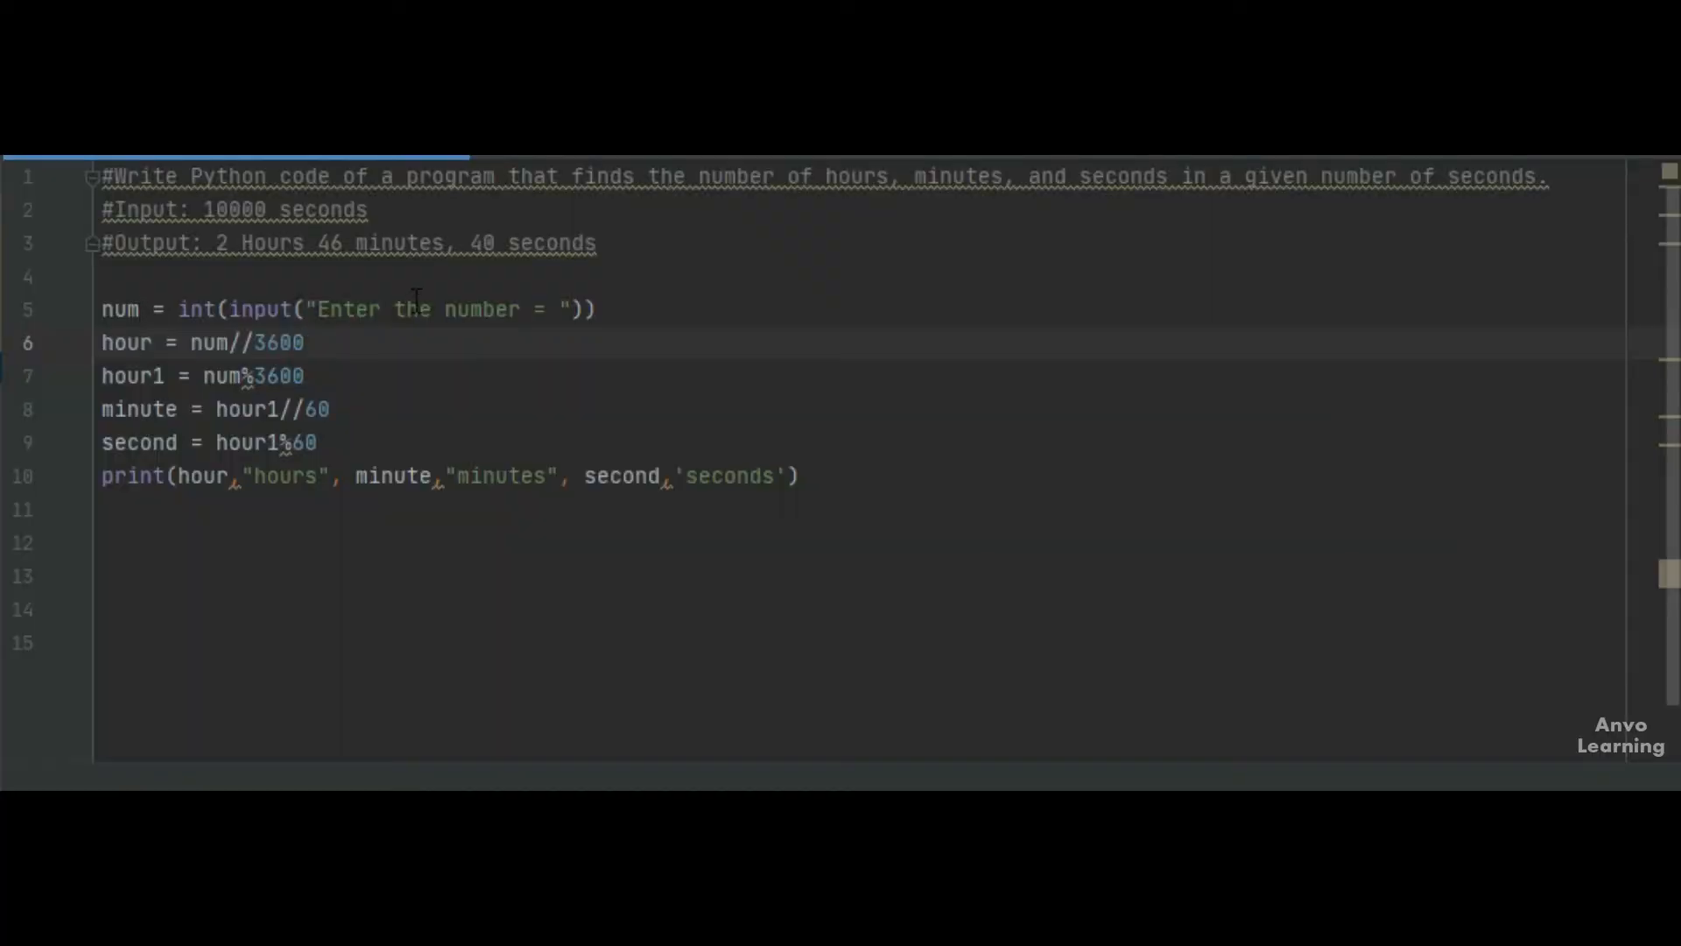
pyautogui.moveTo(373, 357)
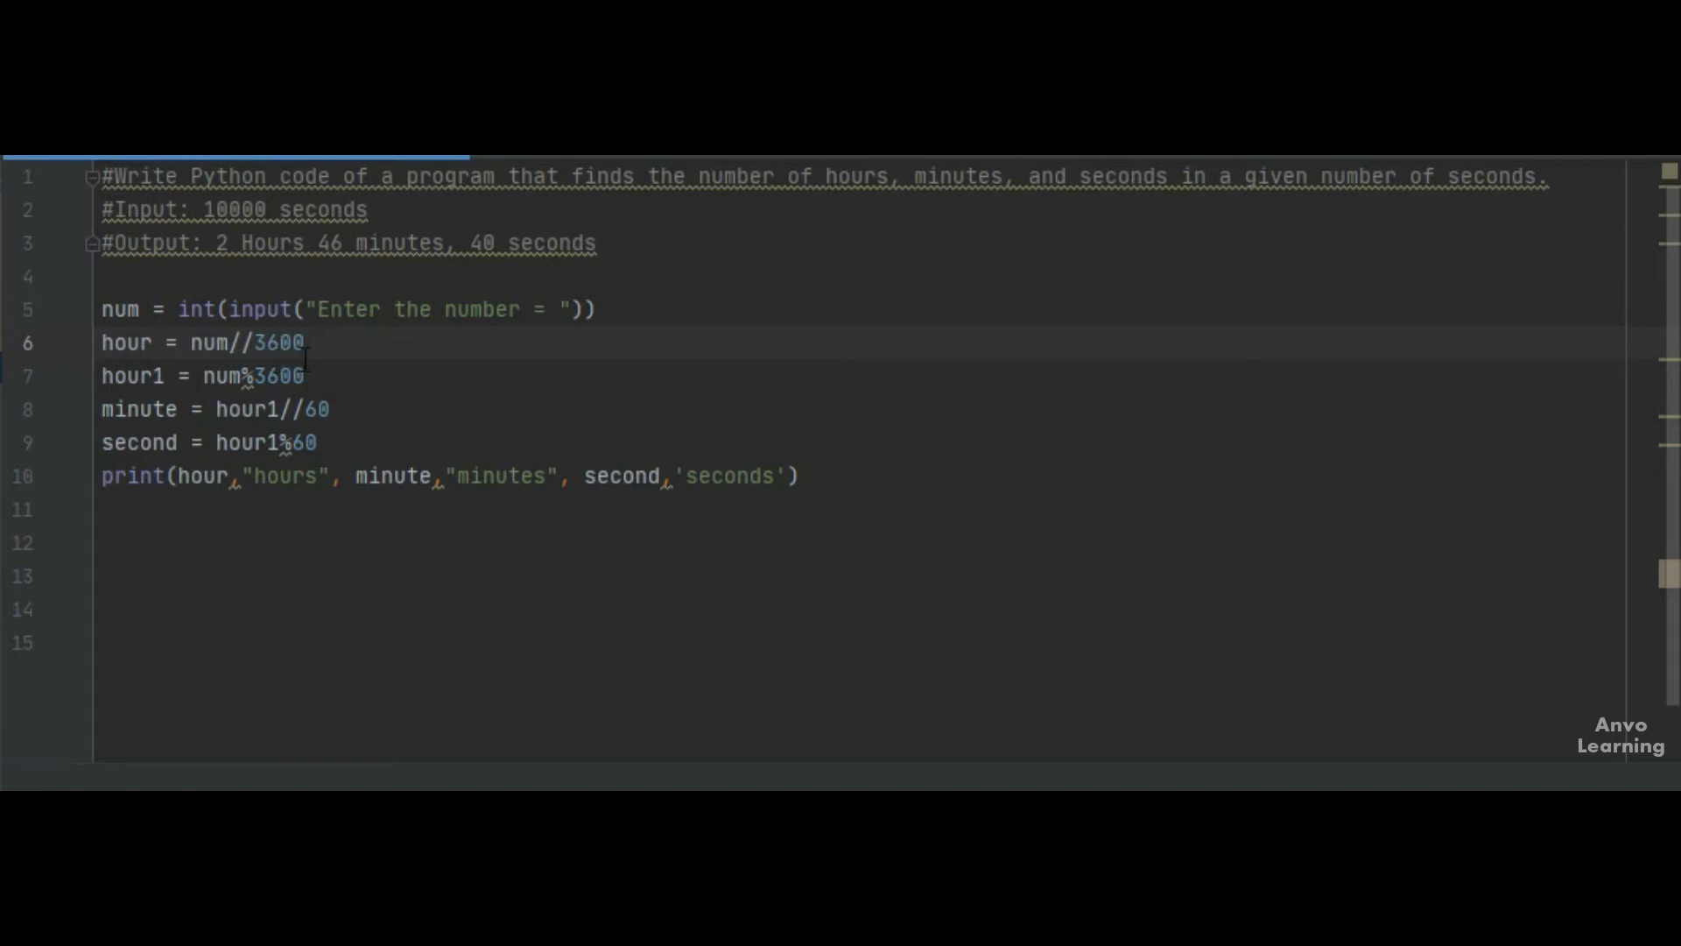
pyautogui.moveTo(321, 362)
pyautogui.write(' #')
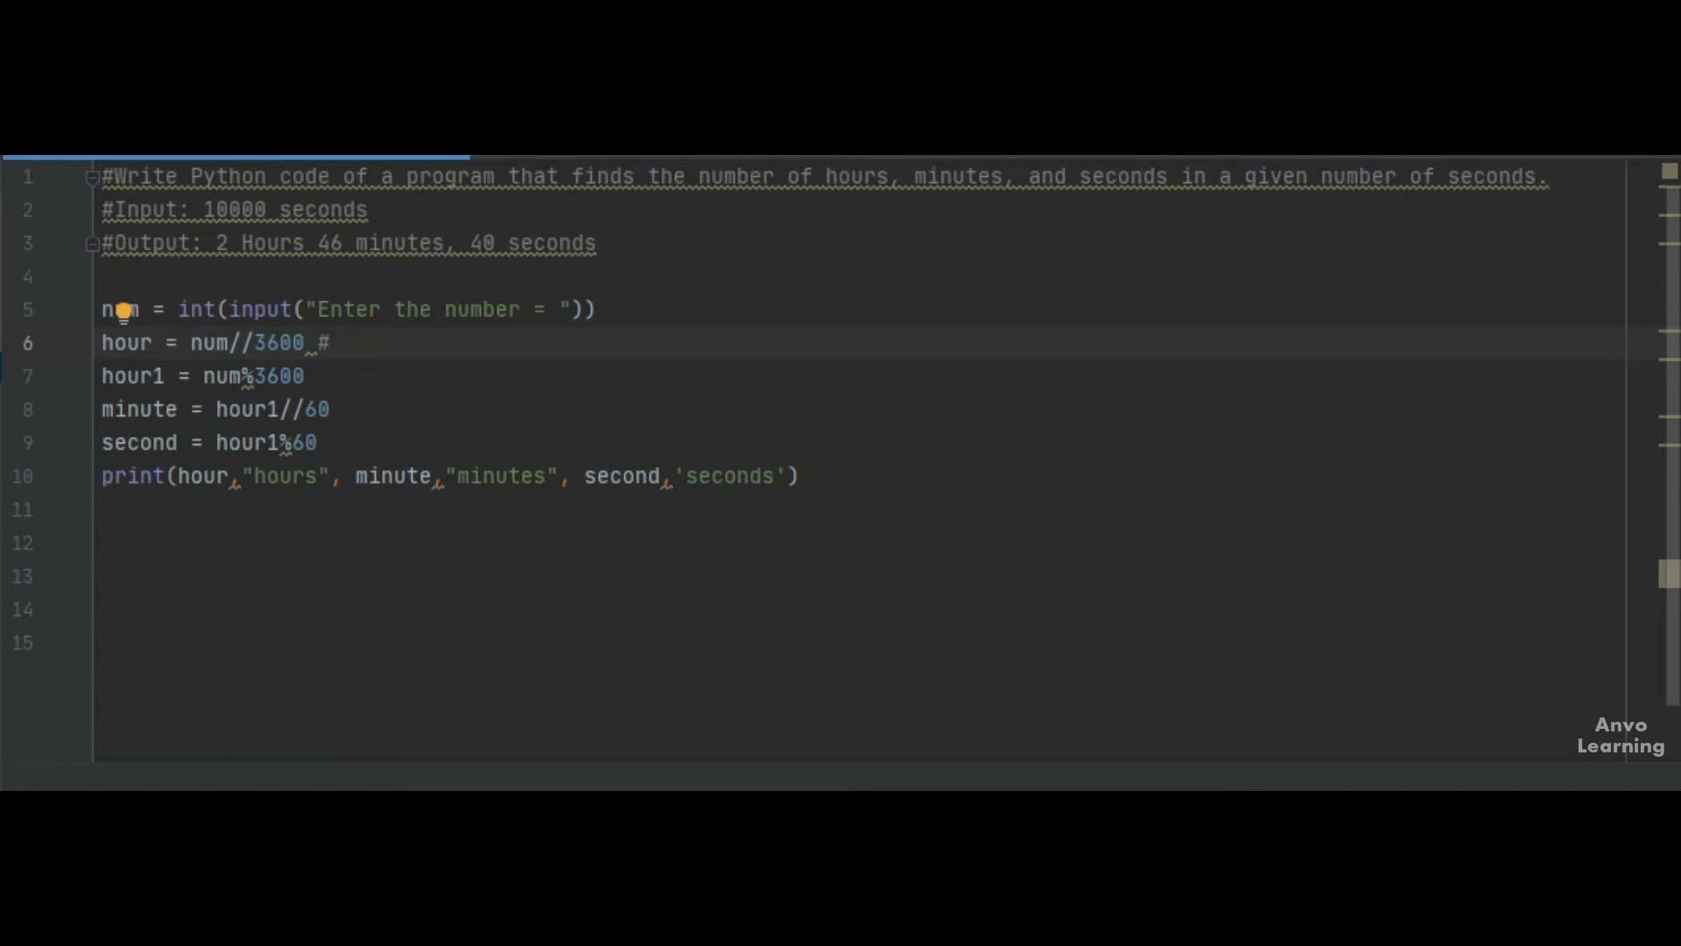
pyautogui.write('10000')
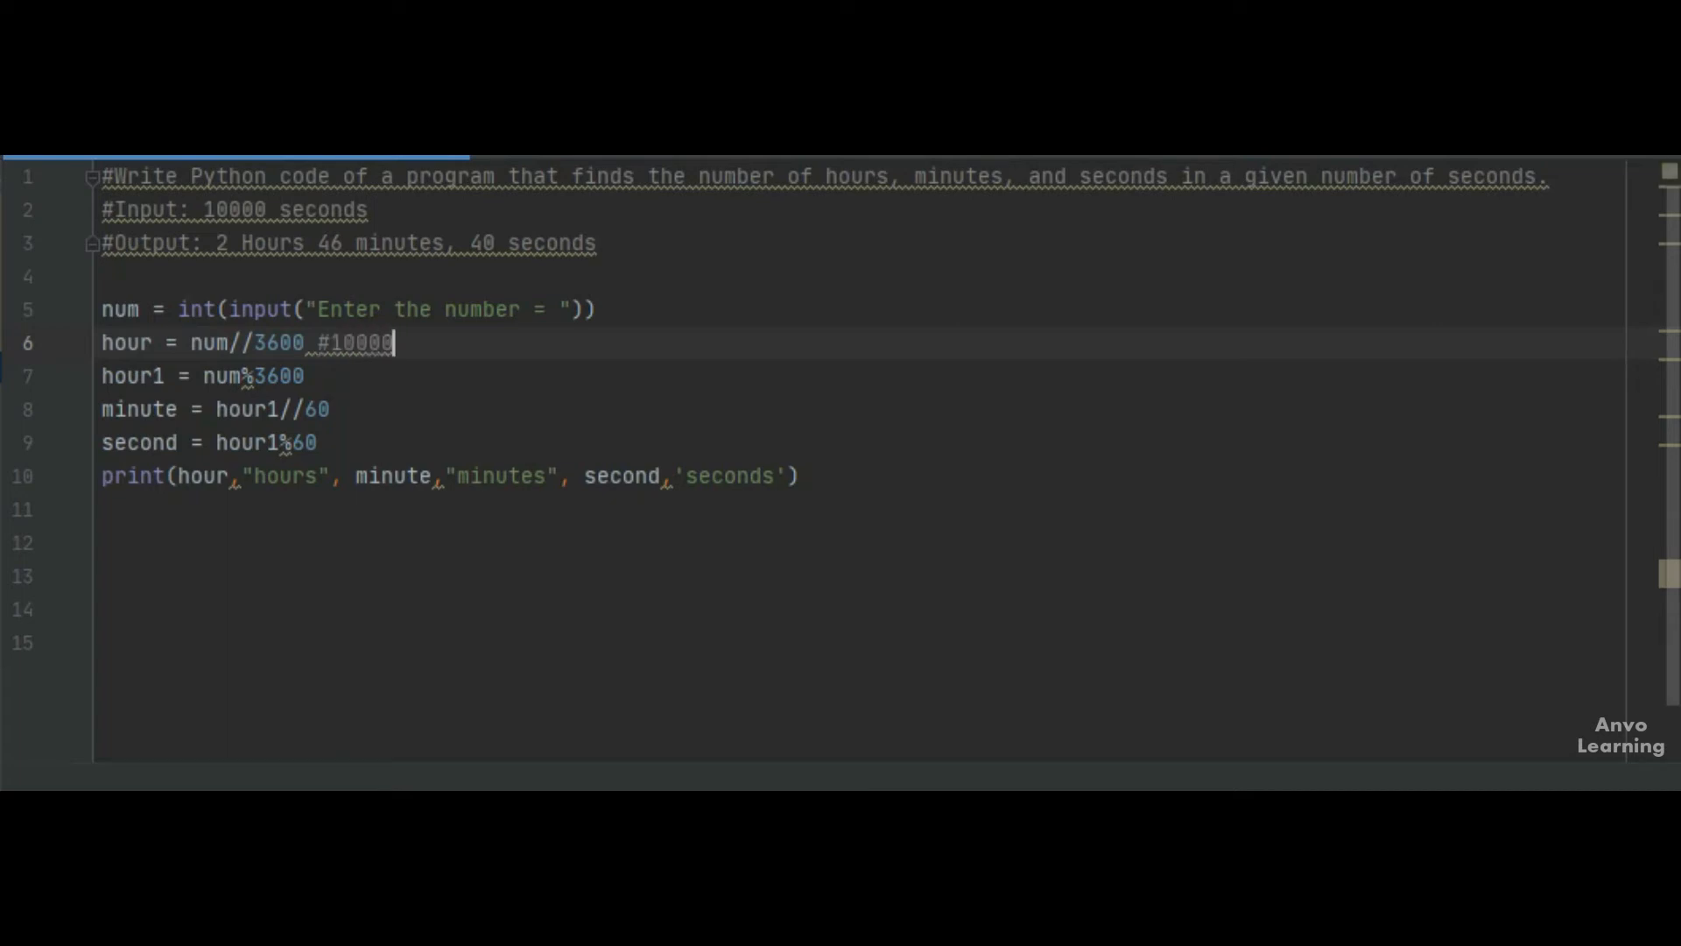
pyautogui.write('/')
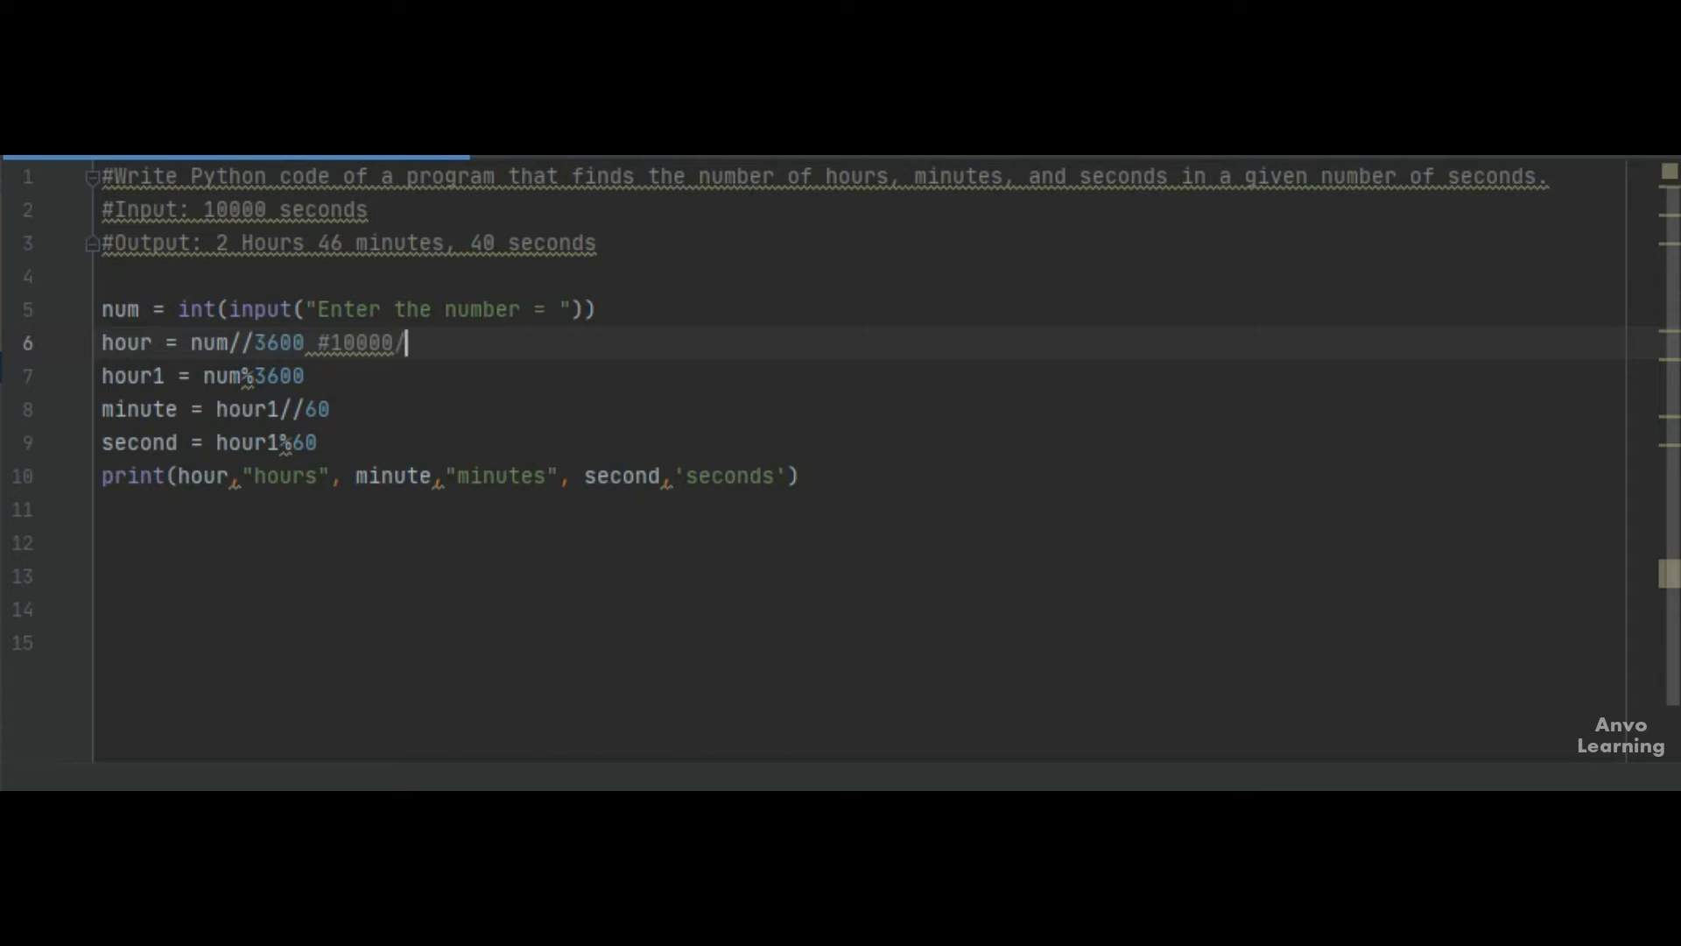
pyautogui.write('3600')
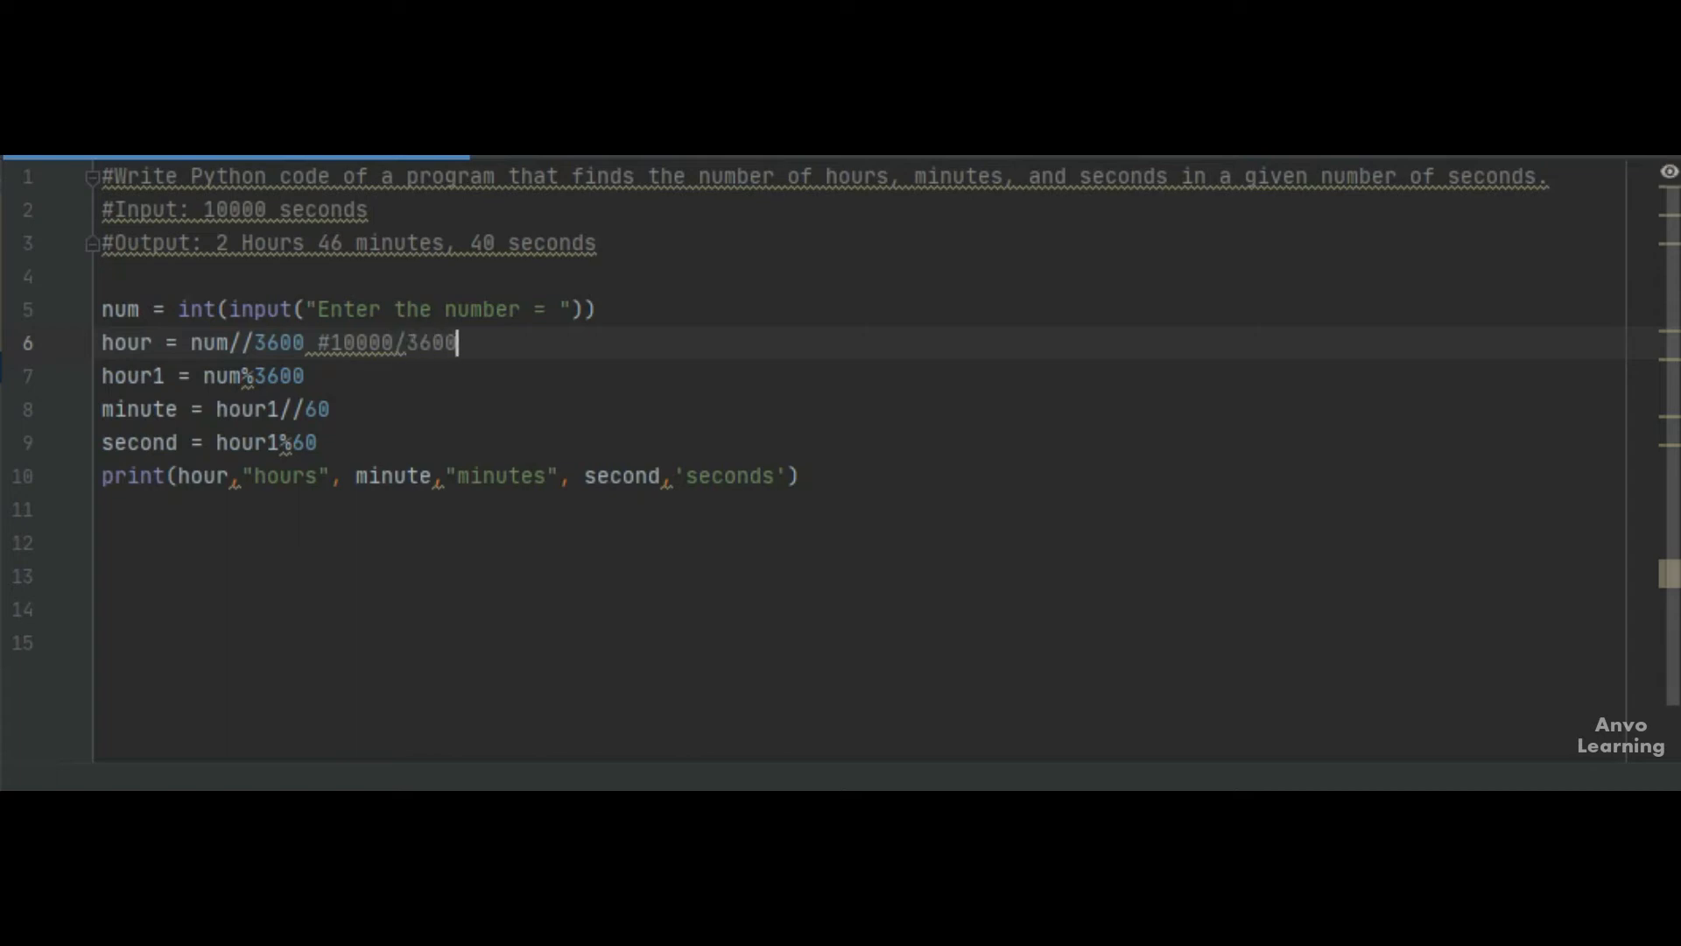
pyautogui.write('=')
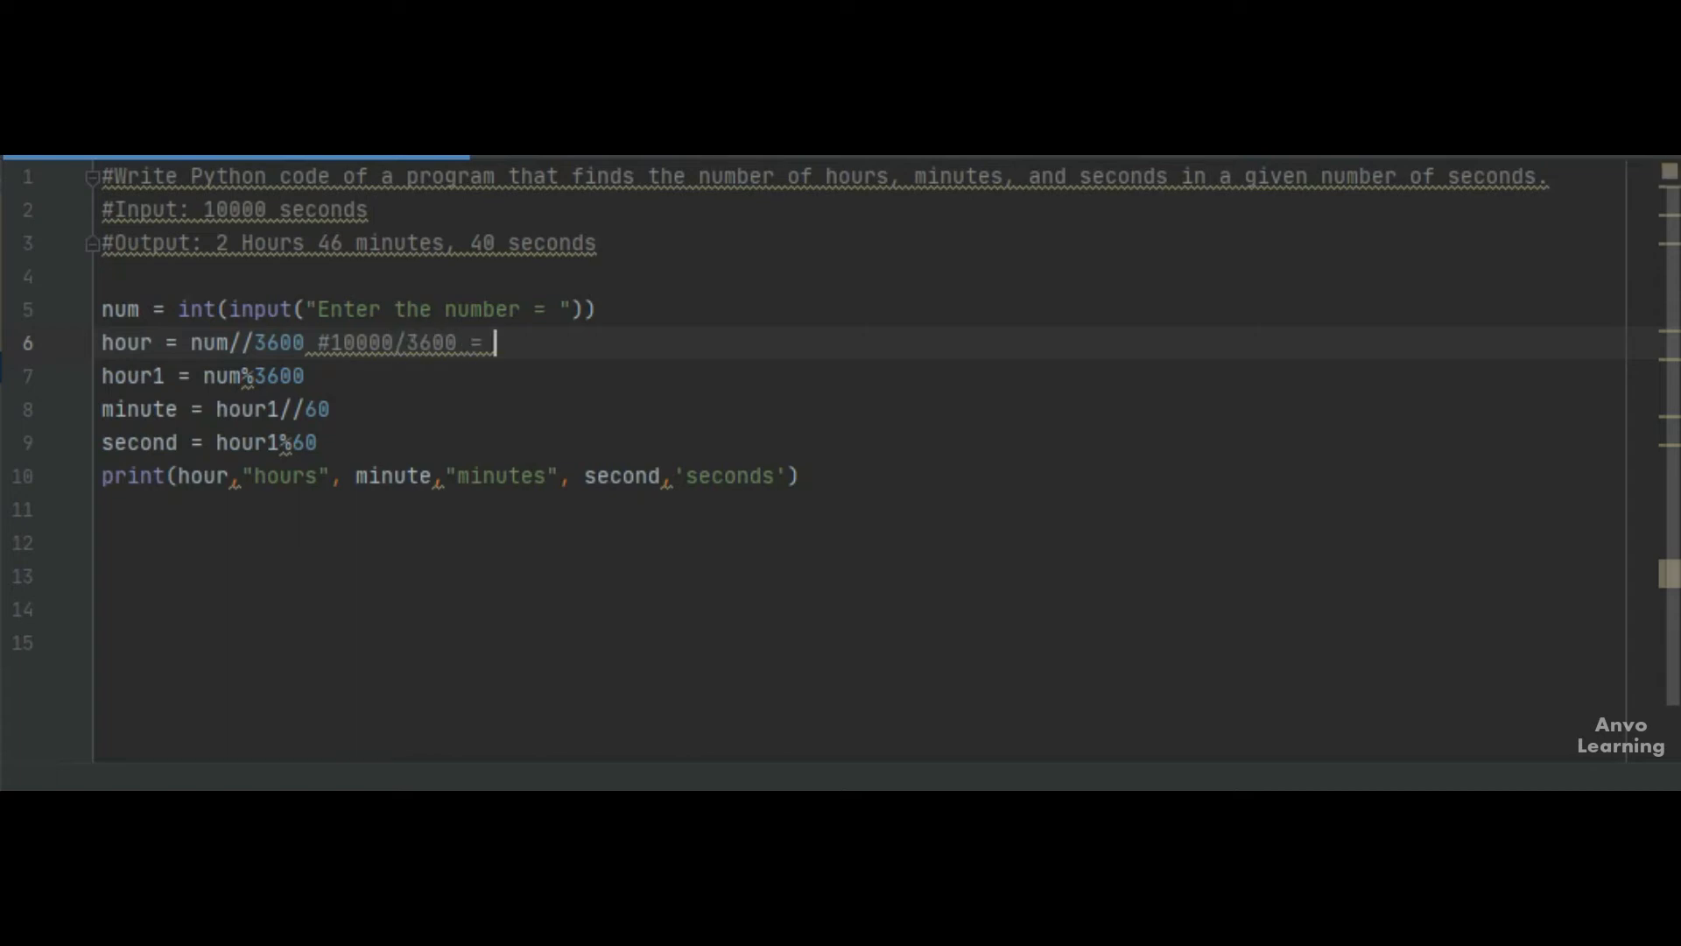
pyautogui.write('2.78')
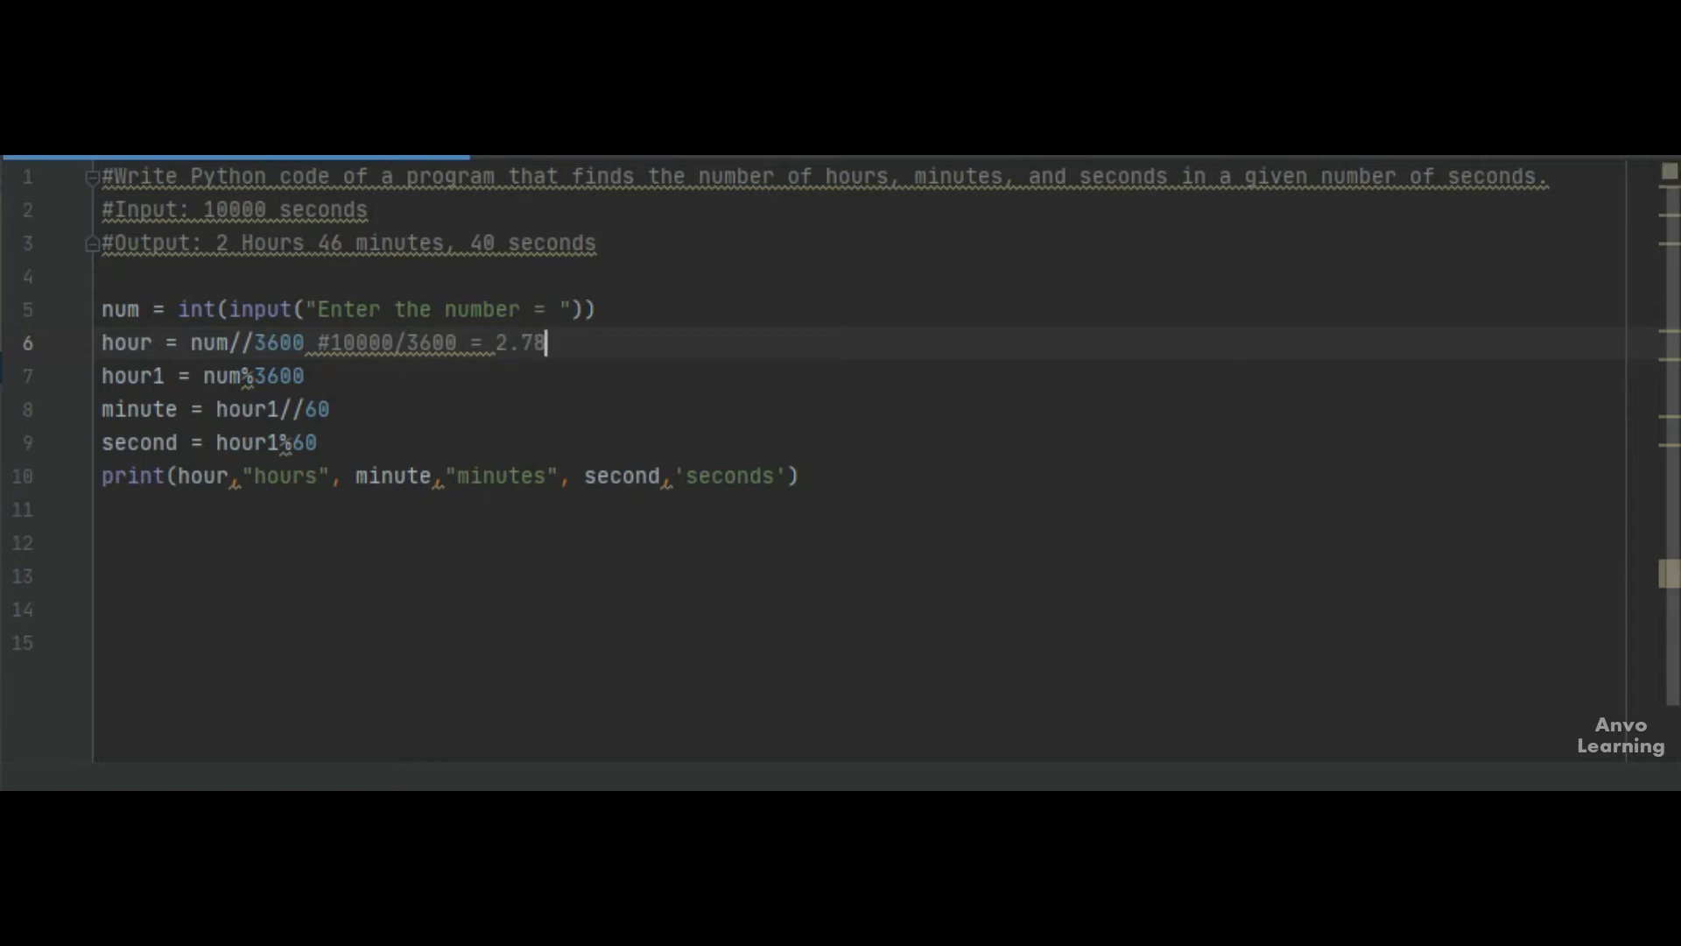
pyautogui.moveTo(531, 342)
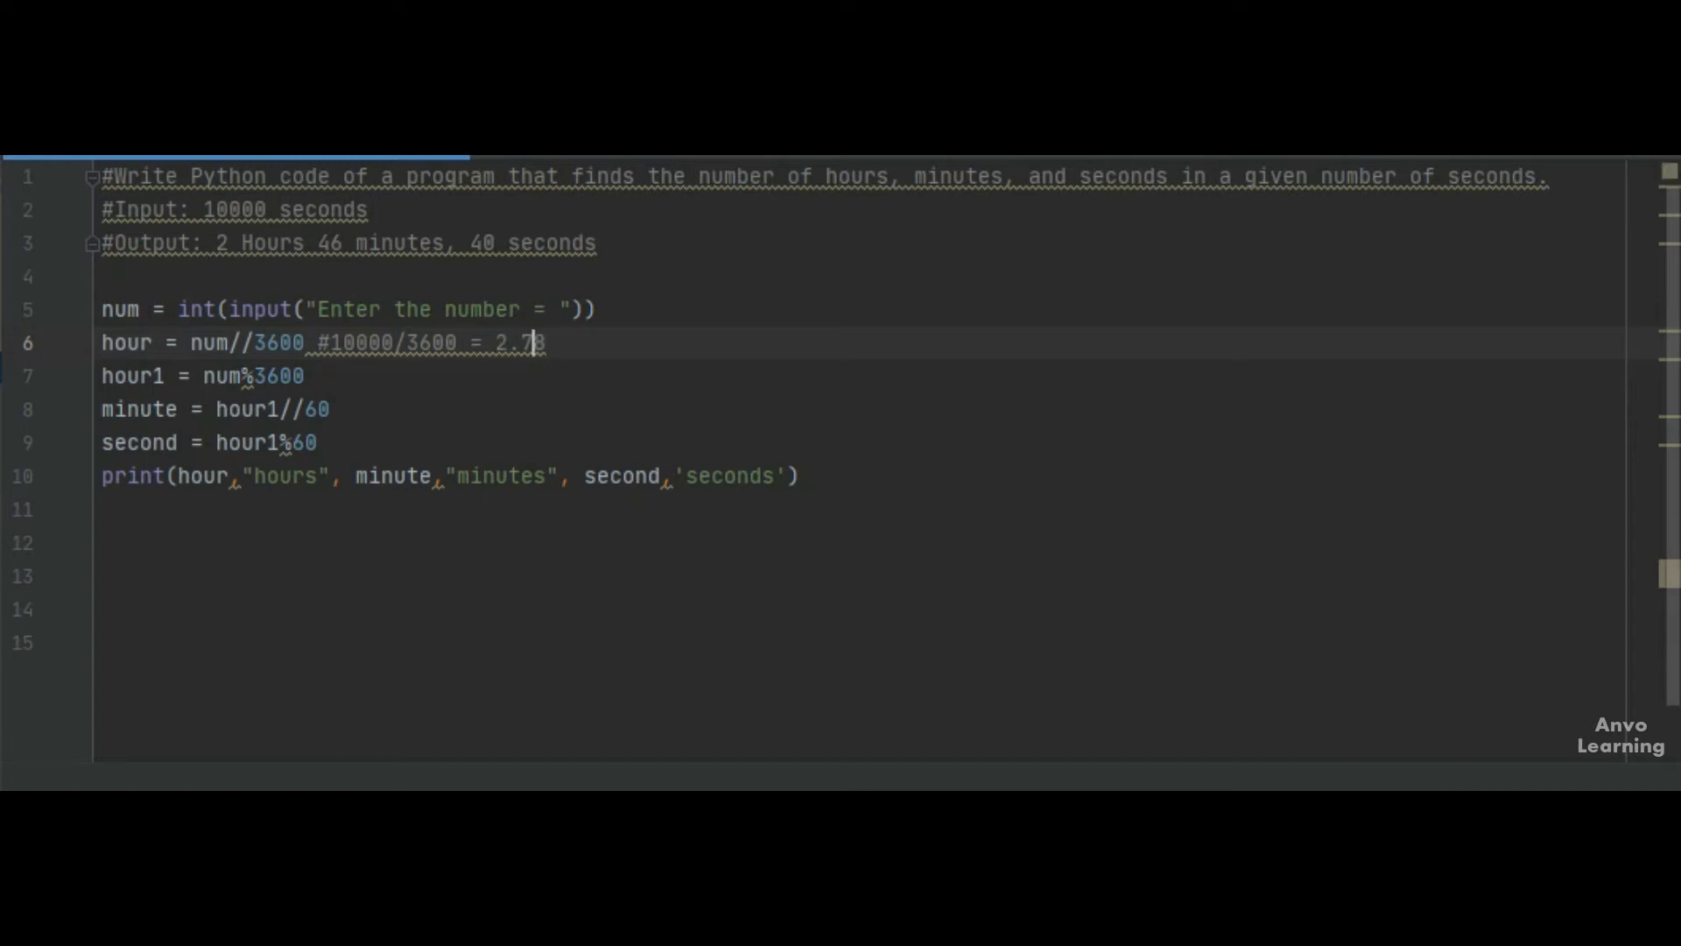
pyautogui.write('8 =')
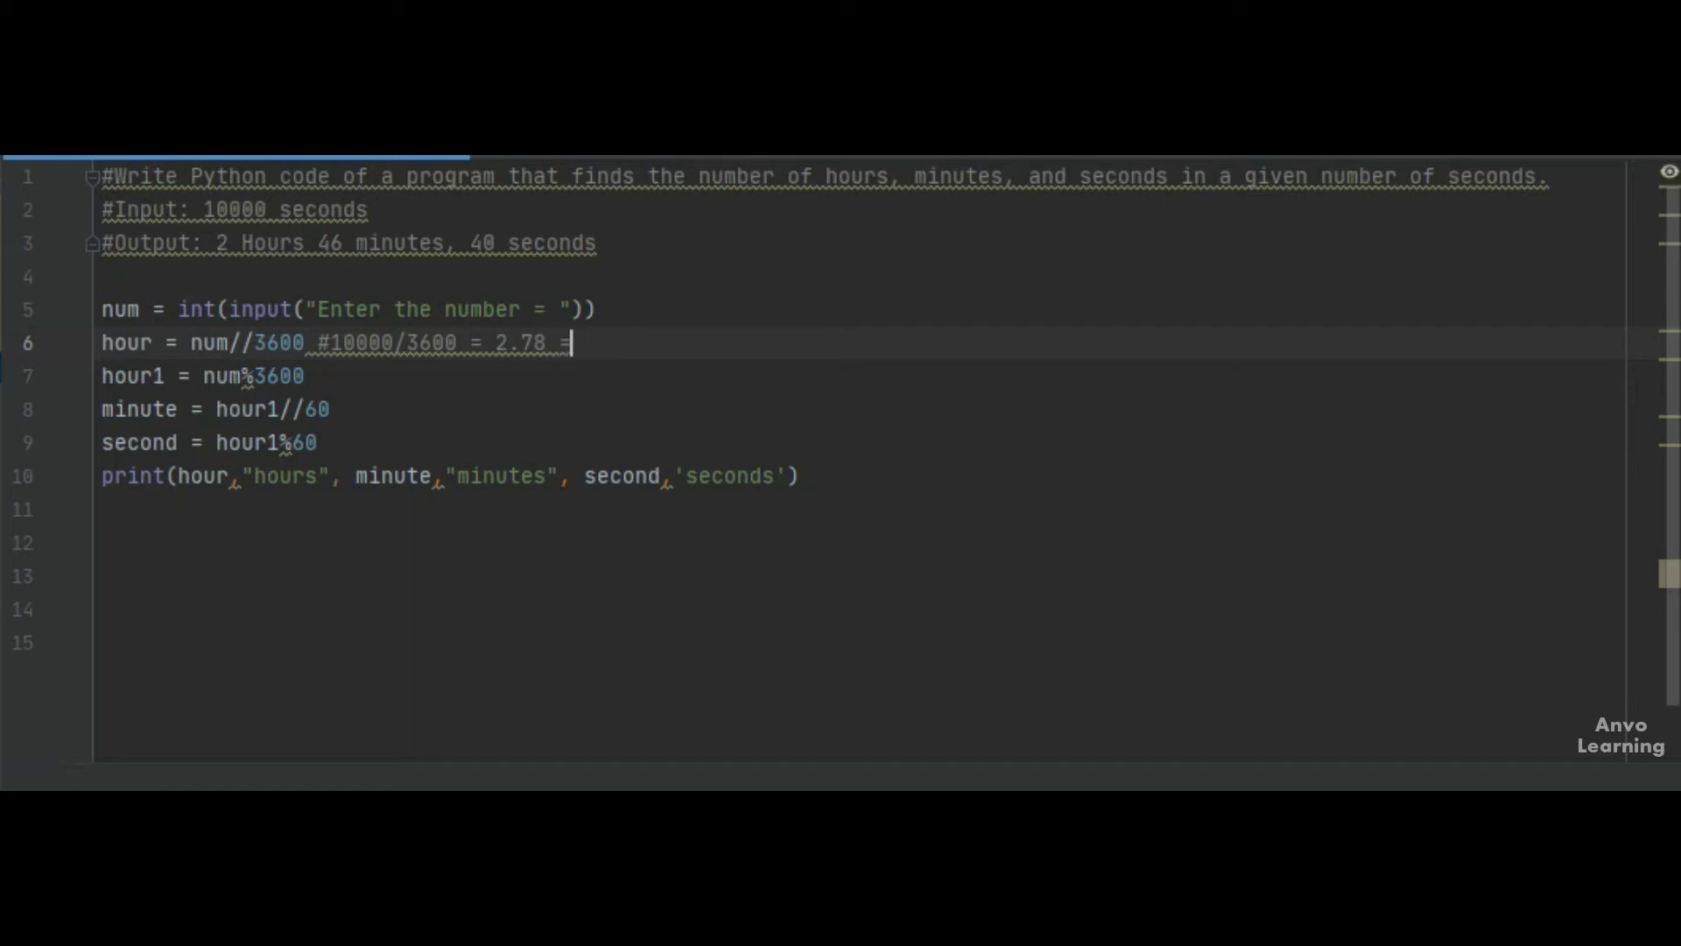
pyautogui.write('2')
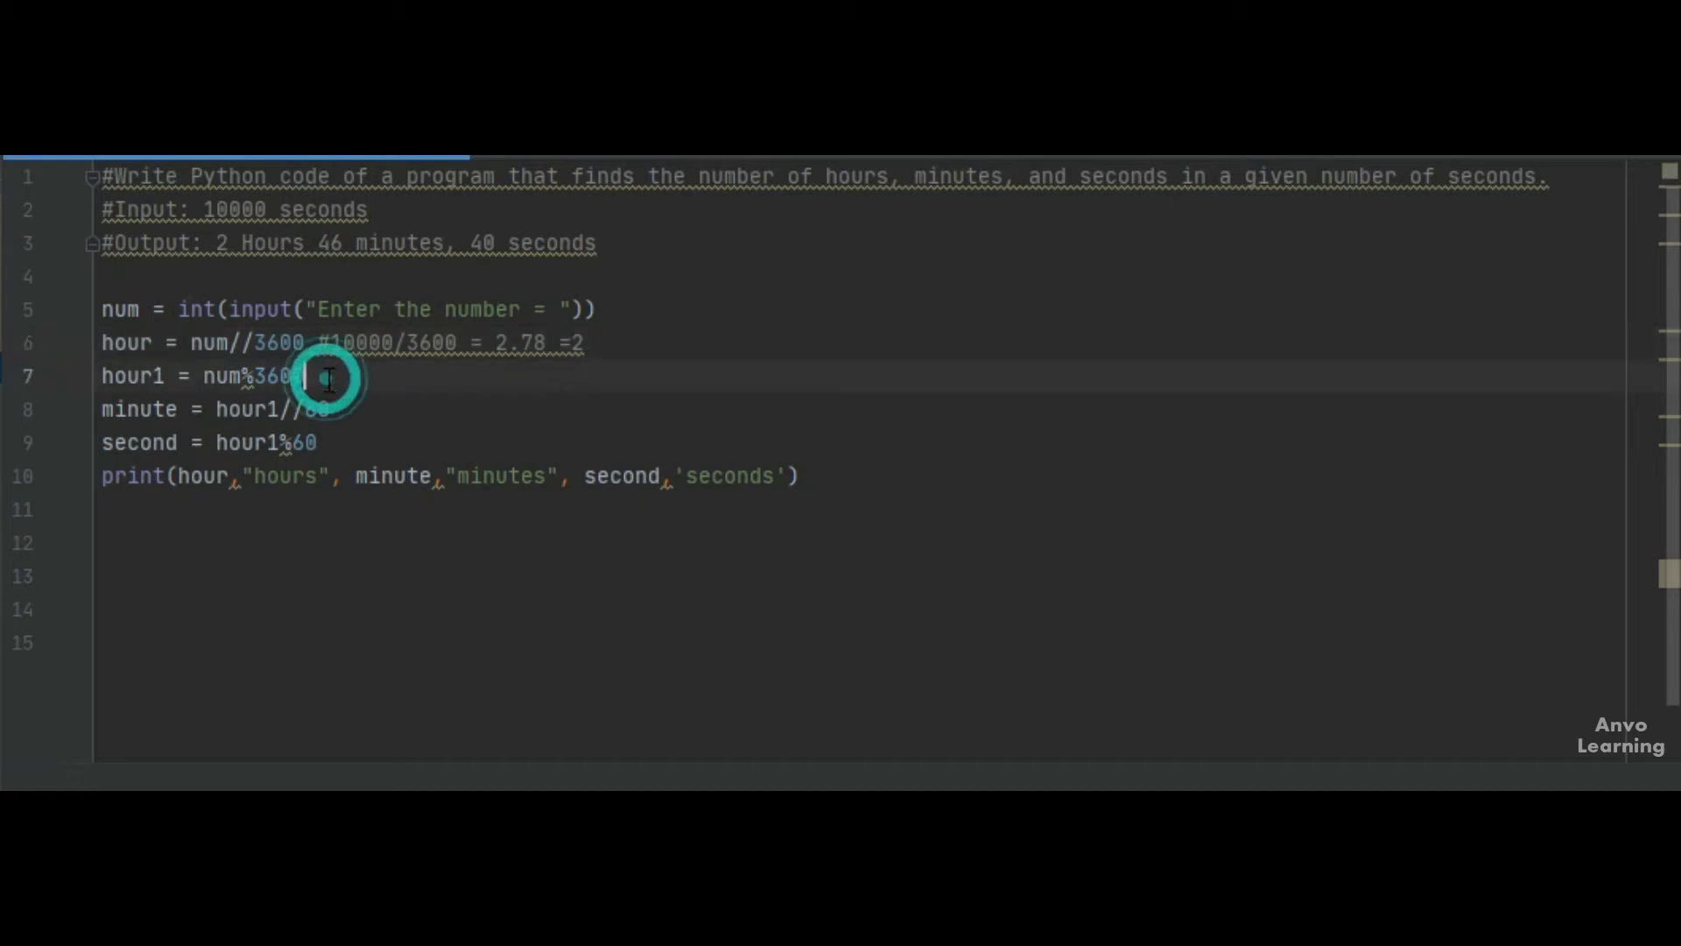
pyautogui.write('#')
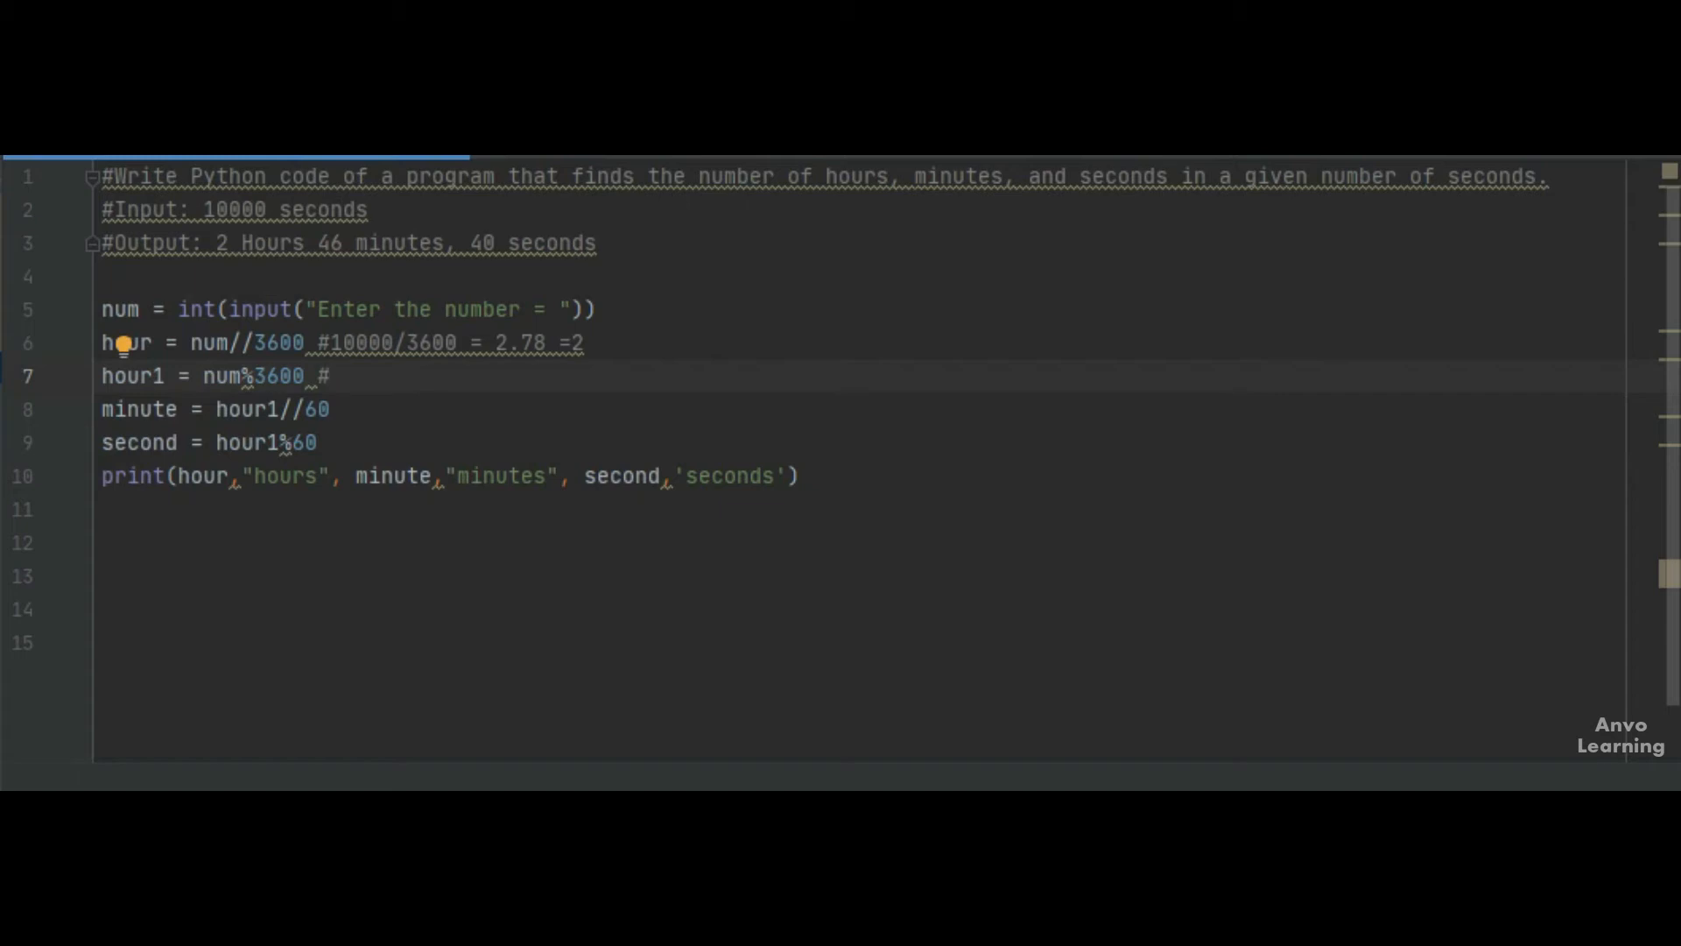
# Type 10000/3600 = 2800 as the hour1 comment and begin the next comment.
pyautogui.write('1')
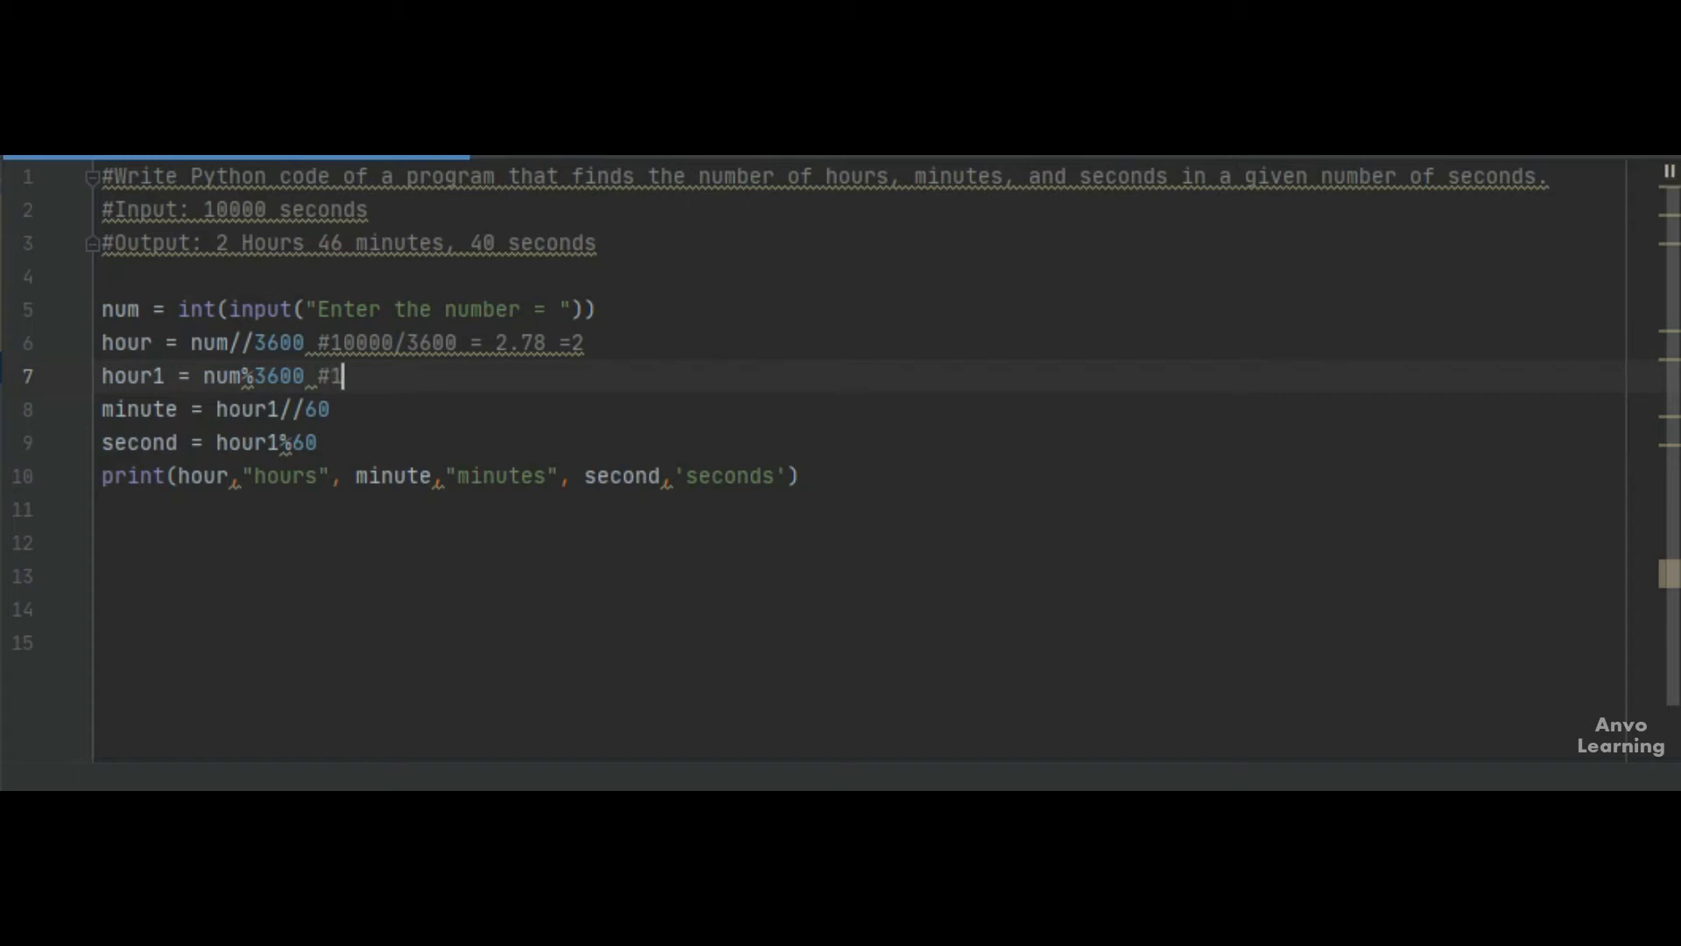
pyautogui.write('0000')
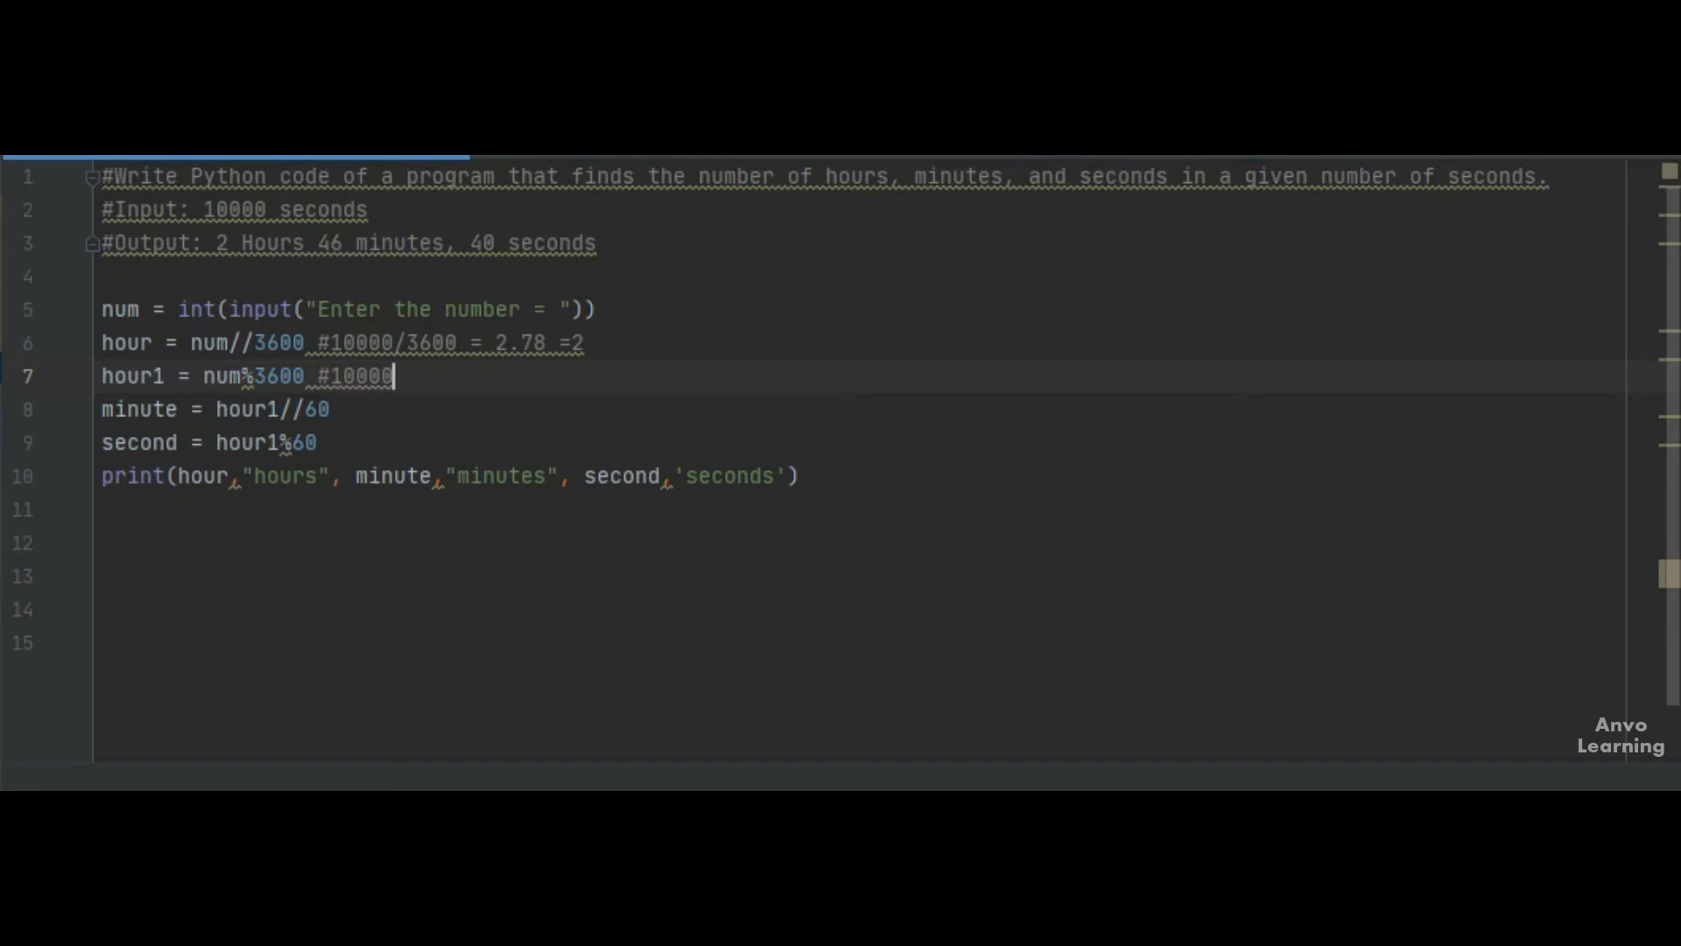
pyautogui.write('/3600 =')
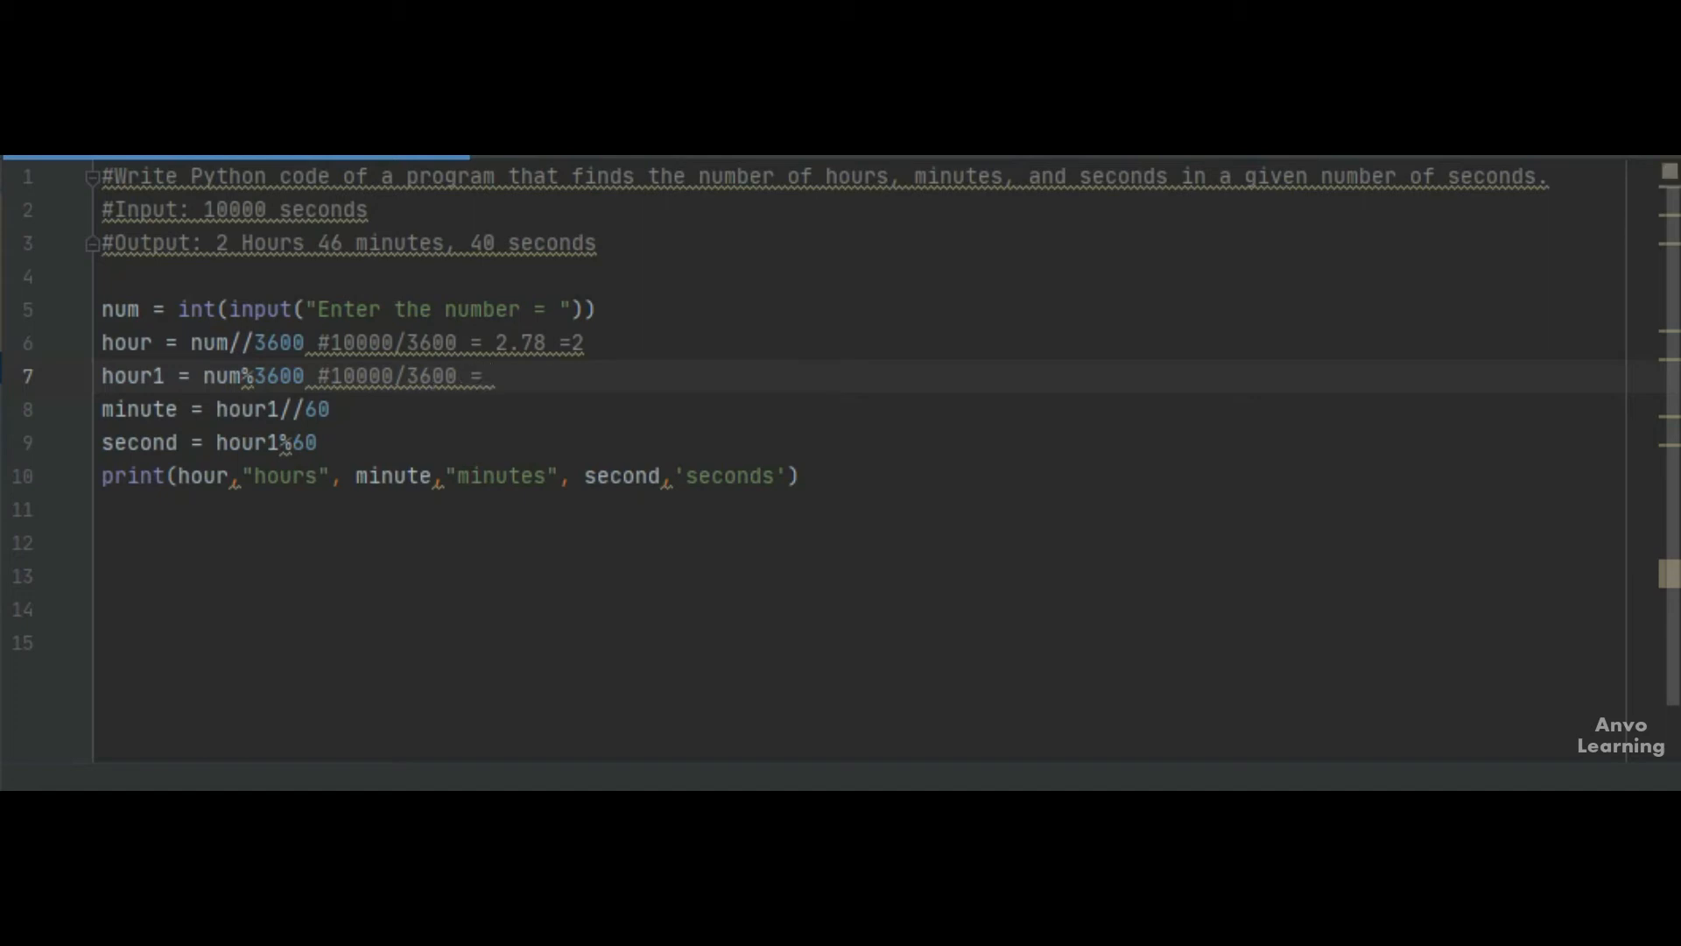
pyautogui.write('2800')
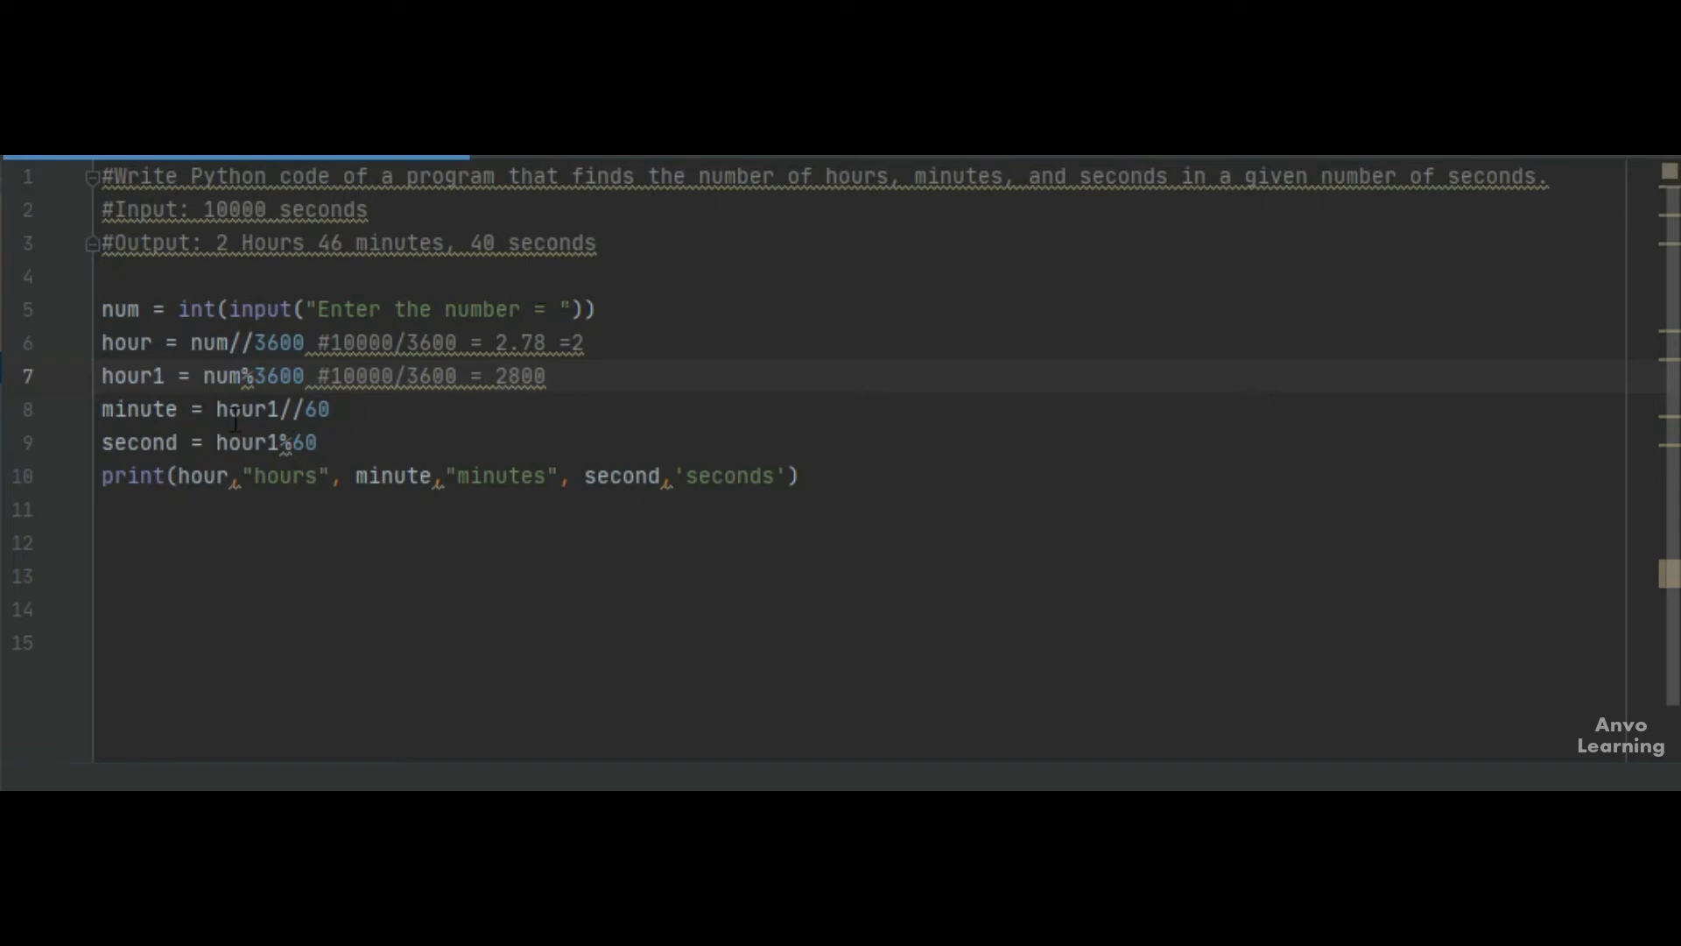
pyautogui.moveTo(255, 391)
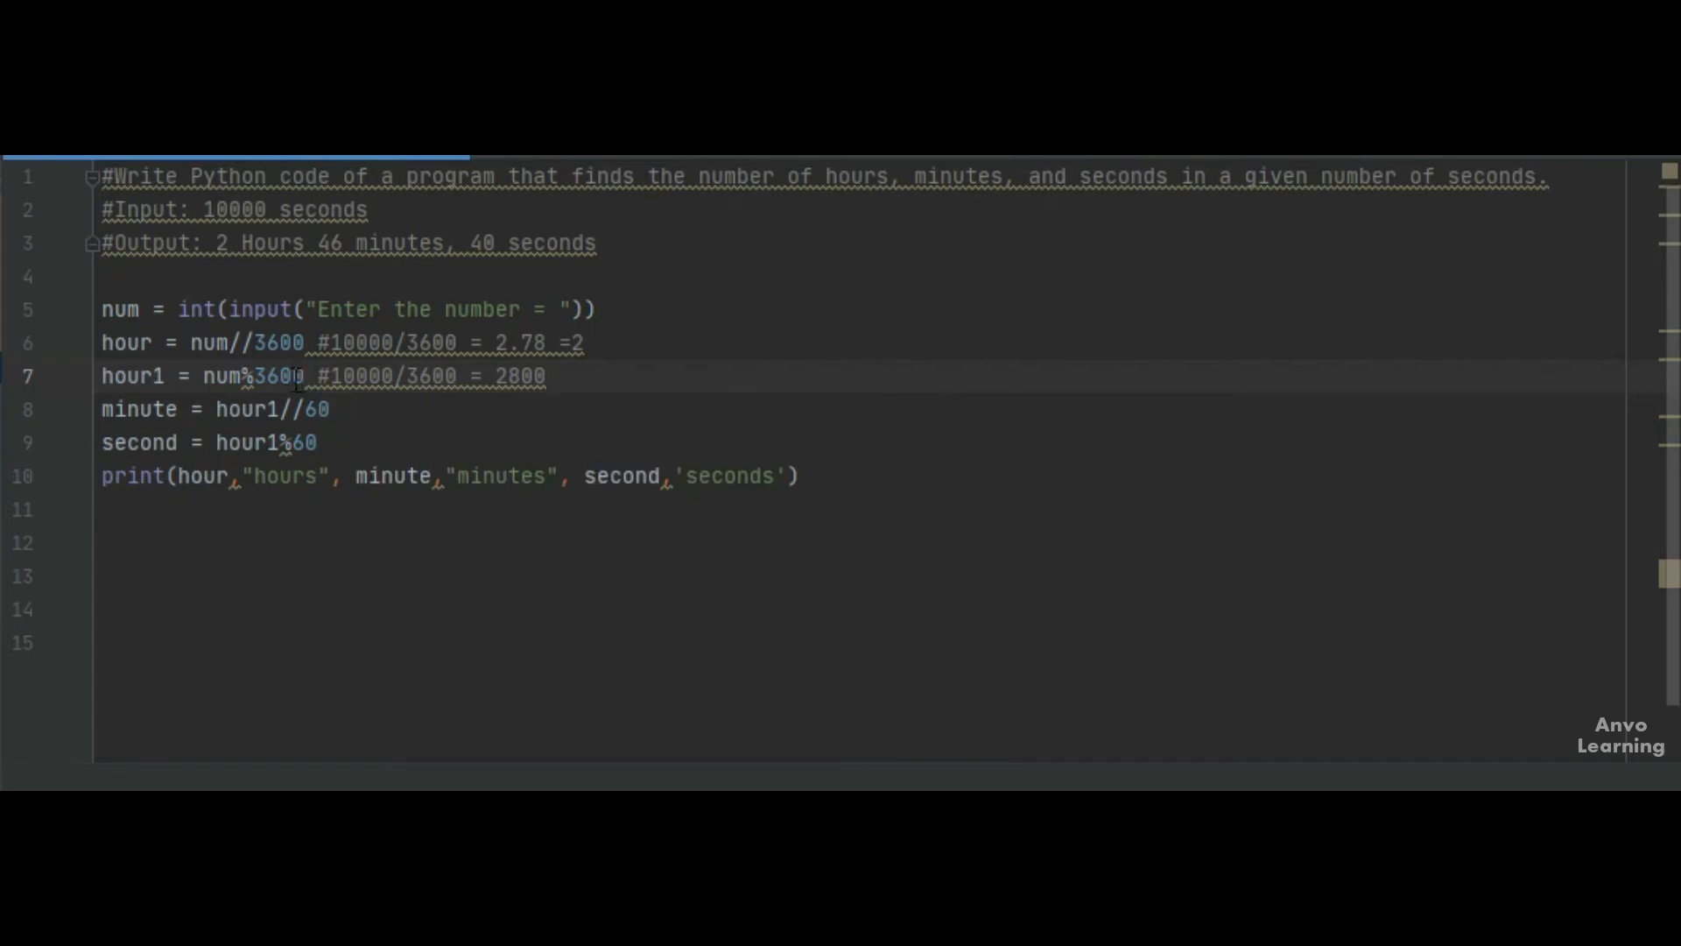
pyautogui.moveTo(621, 392)
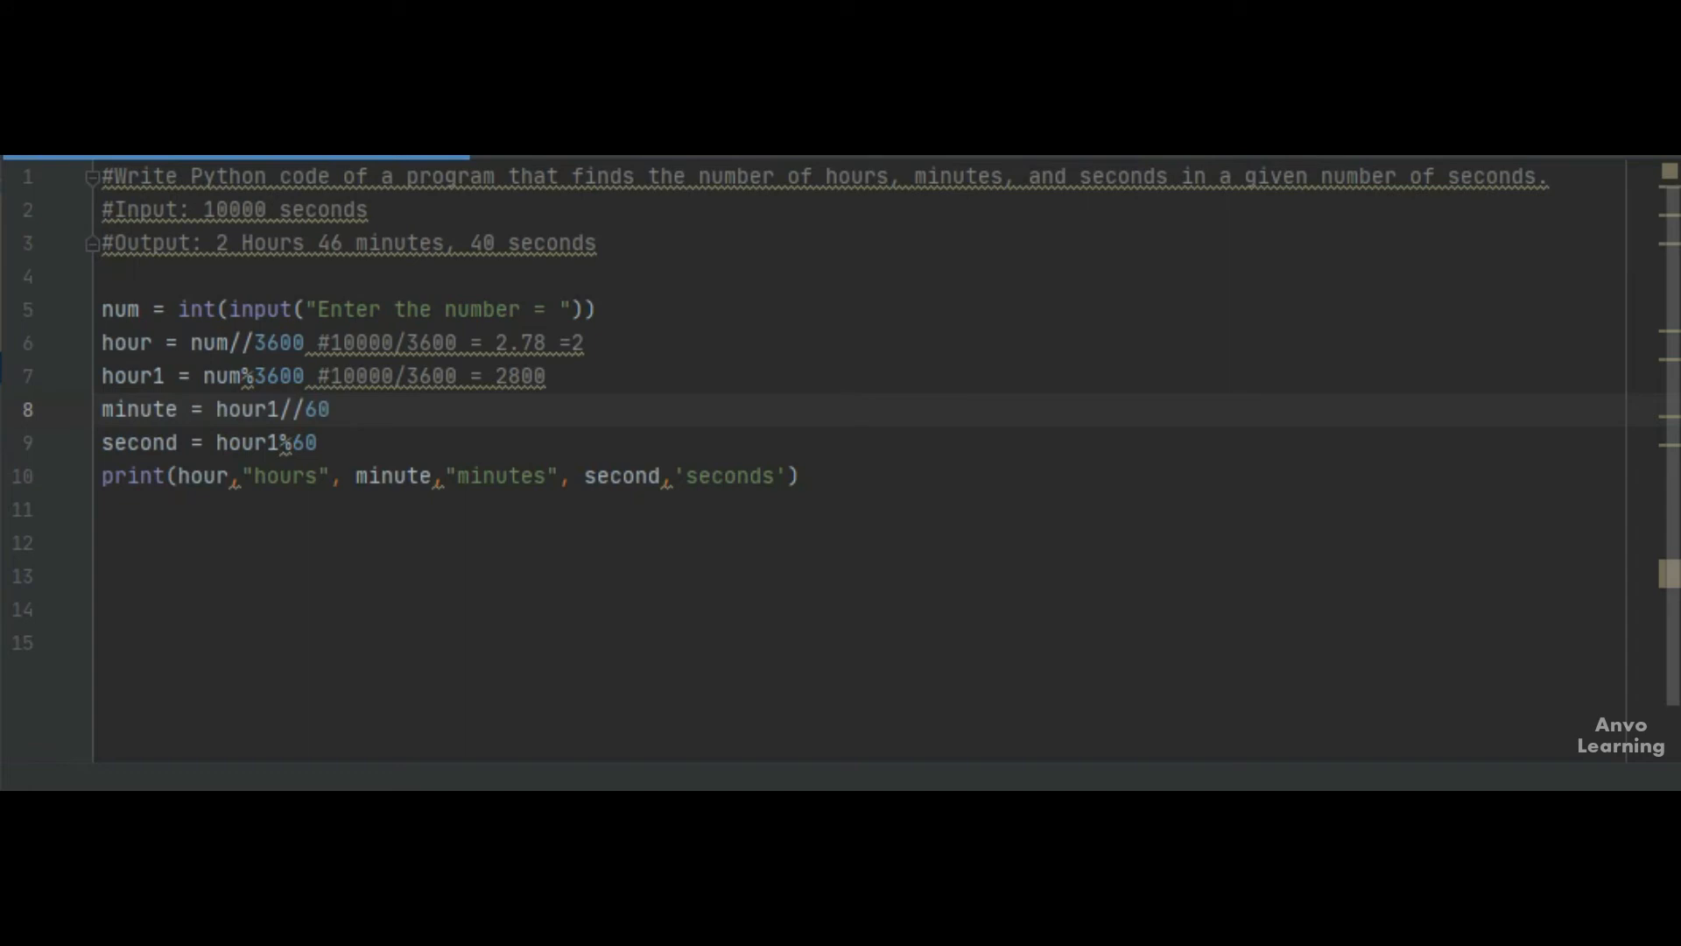
pyautogui.write('#')
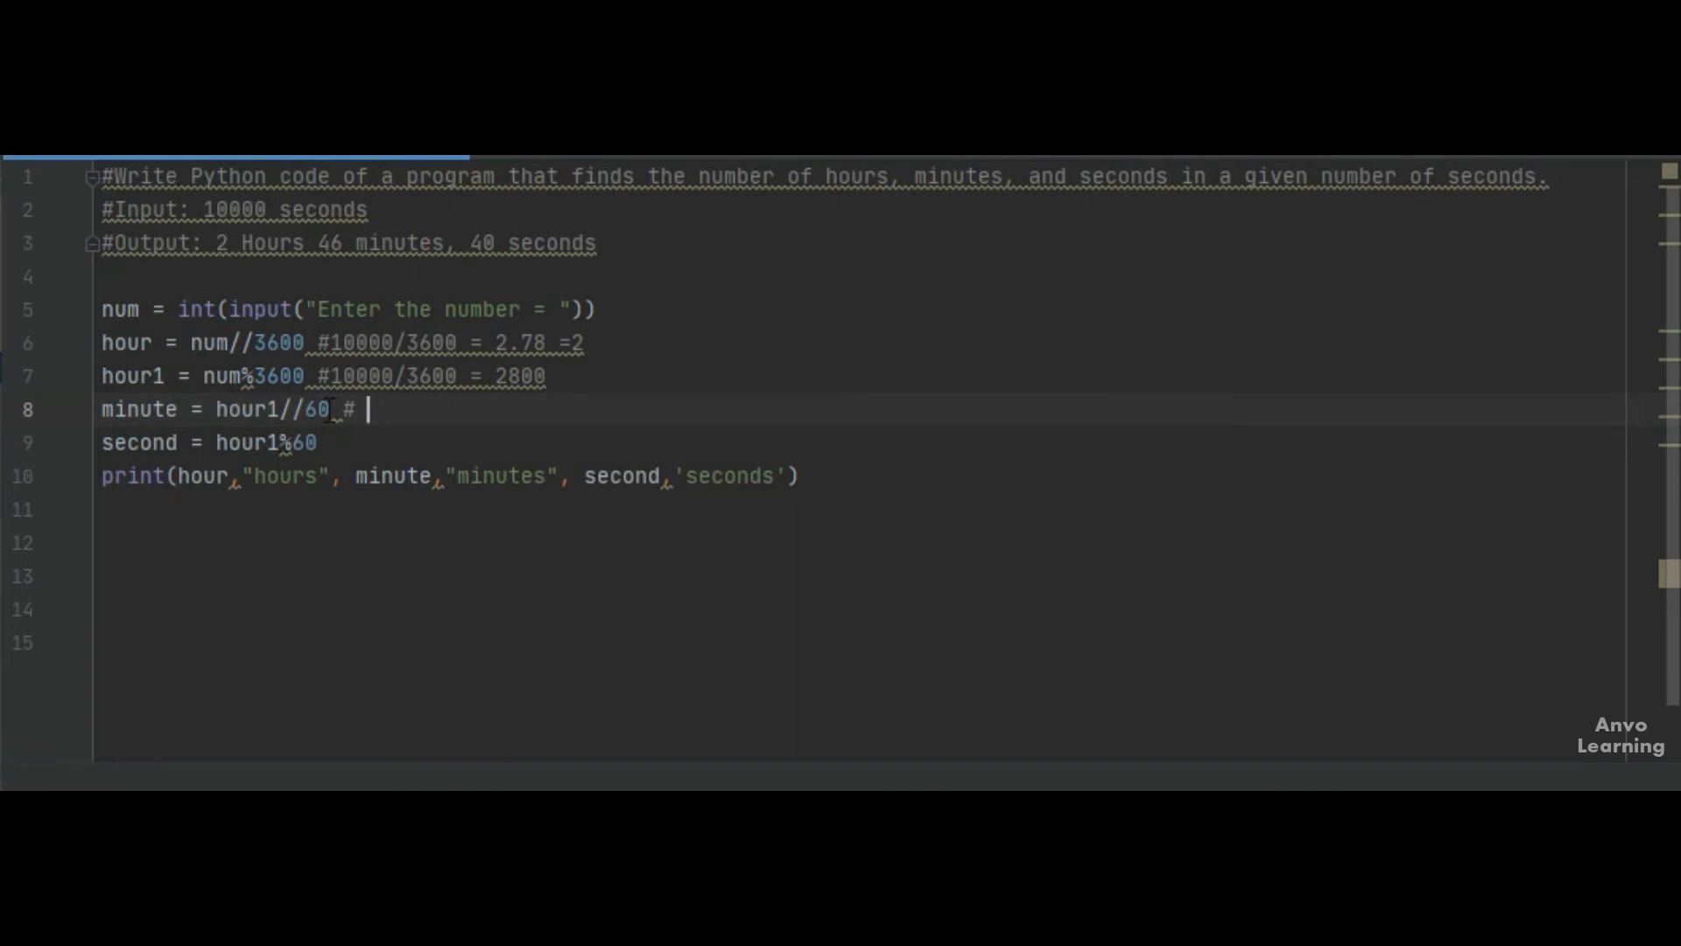
pyautogui.moveTo(407, 409)
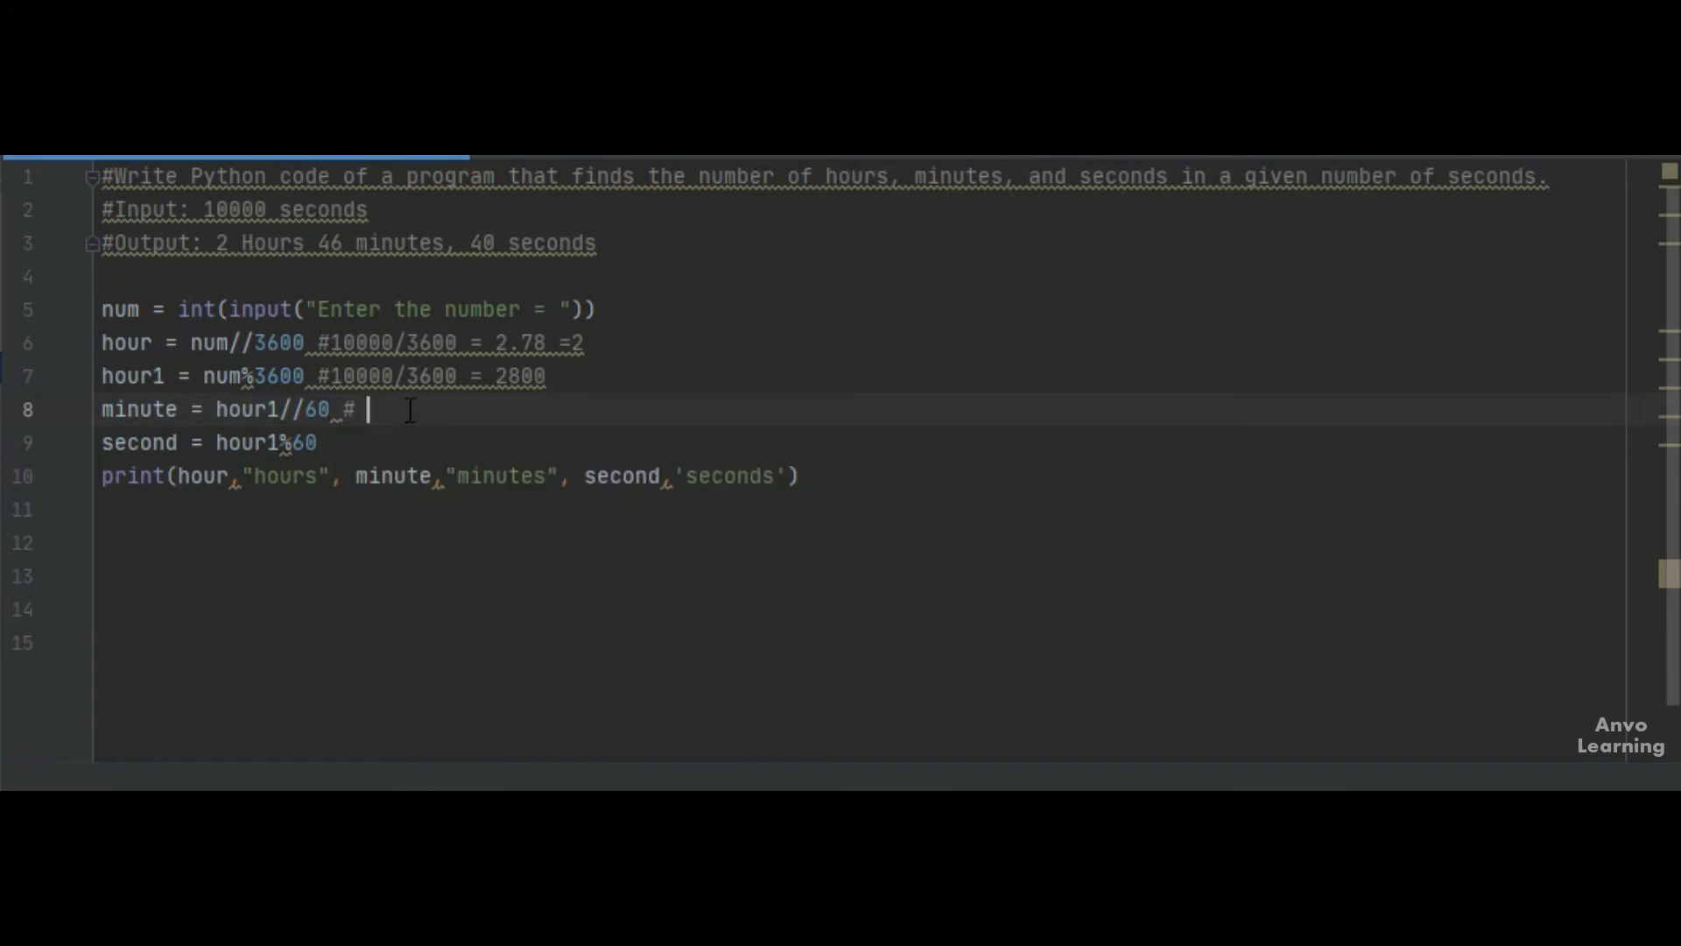
# Comment the minute line with 2800/60 = 46.67 = 46.
pyautogui.press('Backspace')
pyautogui.write(' 28')
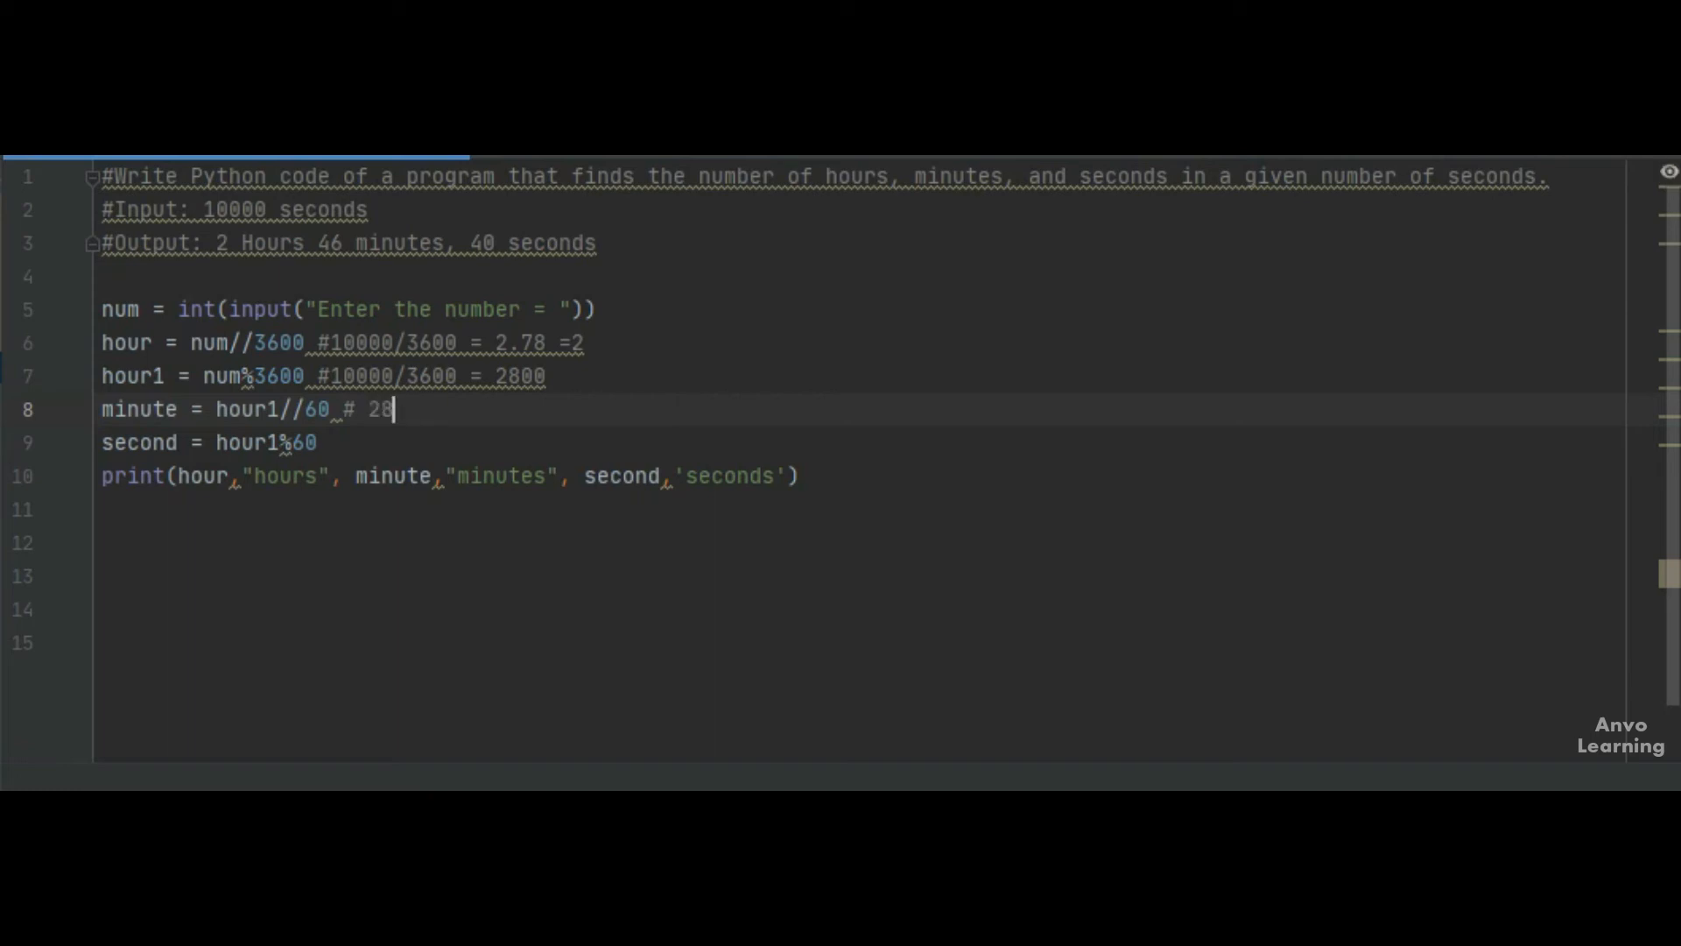
pyautogui.write('00')
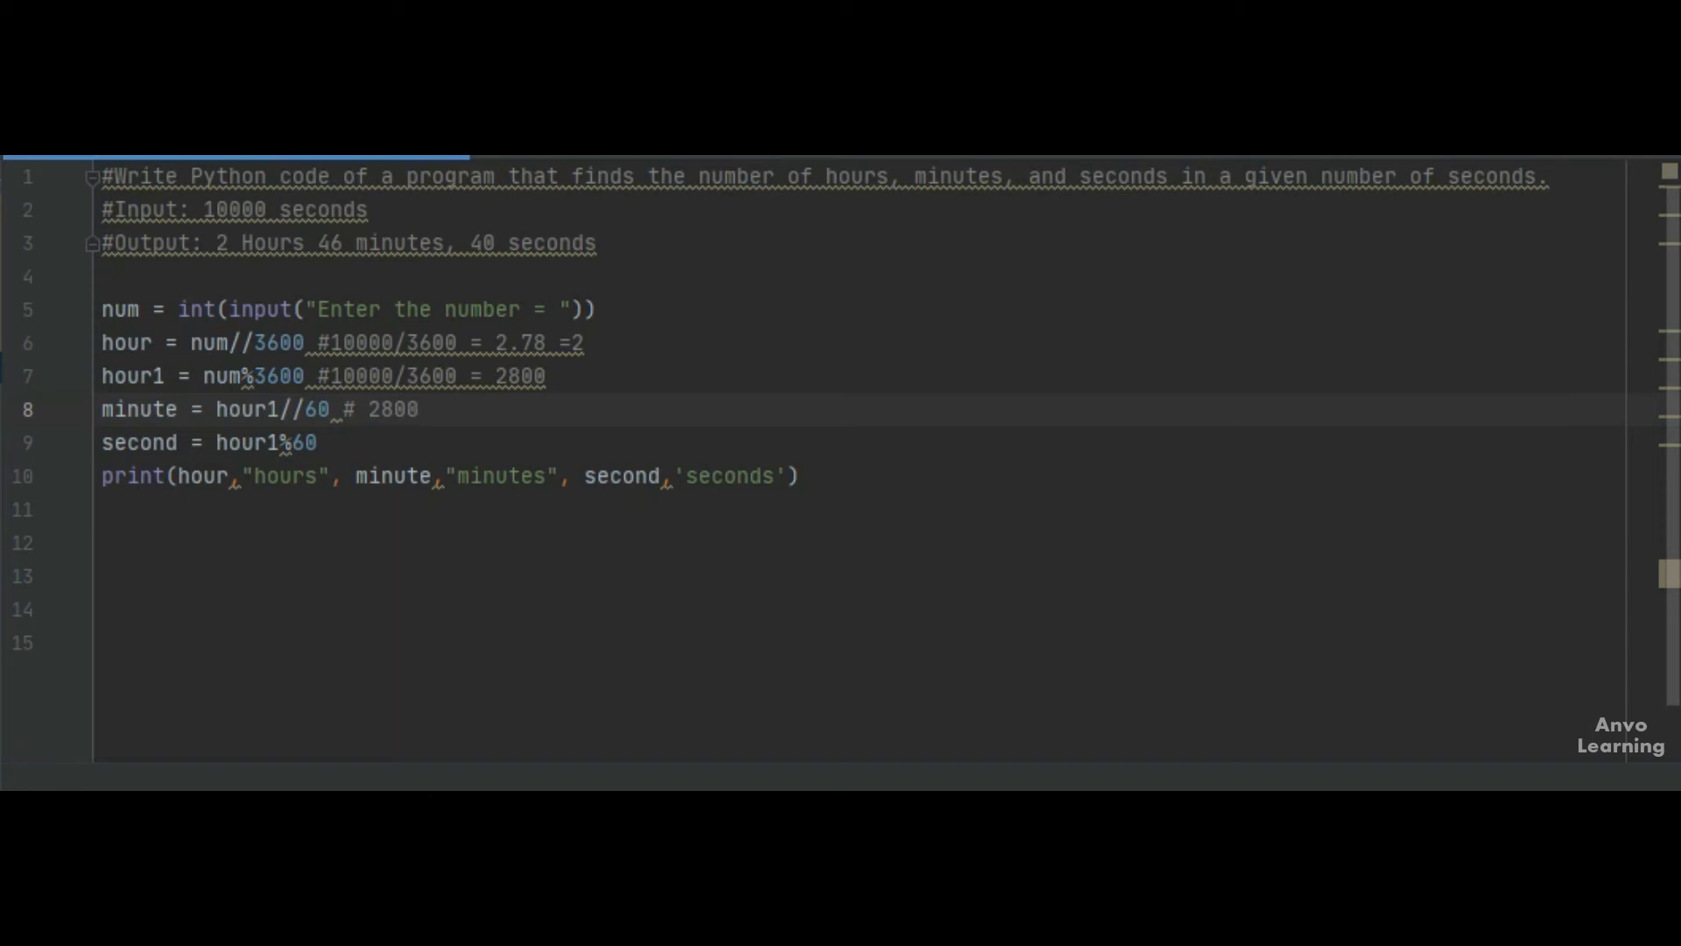
pyautogui.write('/60 =')
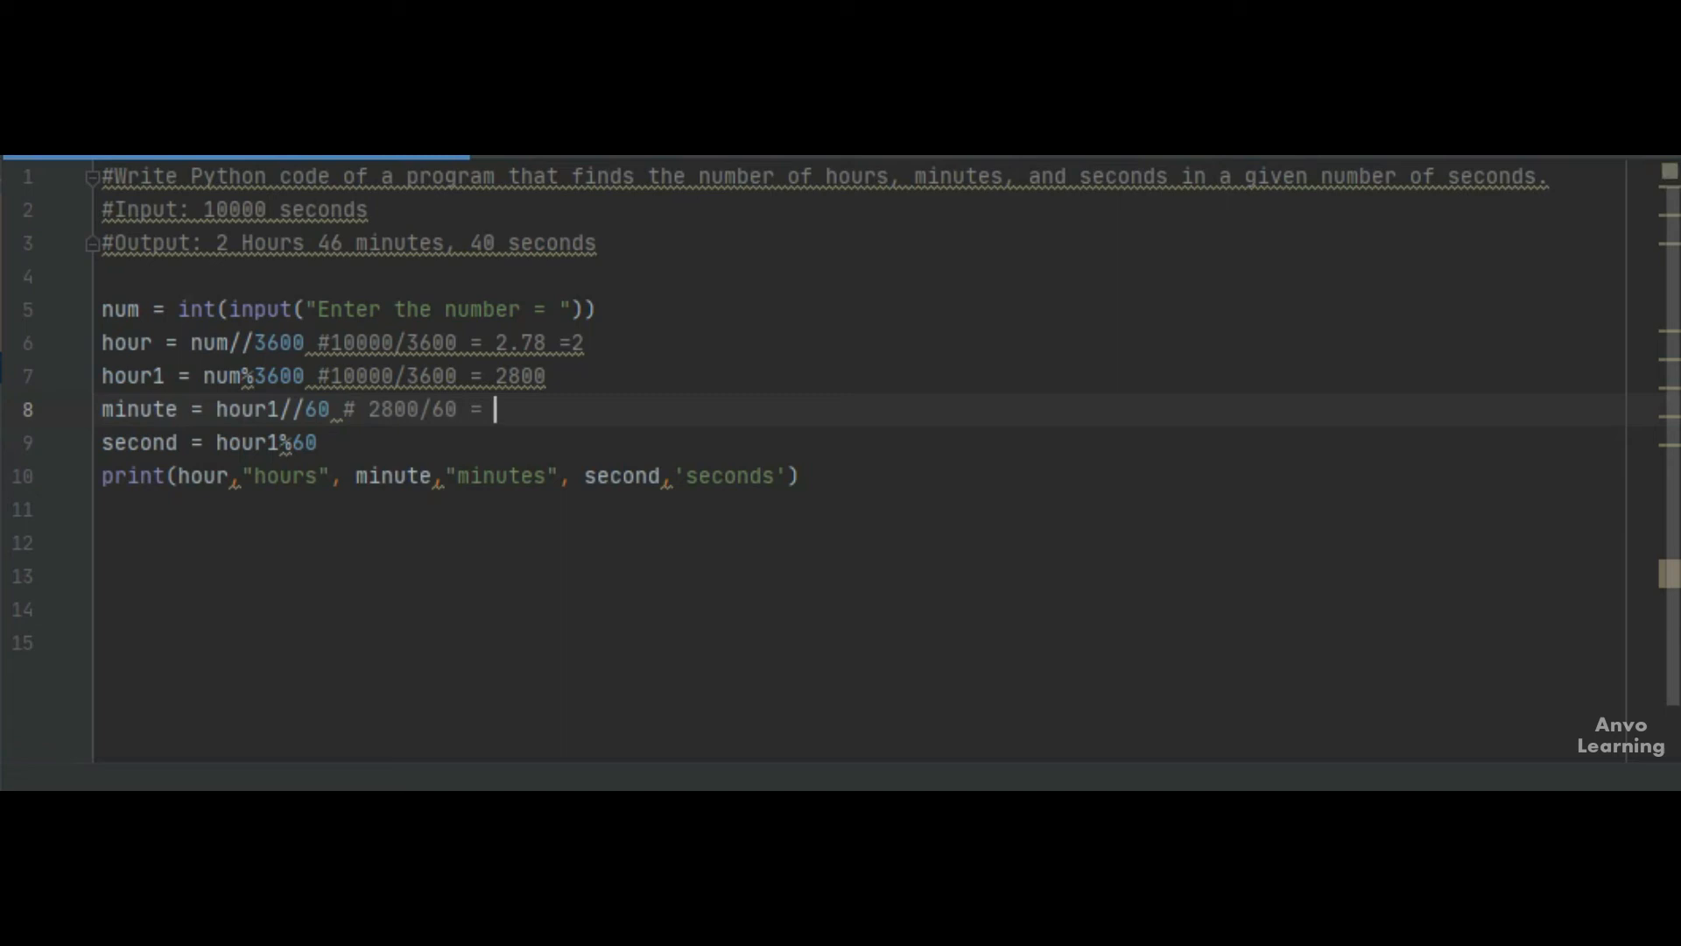
pyautogui.write('46.')
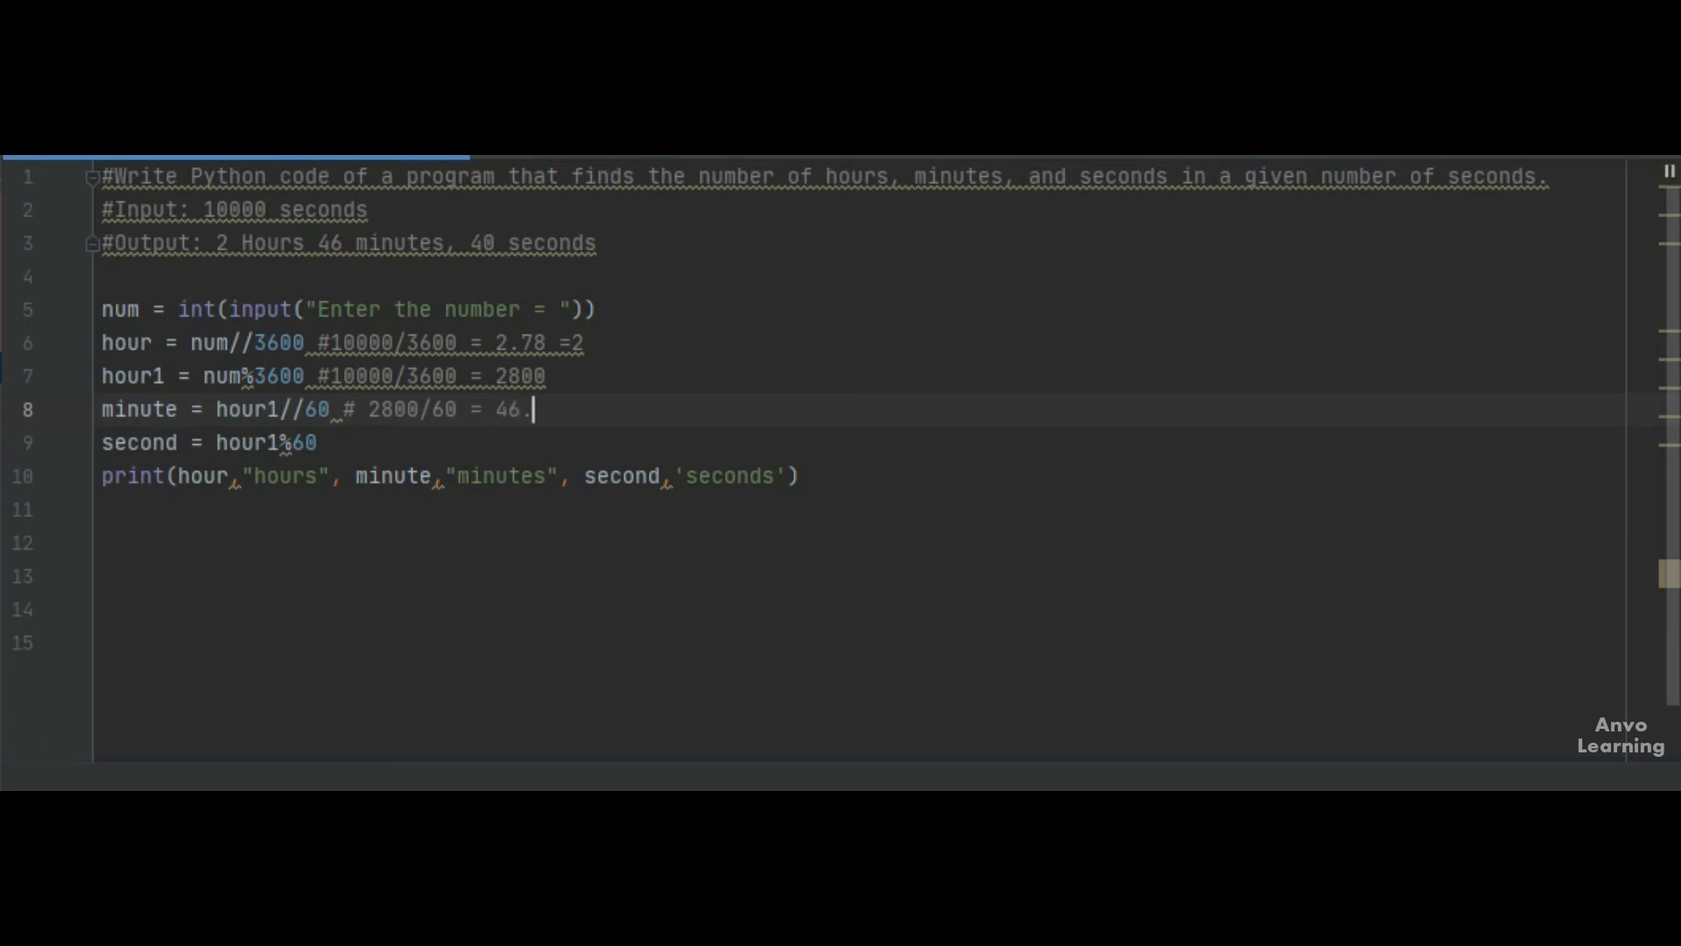
pyautogui.write('67')
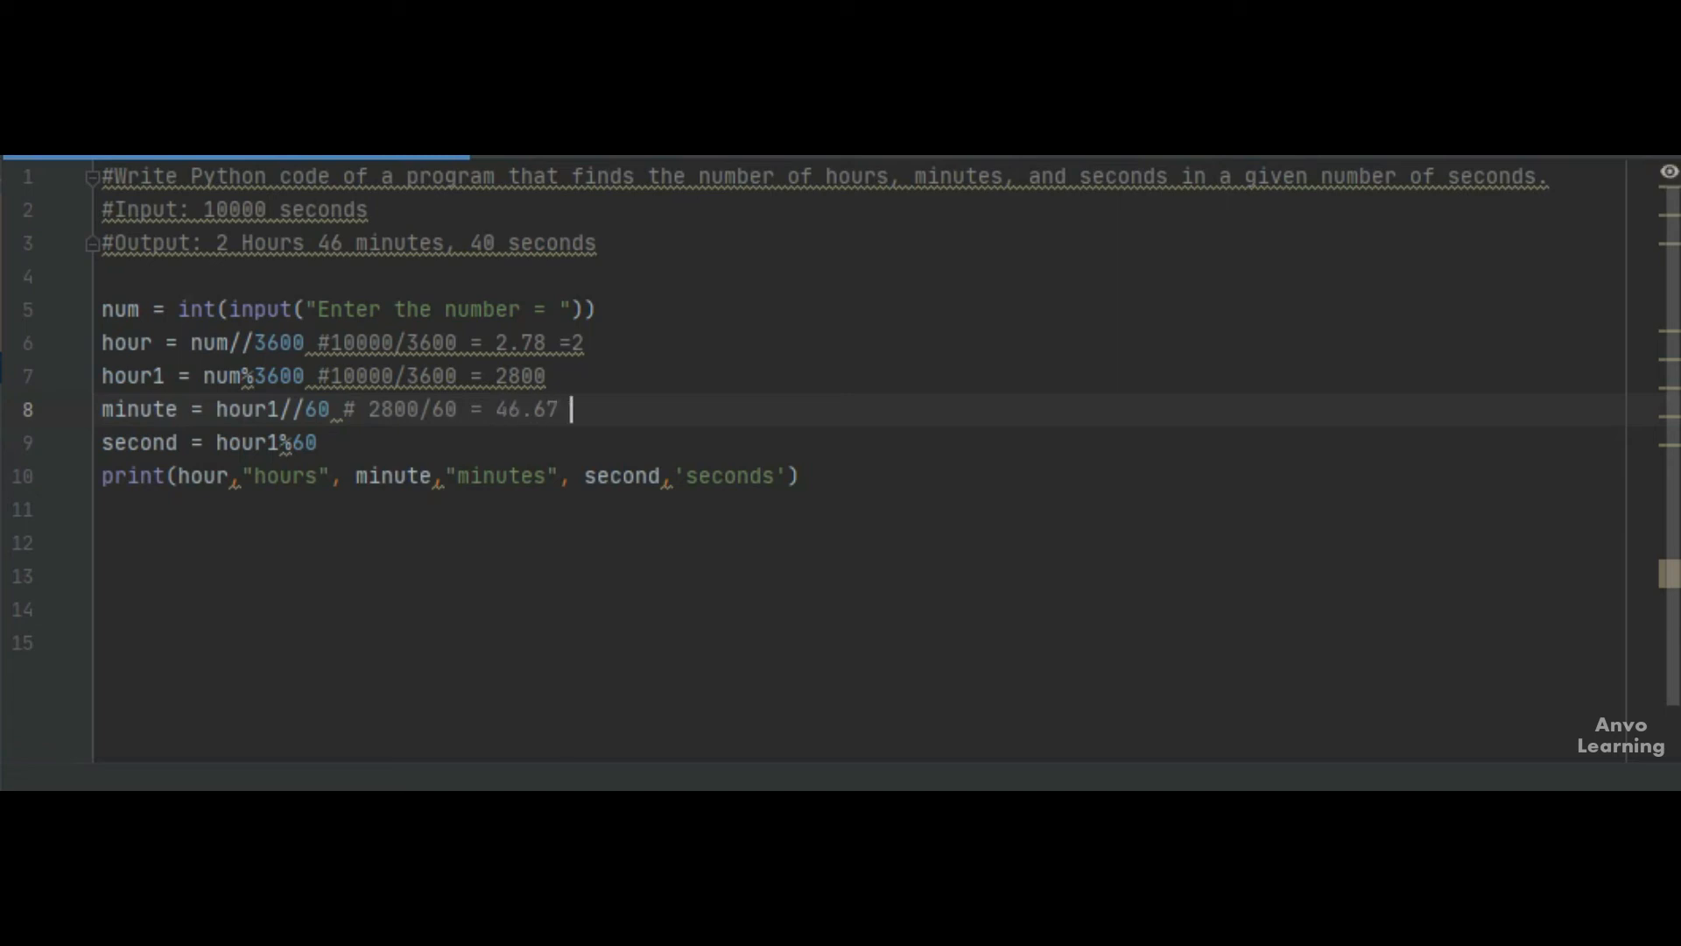
pyautogui.write('=')
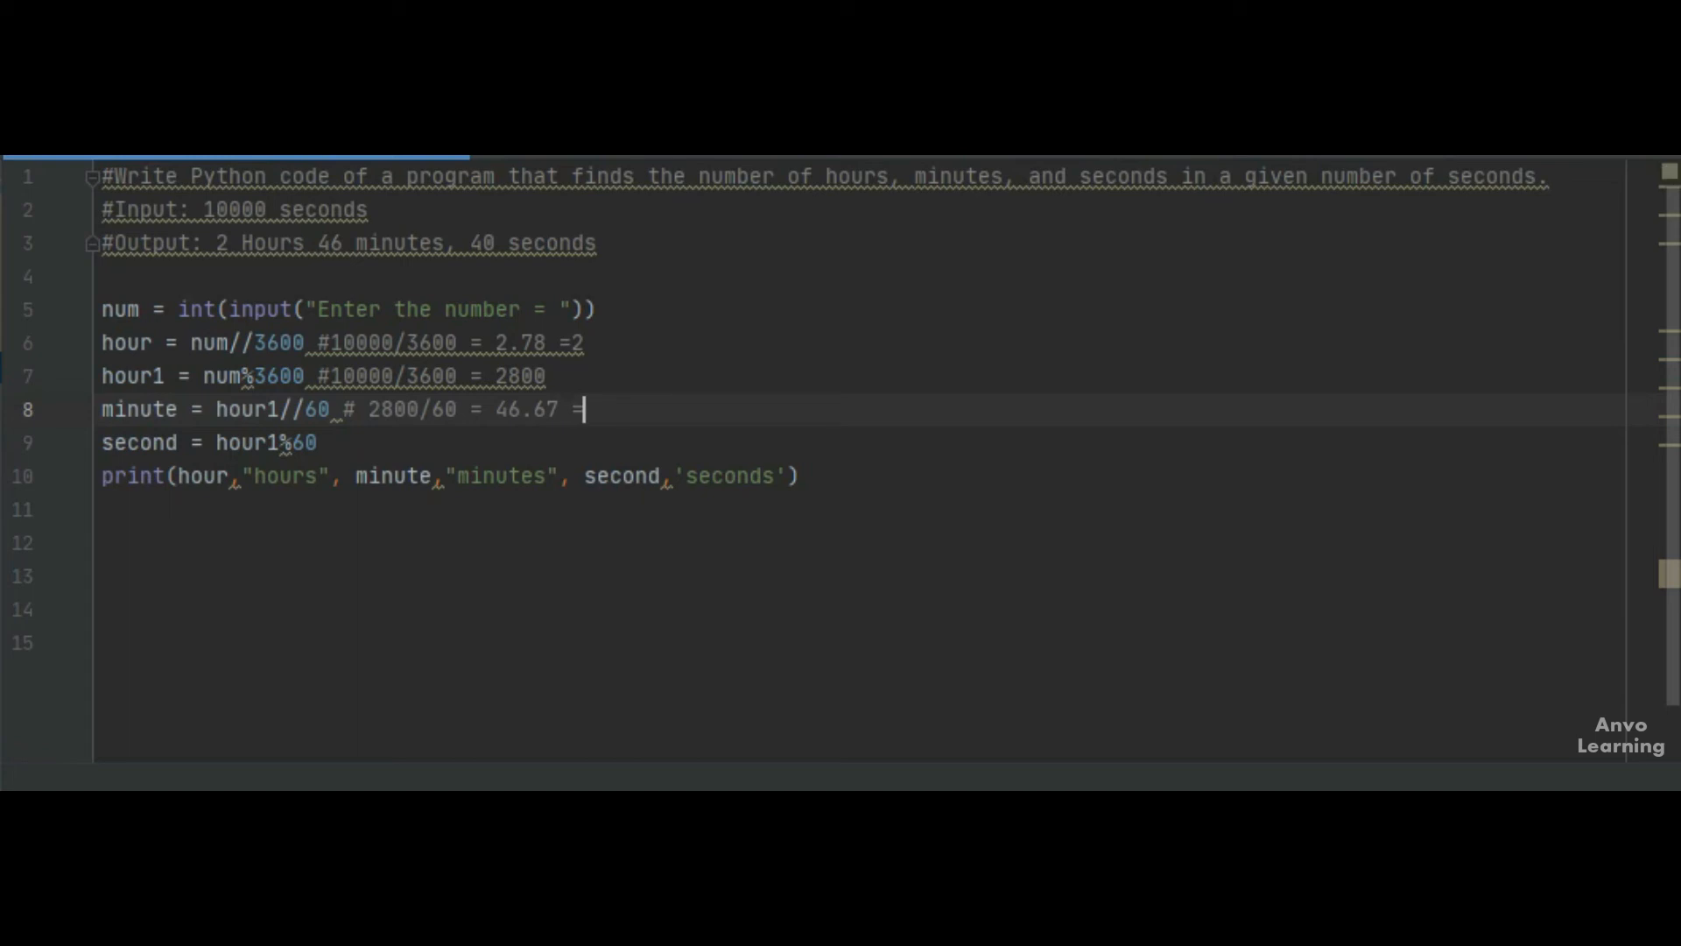
pyautogui.write('46')
pyautogui.click(865, 443)
pyautogui.write(' #')
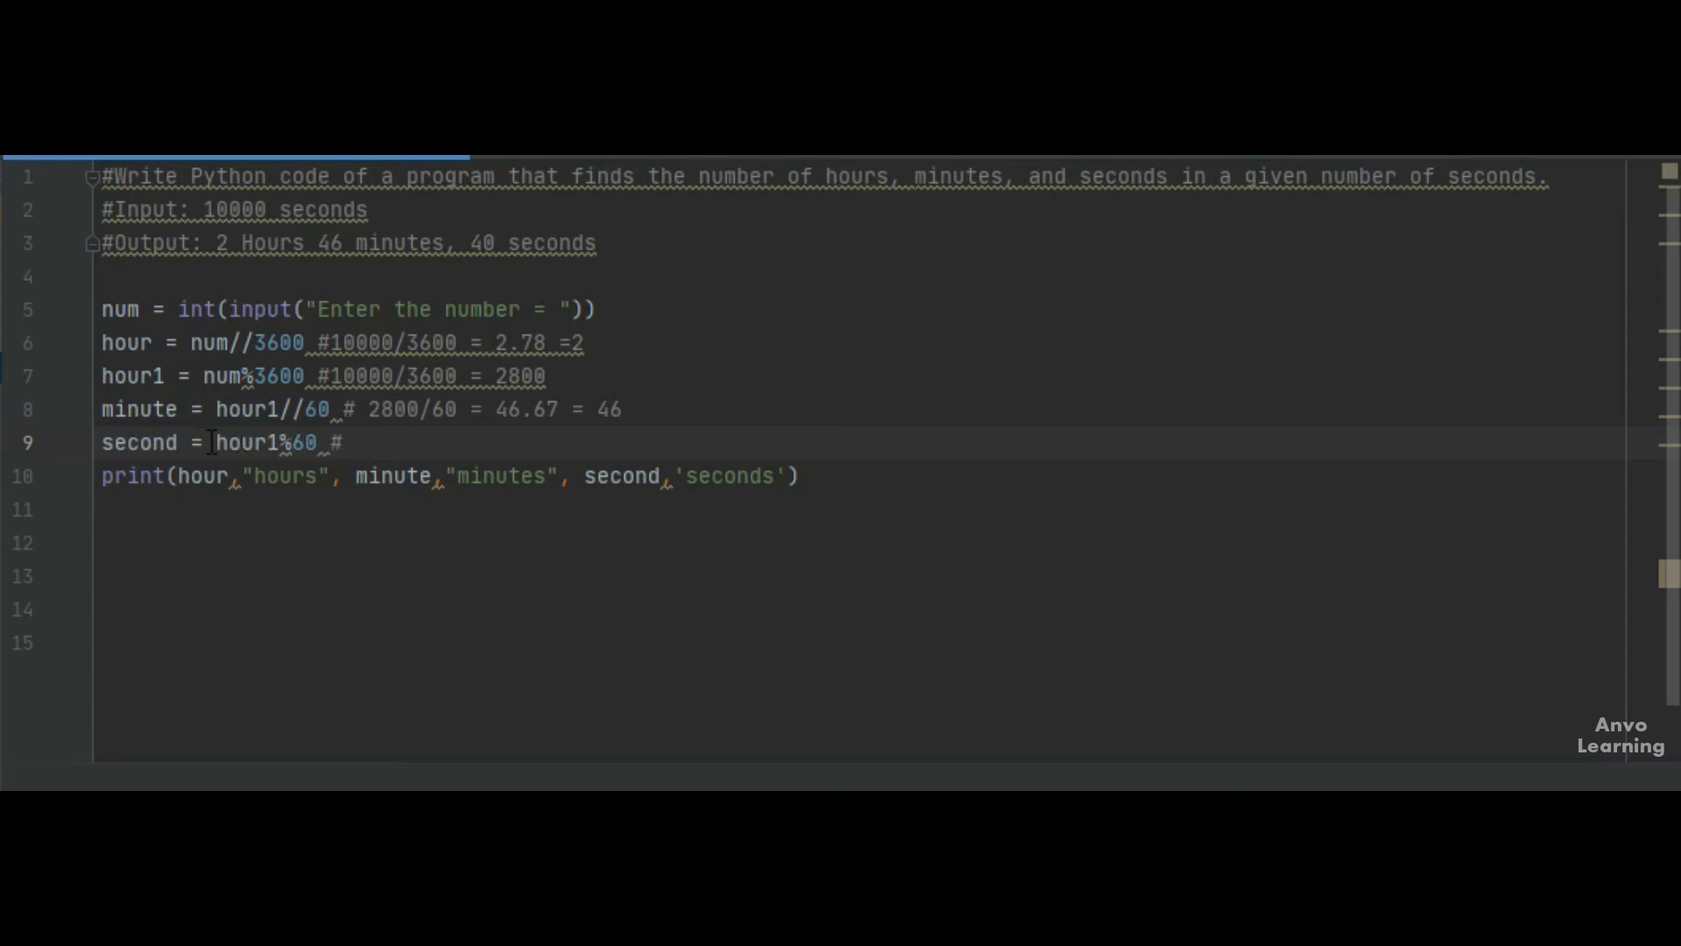
pyautogui.moveTo(284, 457)
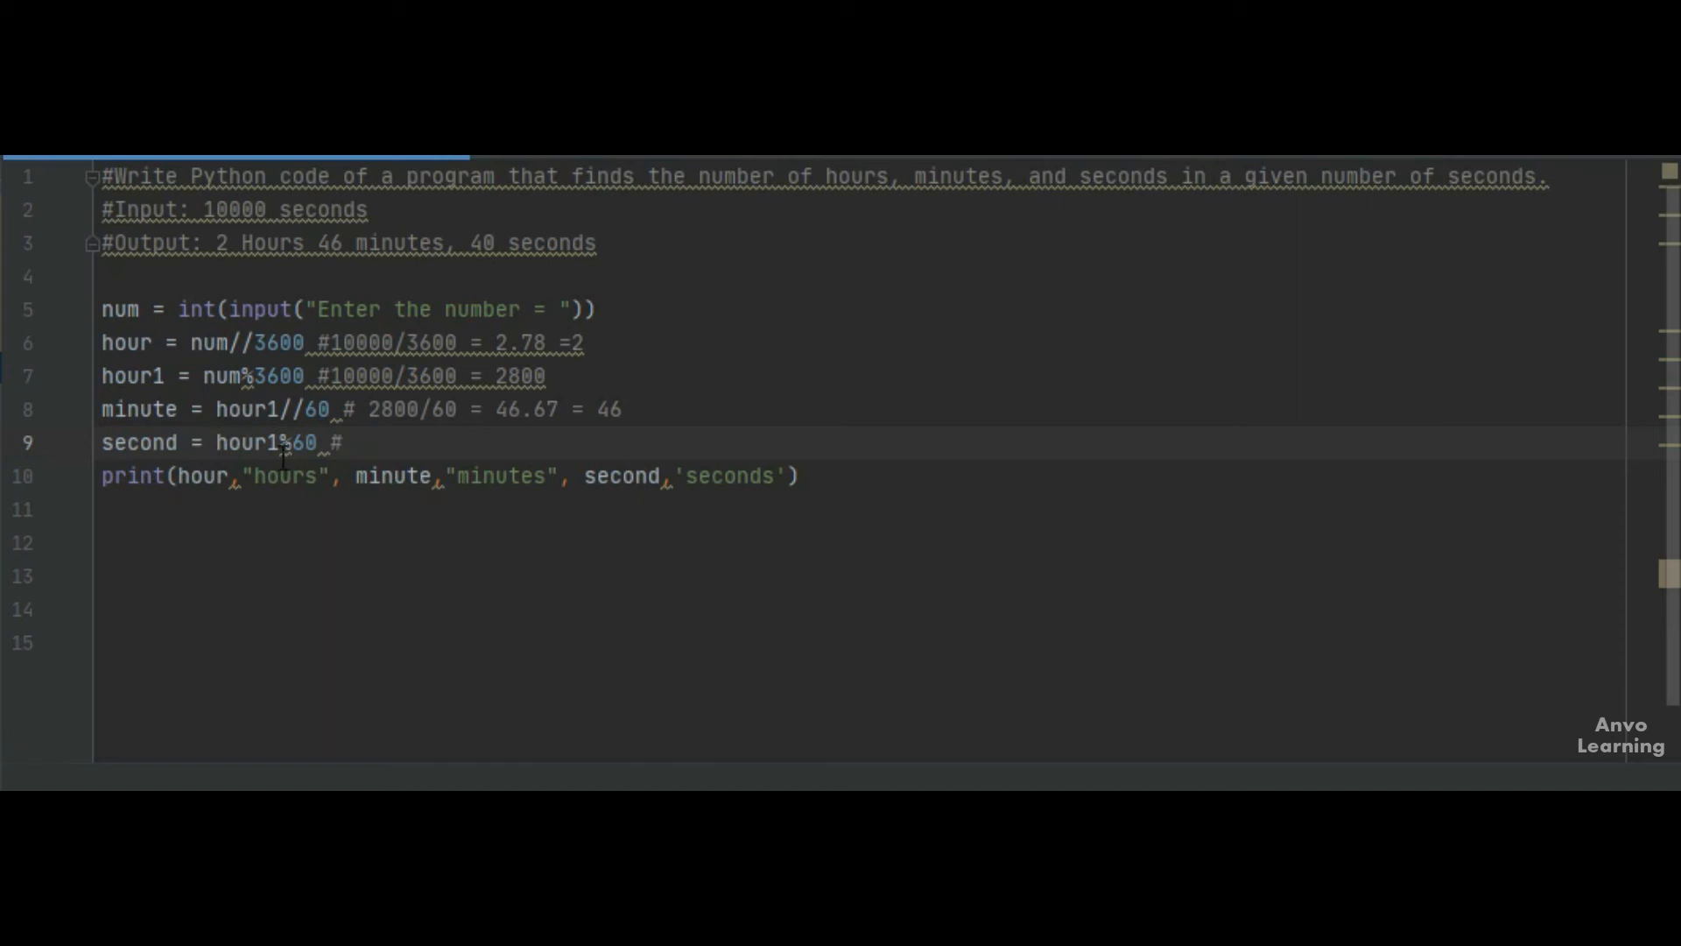
pyautogui.moveTo(370, 441)
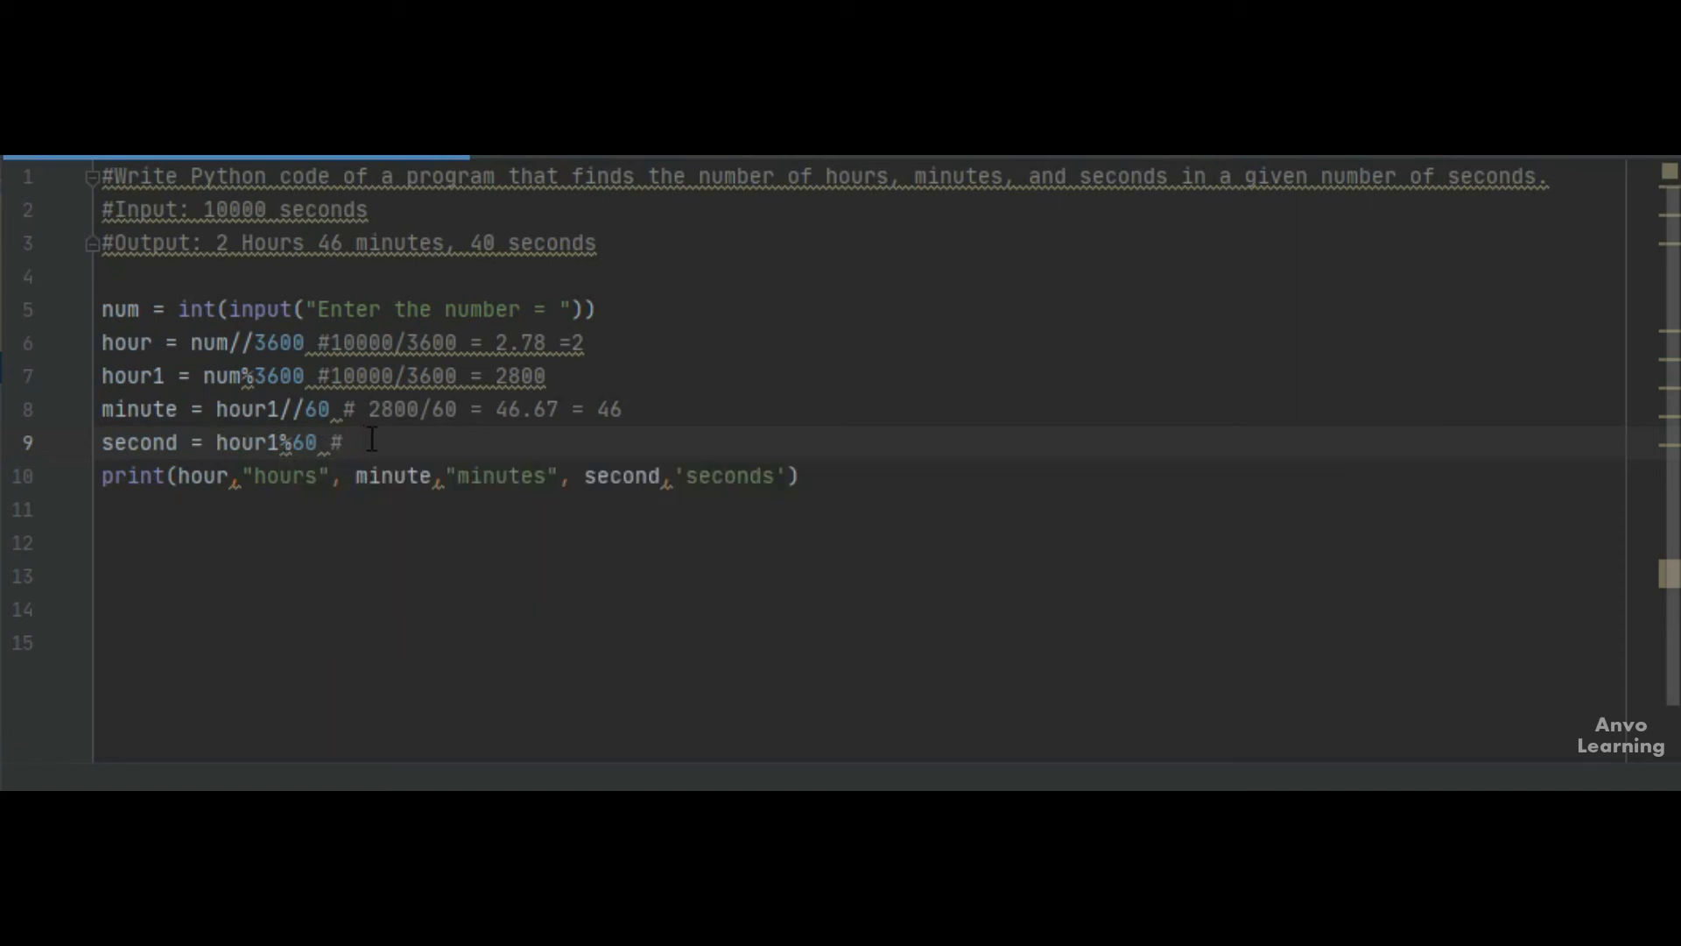
pyautogui.moveTo(369, 439)
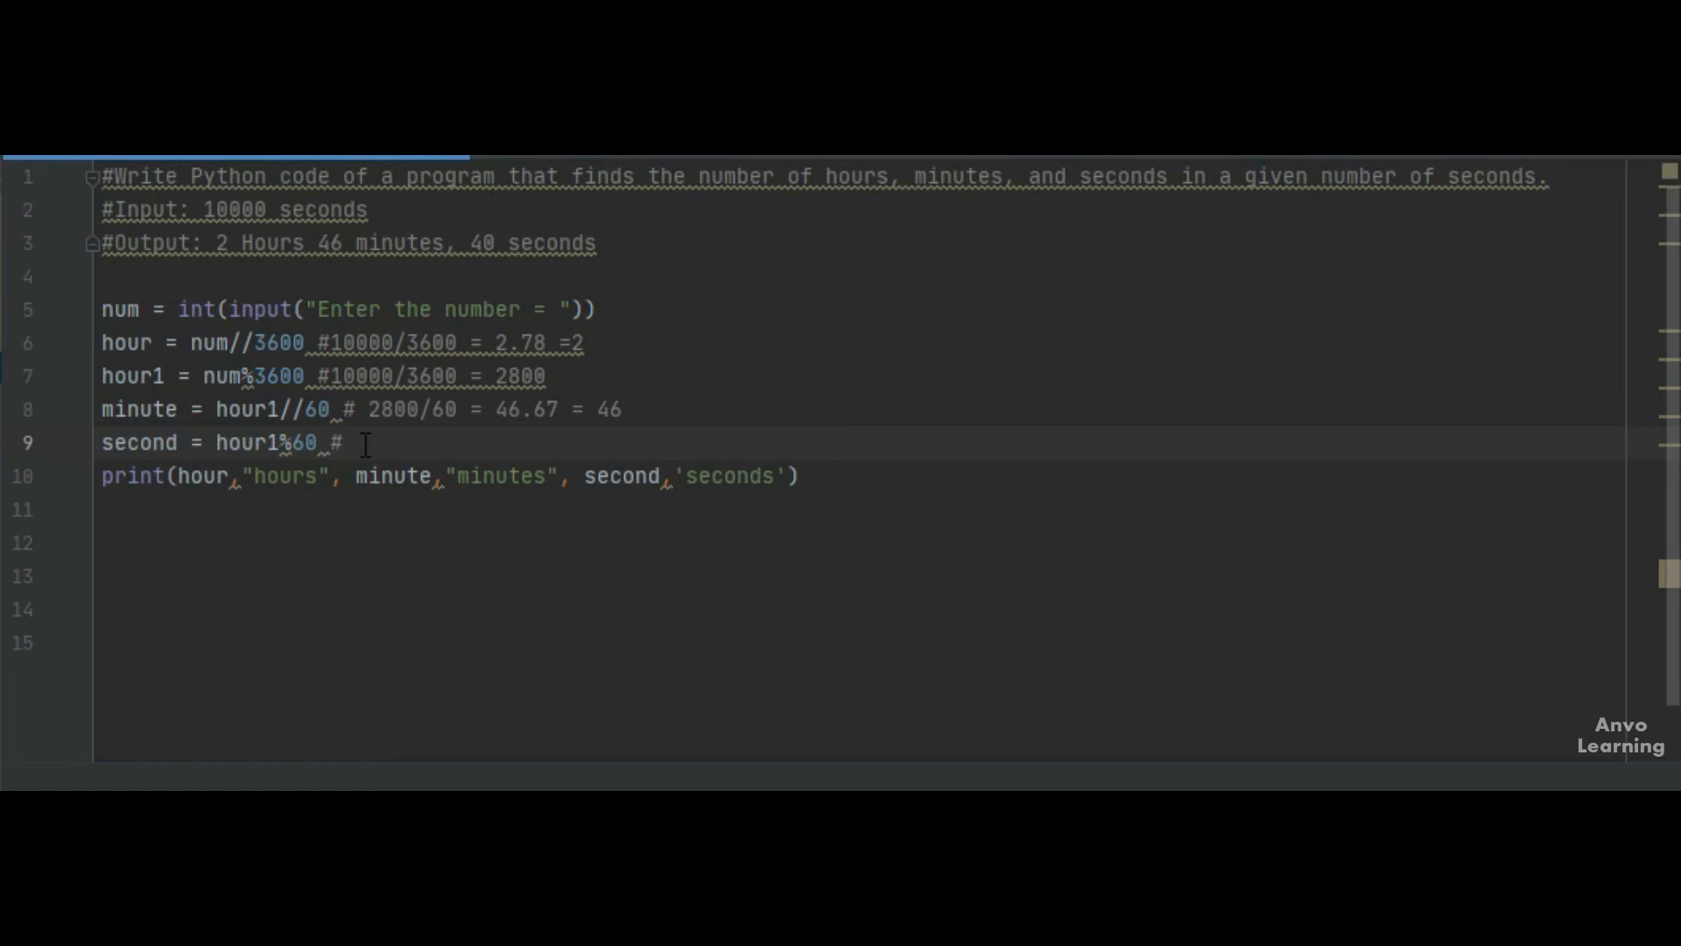
# Comment the second line with 2800/60 = 40.
pyautogui.write('28')
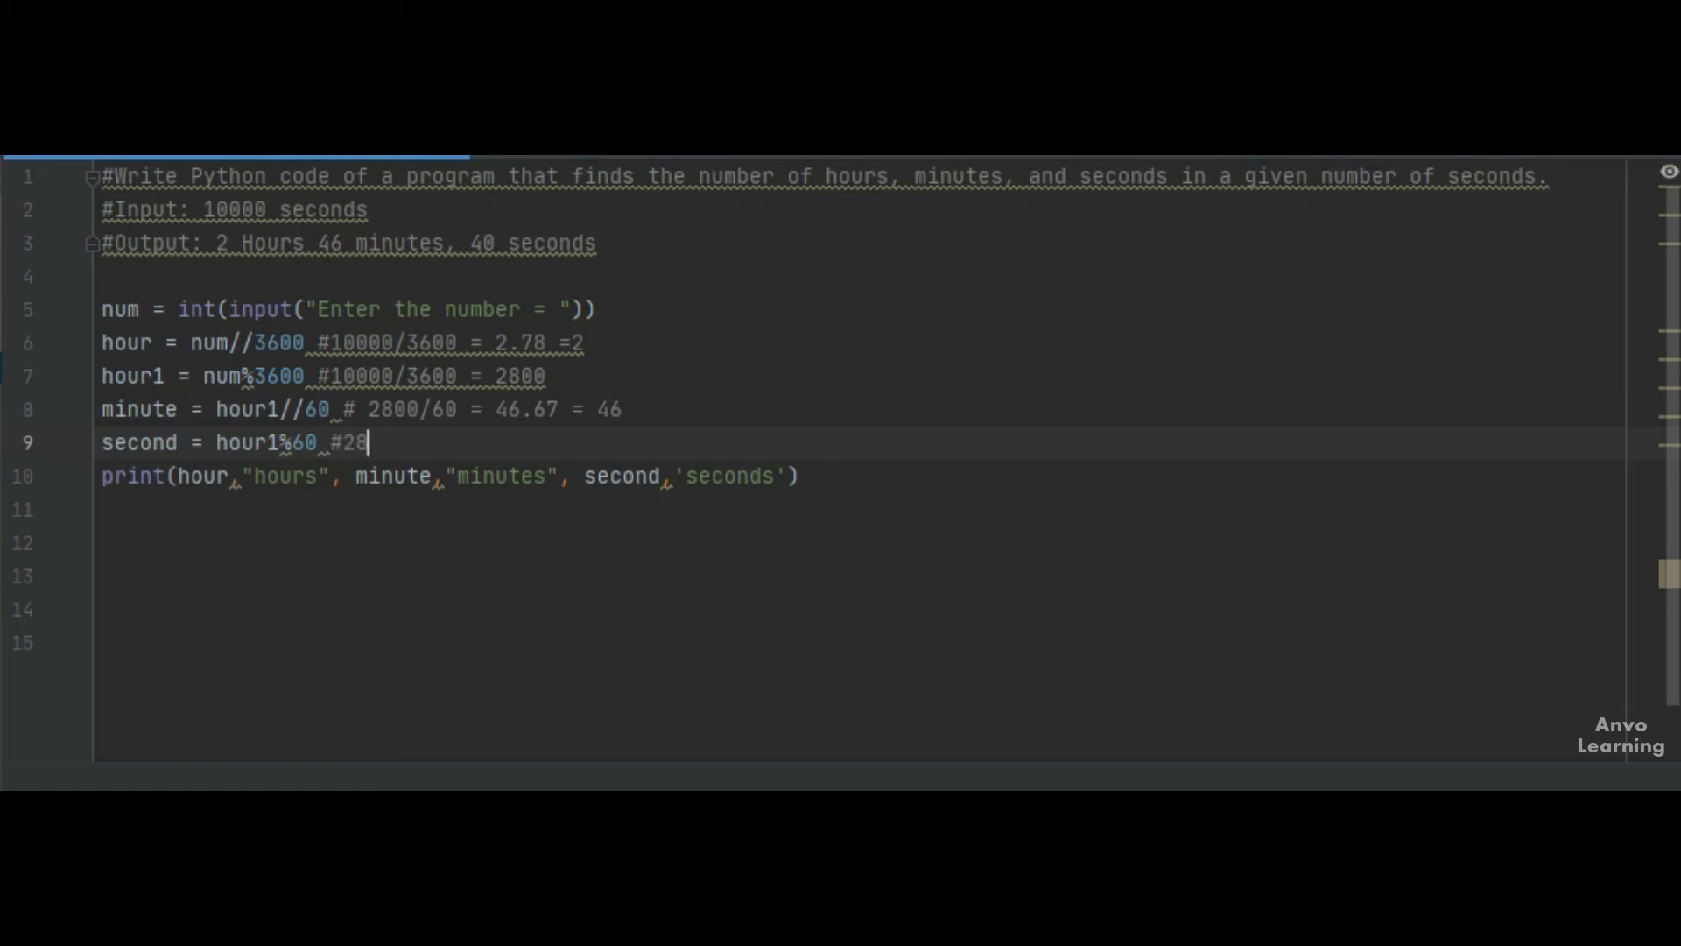
pyautogui.write('00/')
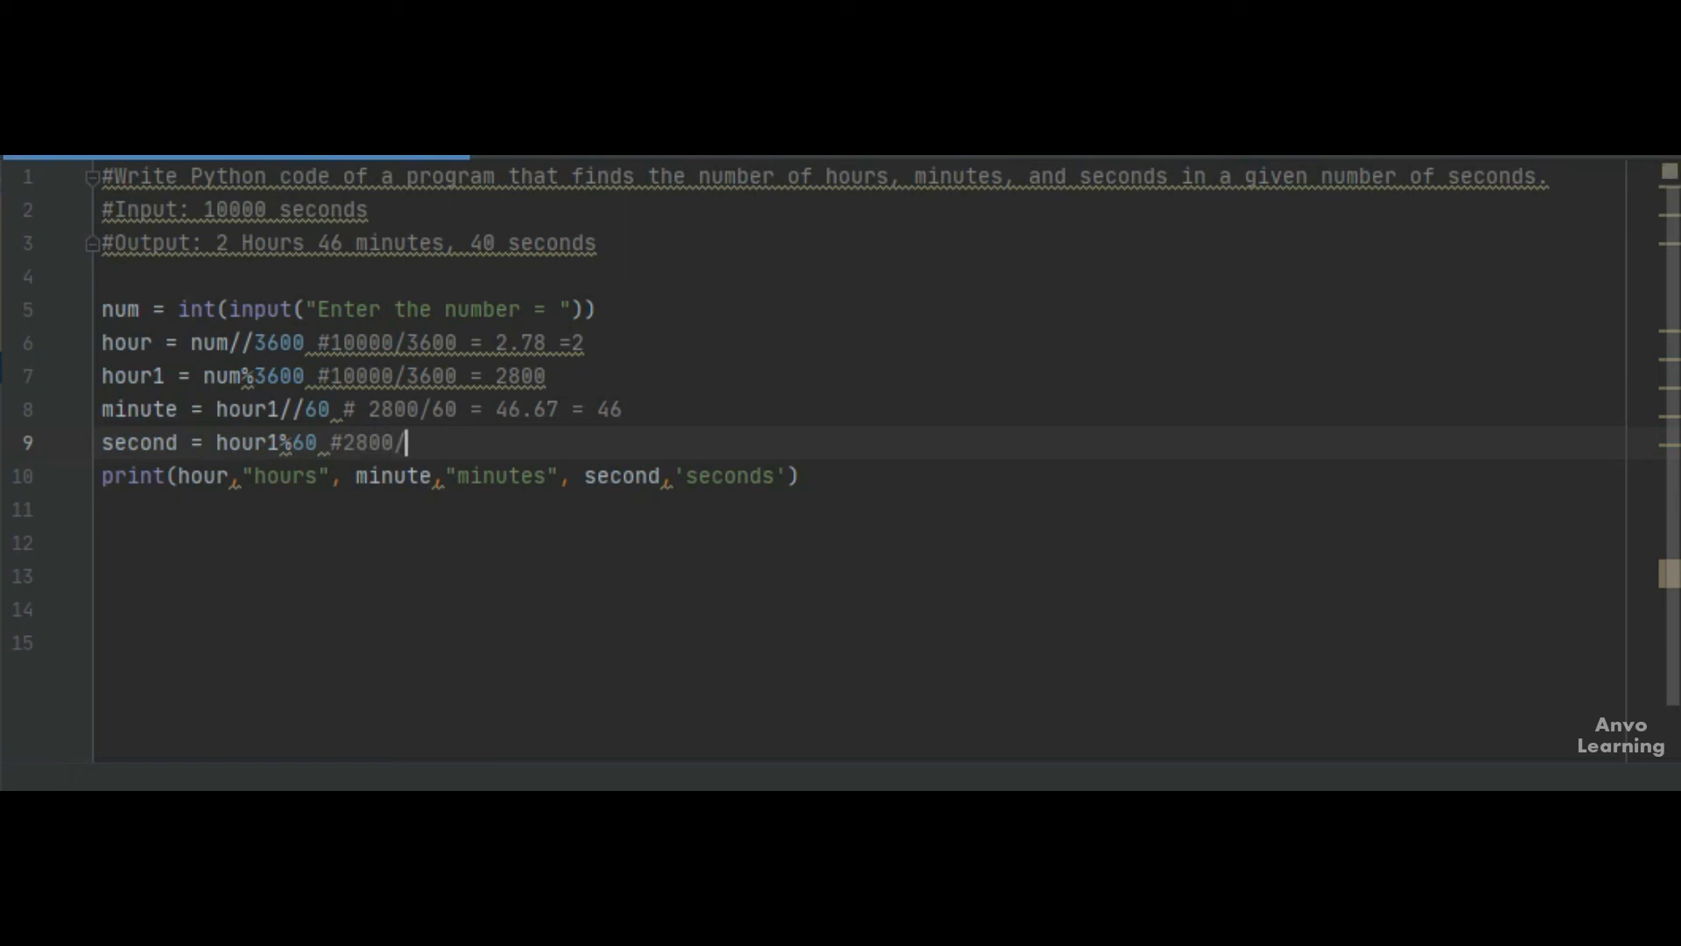
pyautogui.write('60')
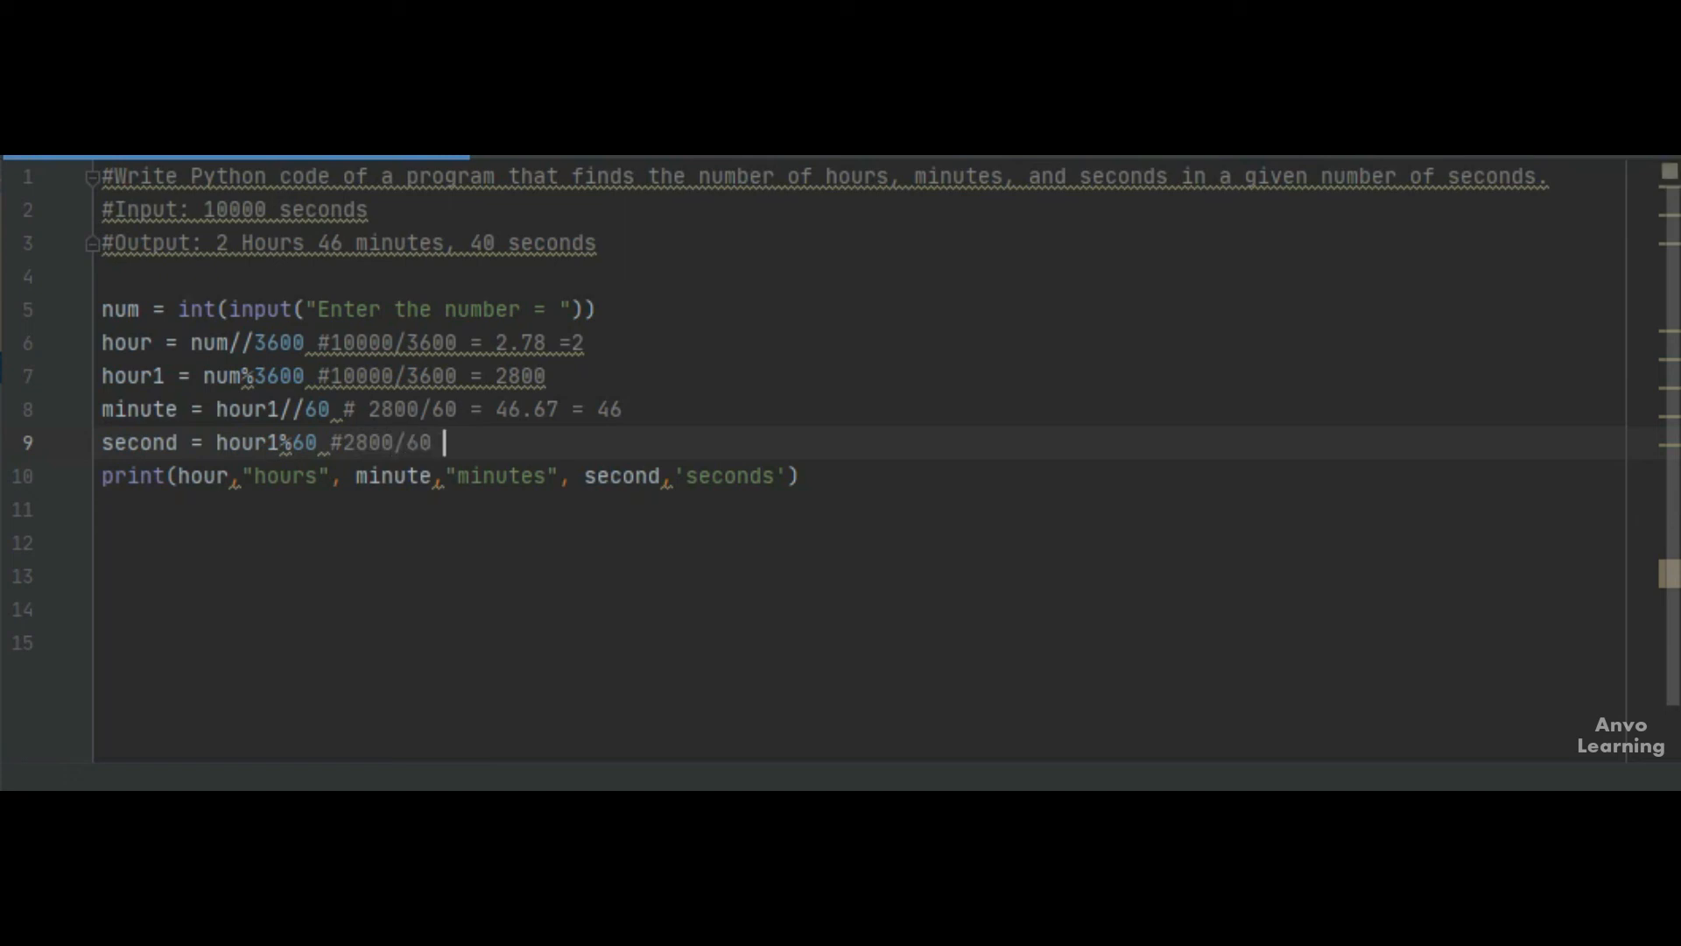
pyautogui.write('= 4')
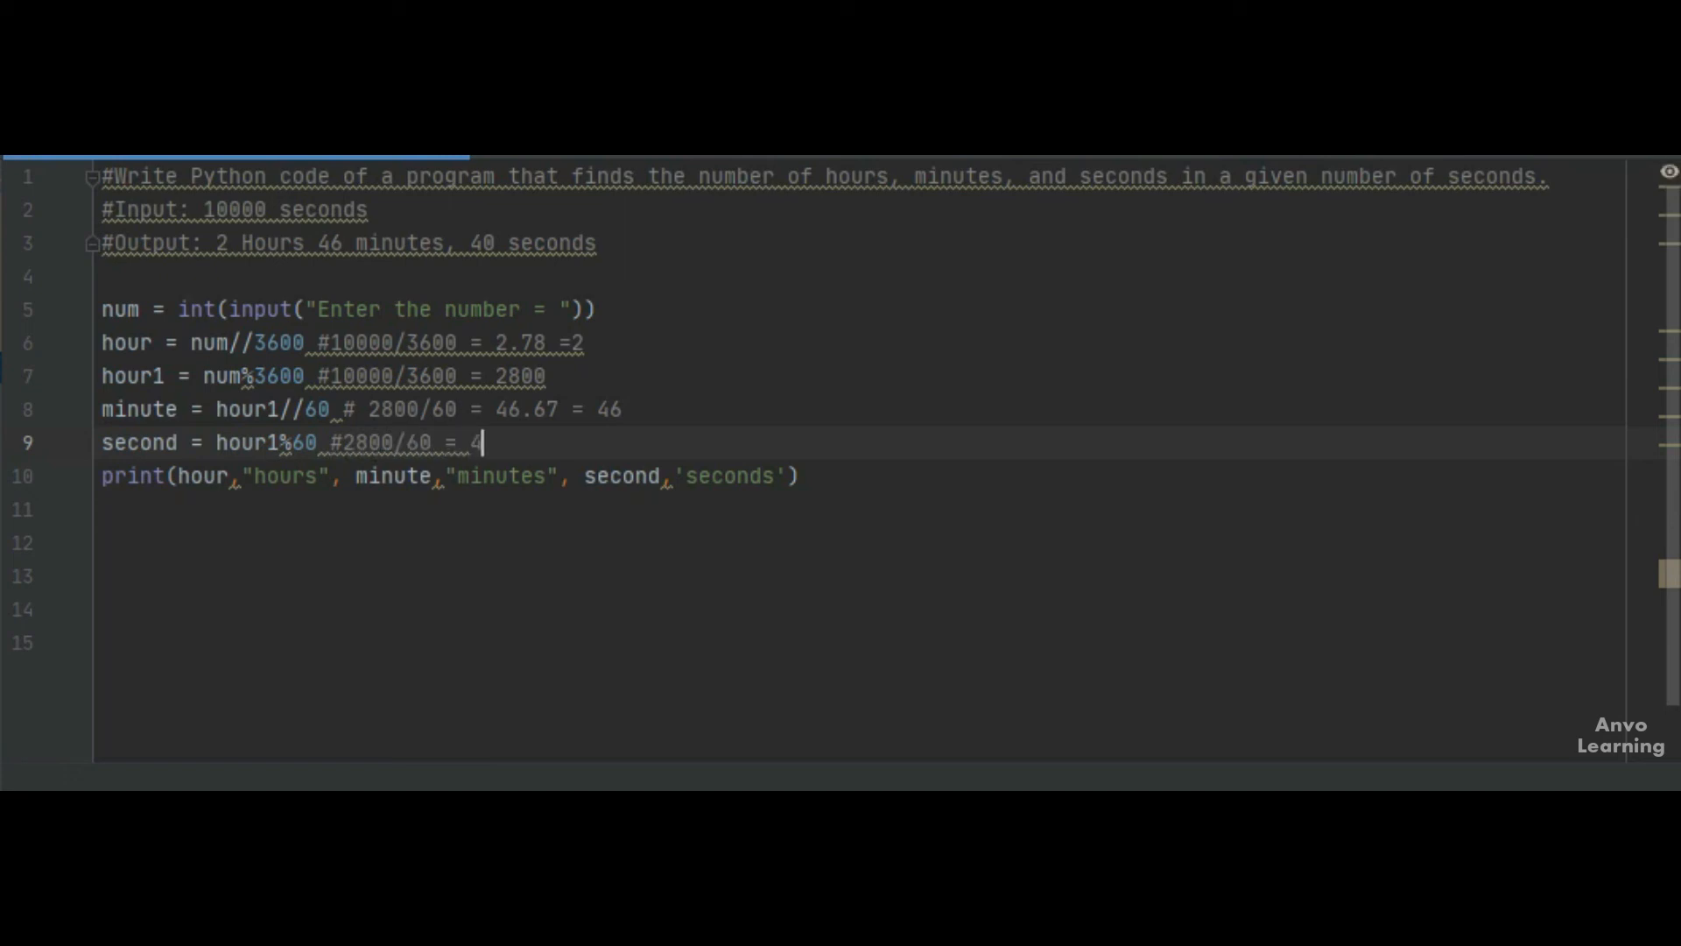
pyautogui.write('0')
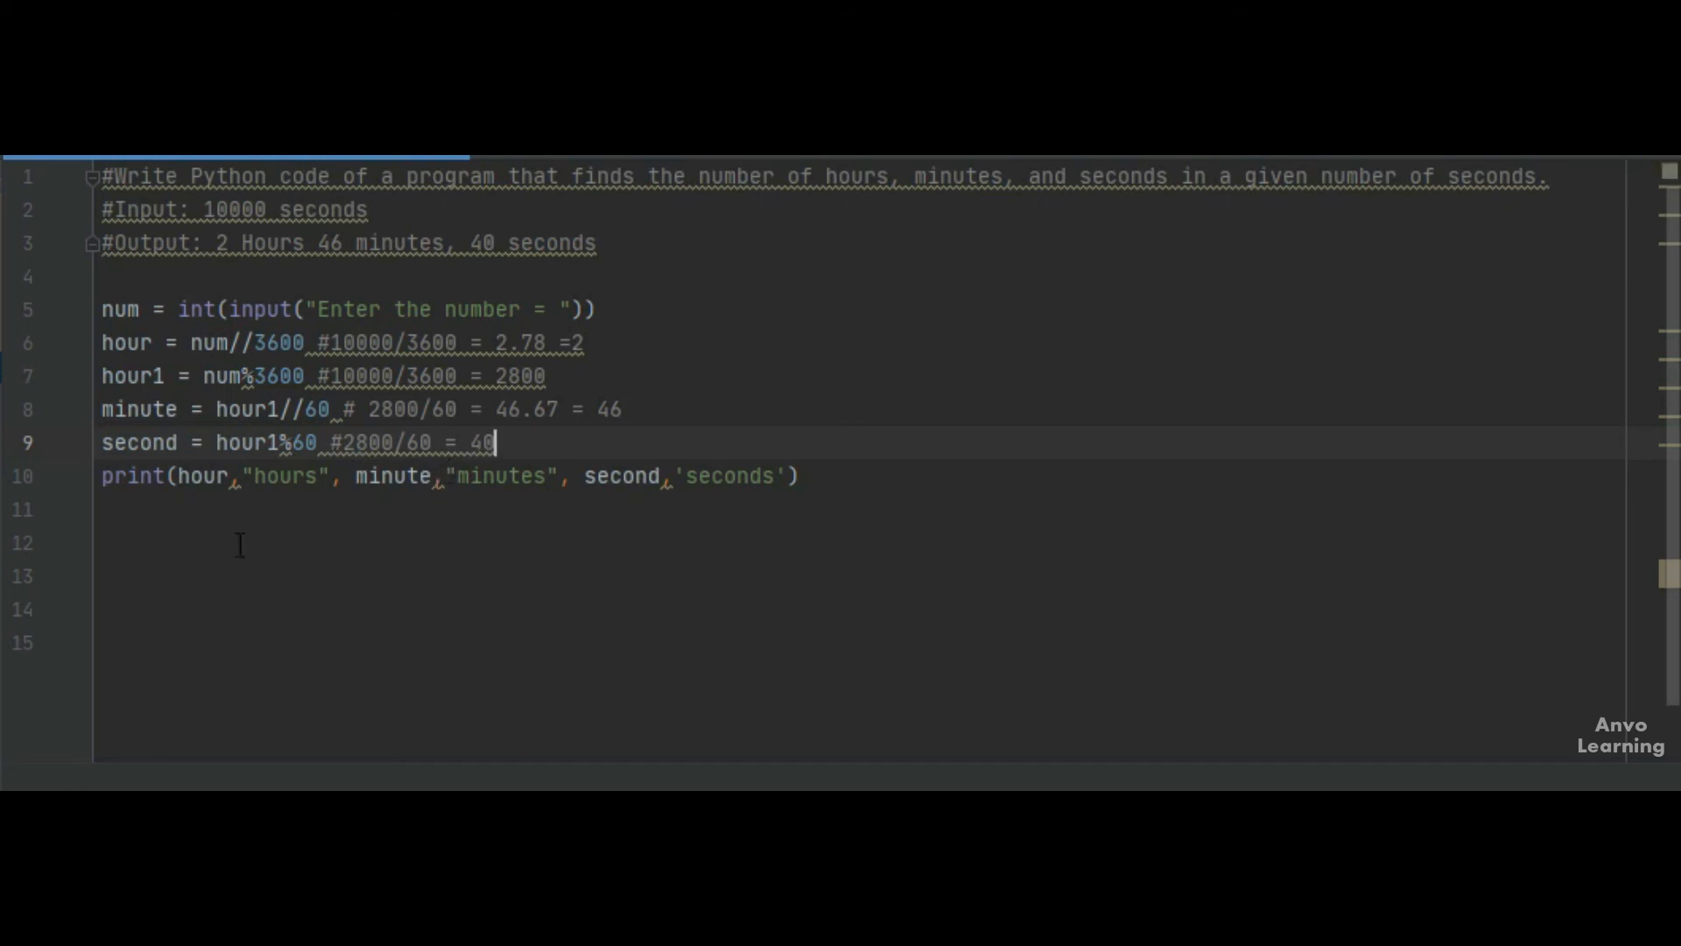
pyautogui.moveTo(196, 475)
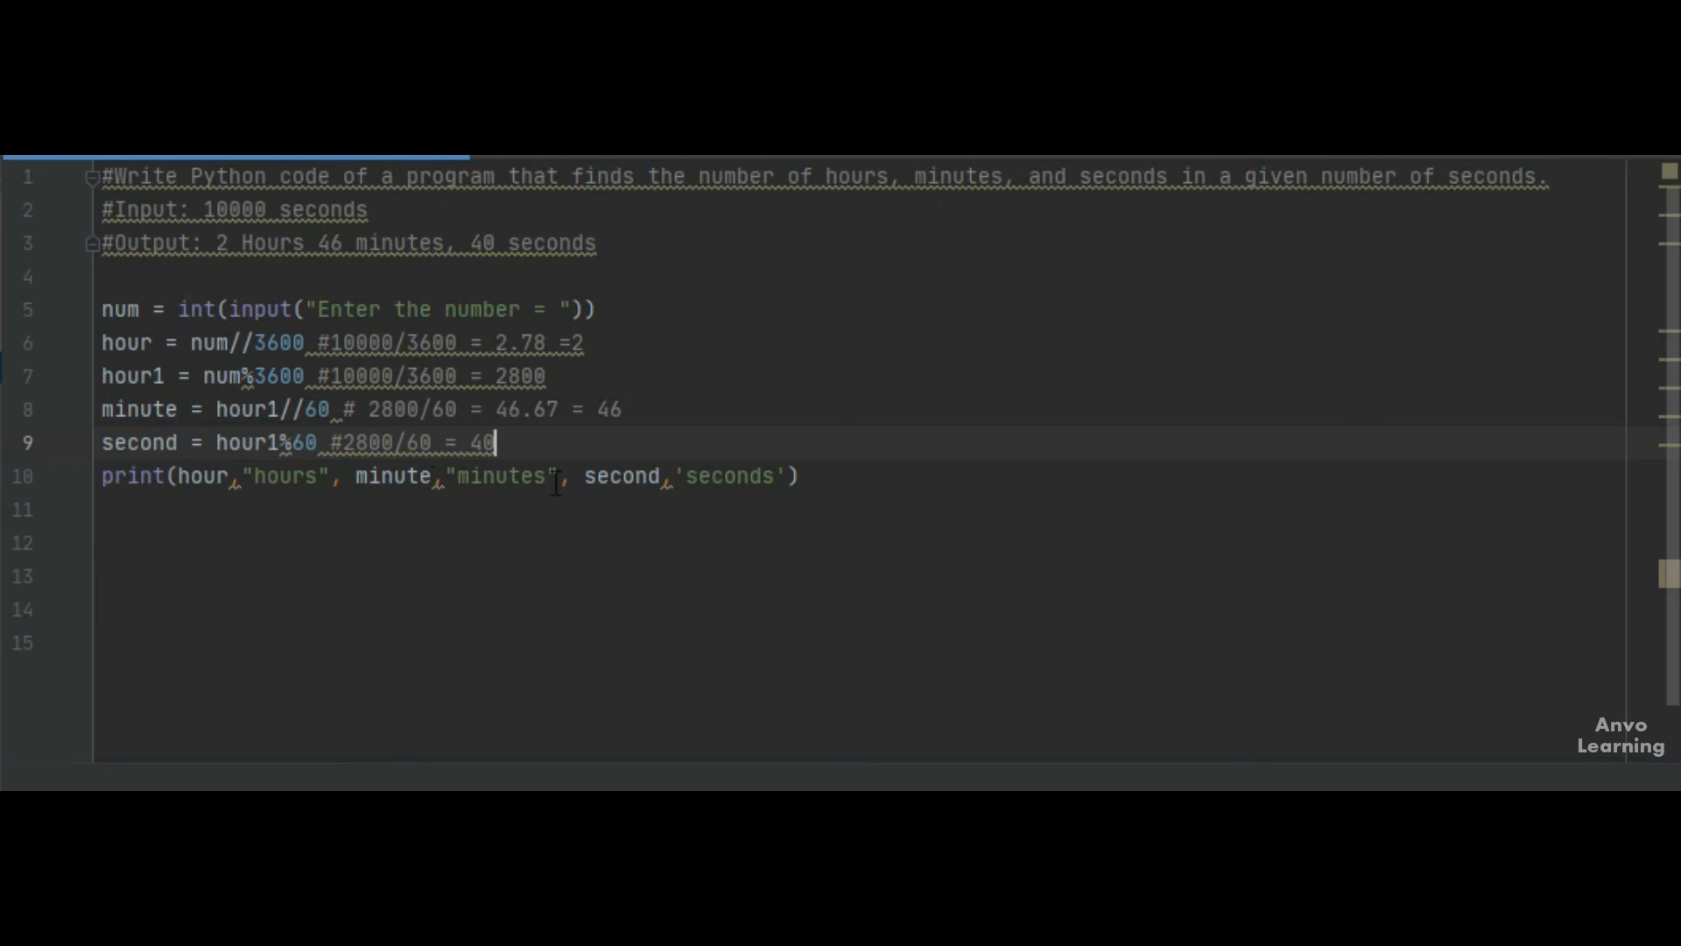
pyautogui.moveTo(742, 475)
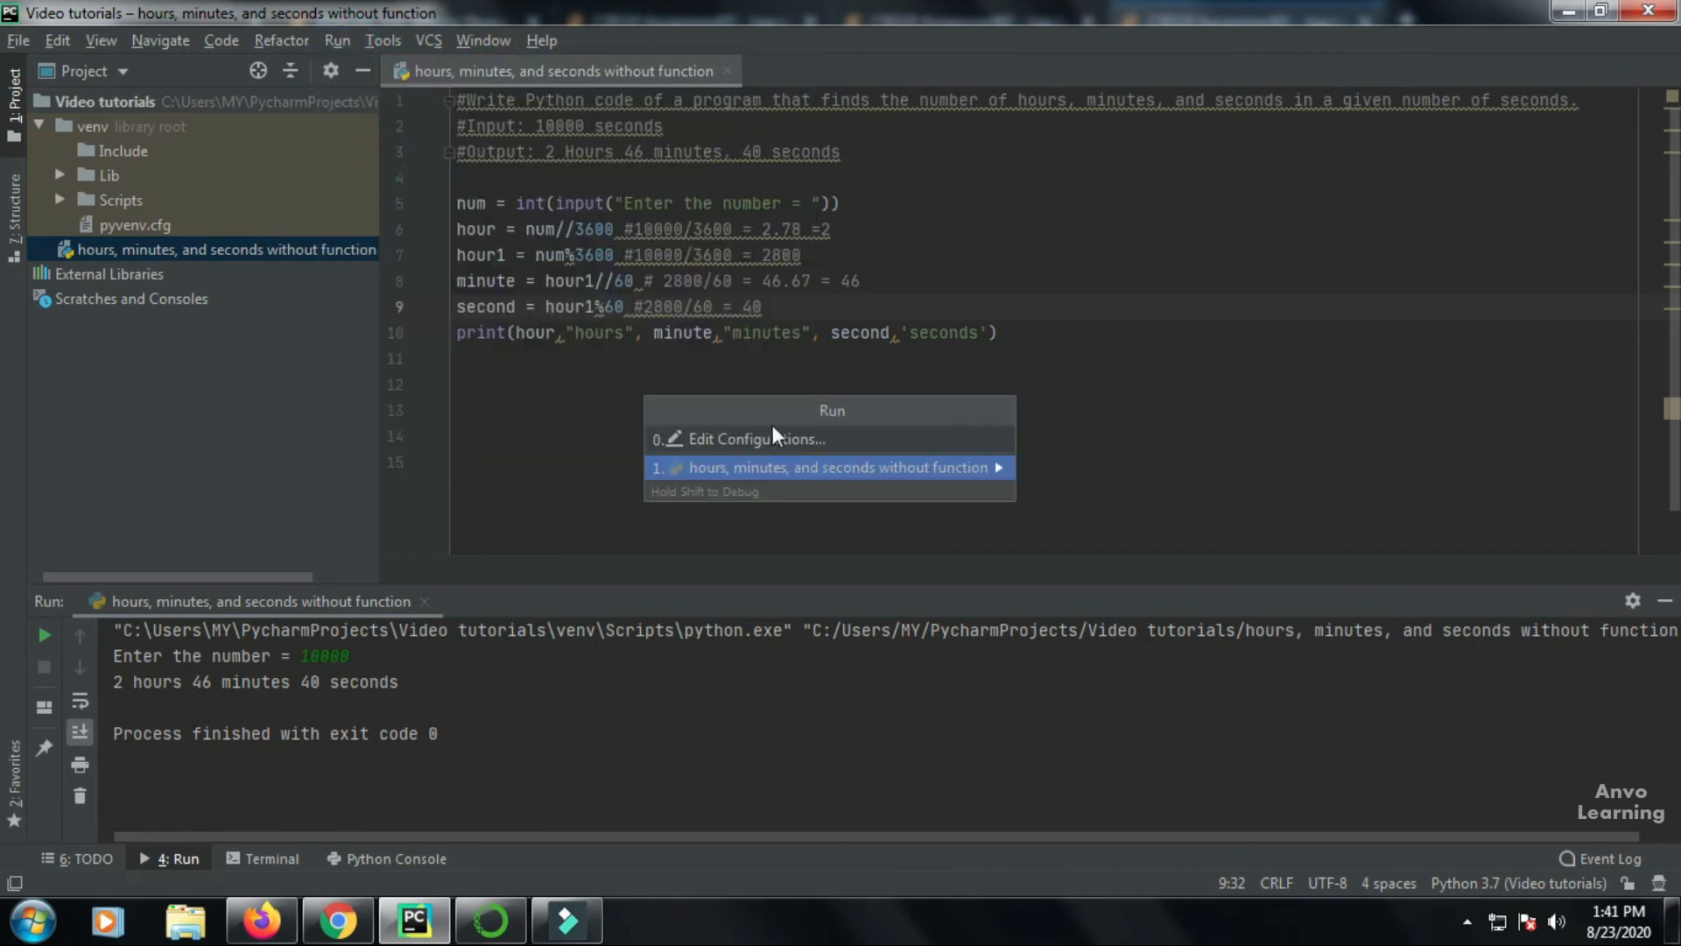
# Run the script with input 10000, then delete the stray '10' from the seconds comment.
pyautogui.click(826, 468)
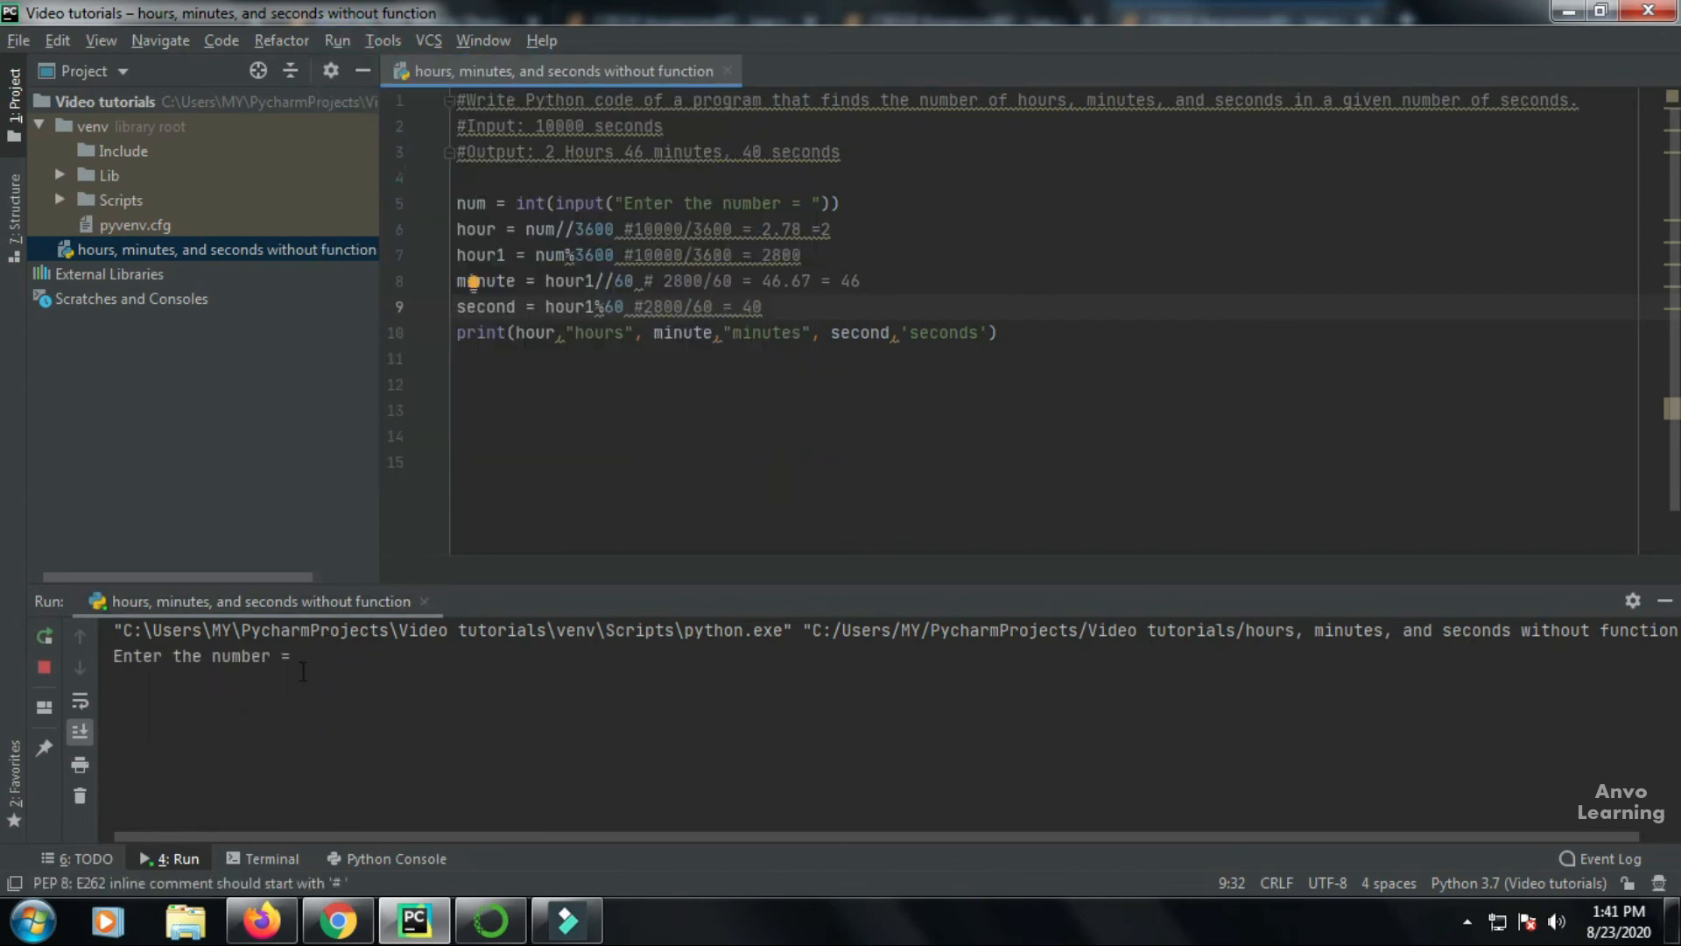
pyautogui.write('10')
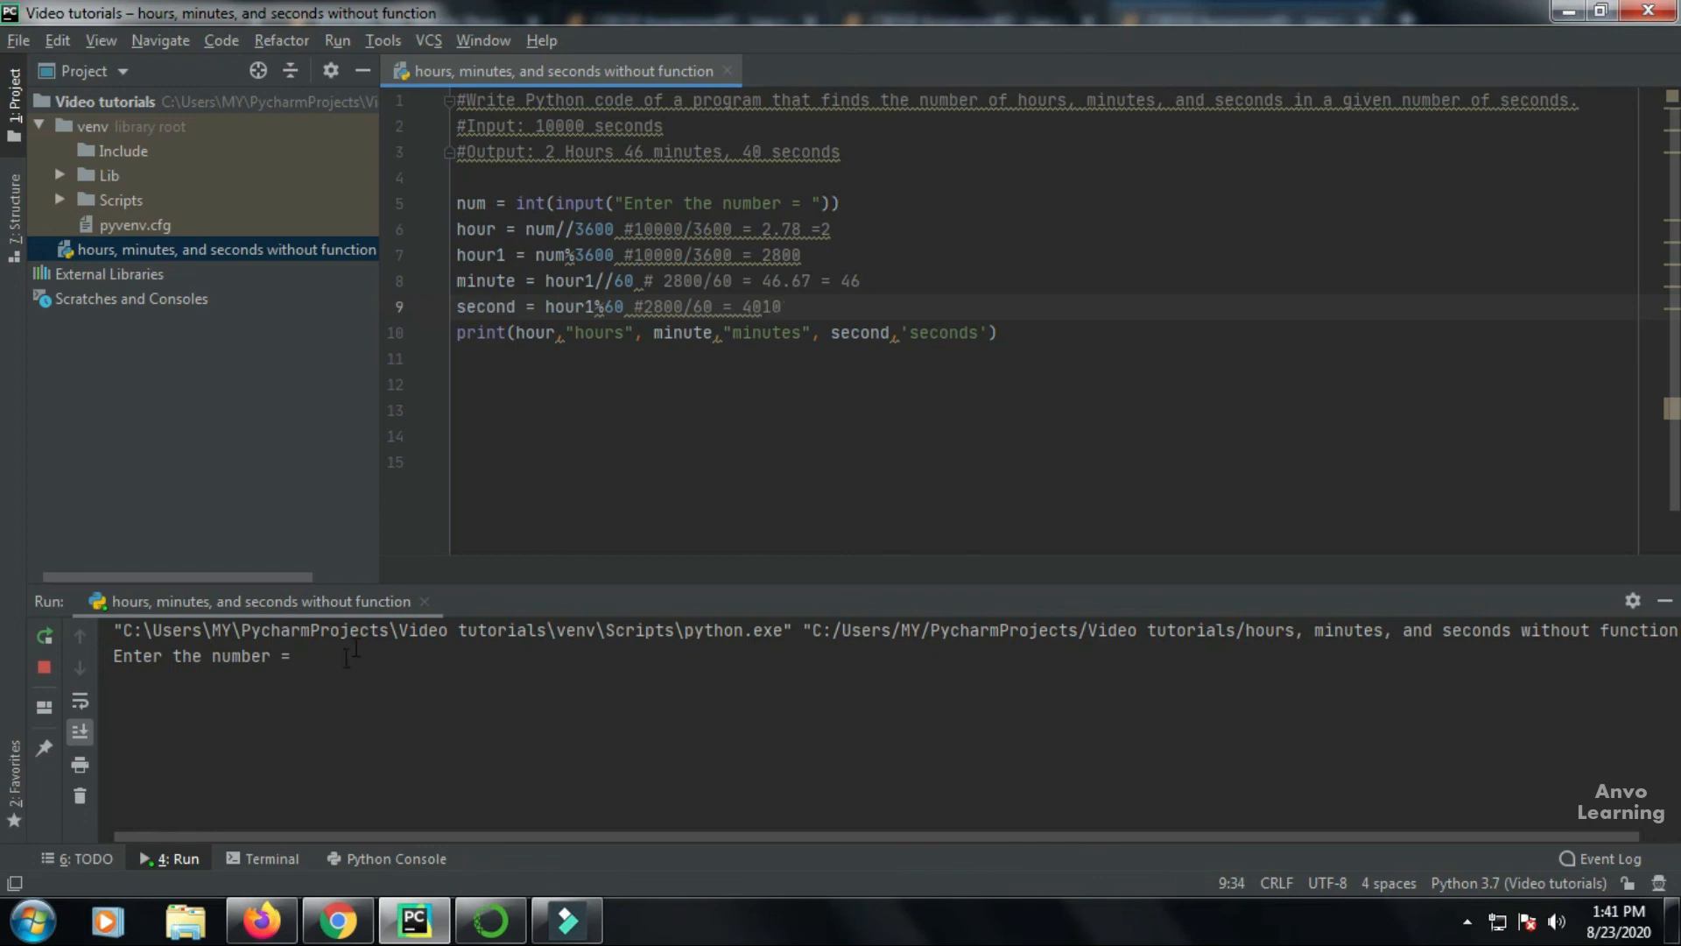
pyautogui.write('10')
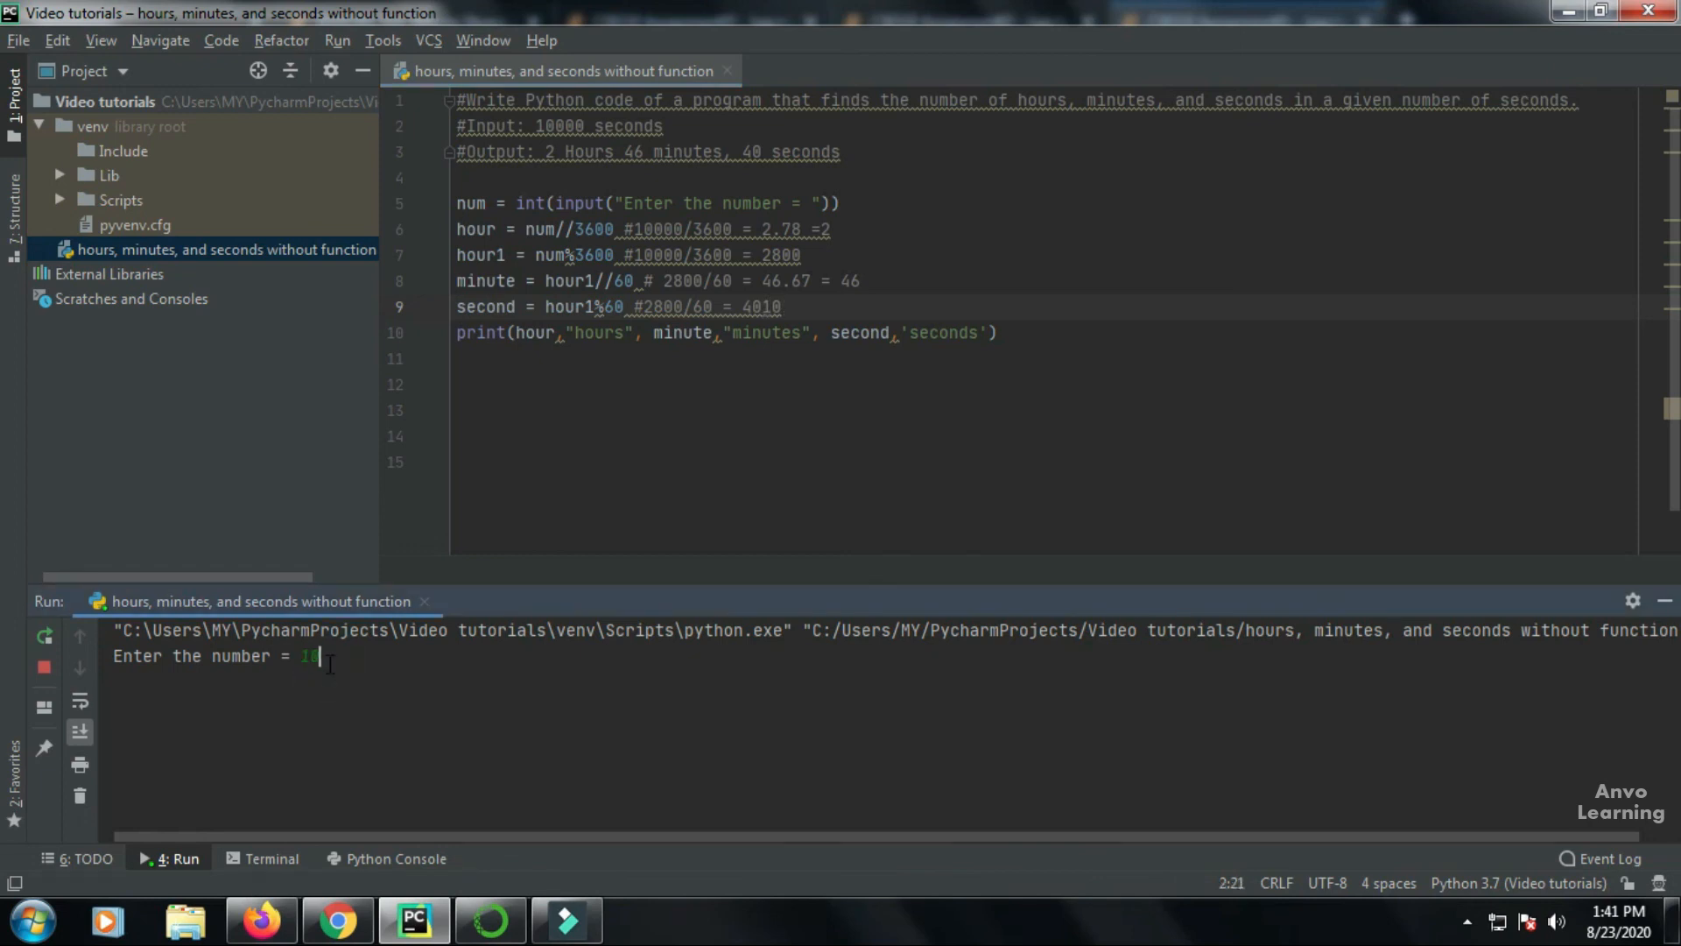
pyautogui.press('Return')
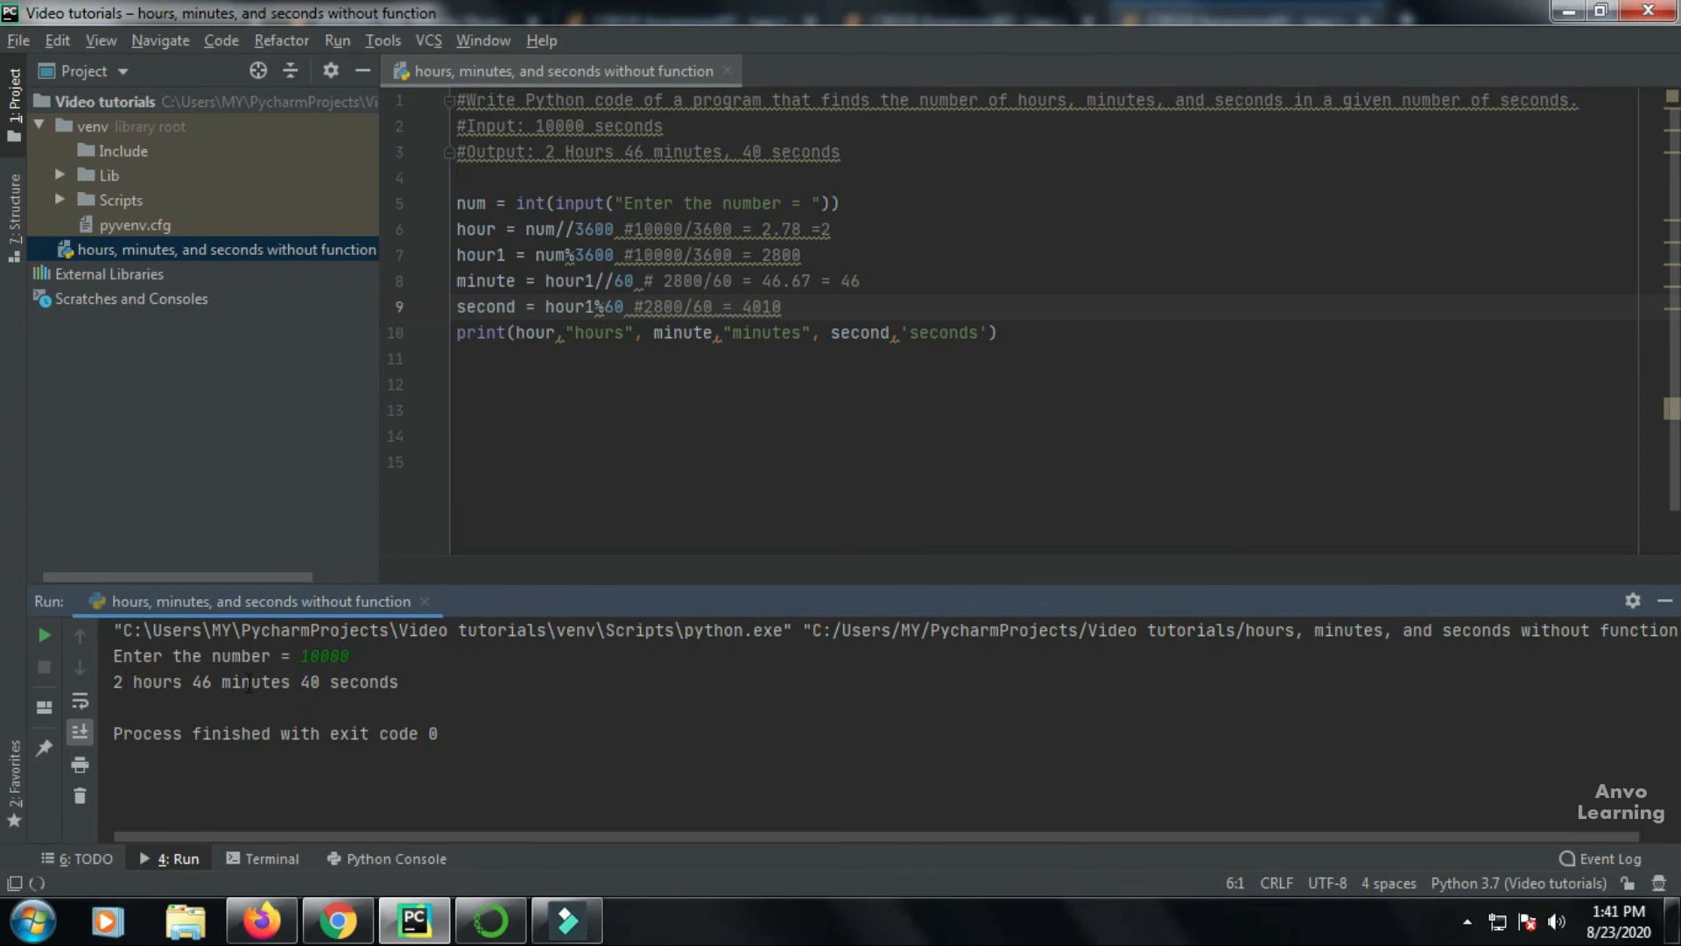
pyautogui.moveTo(747, 490)
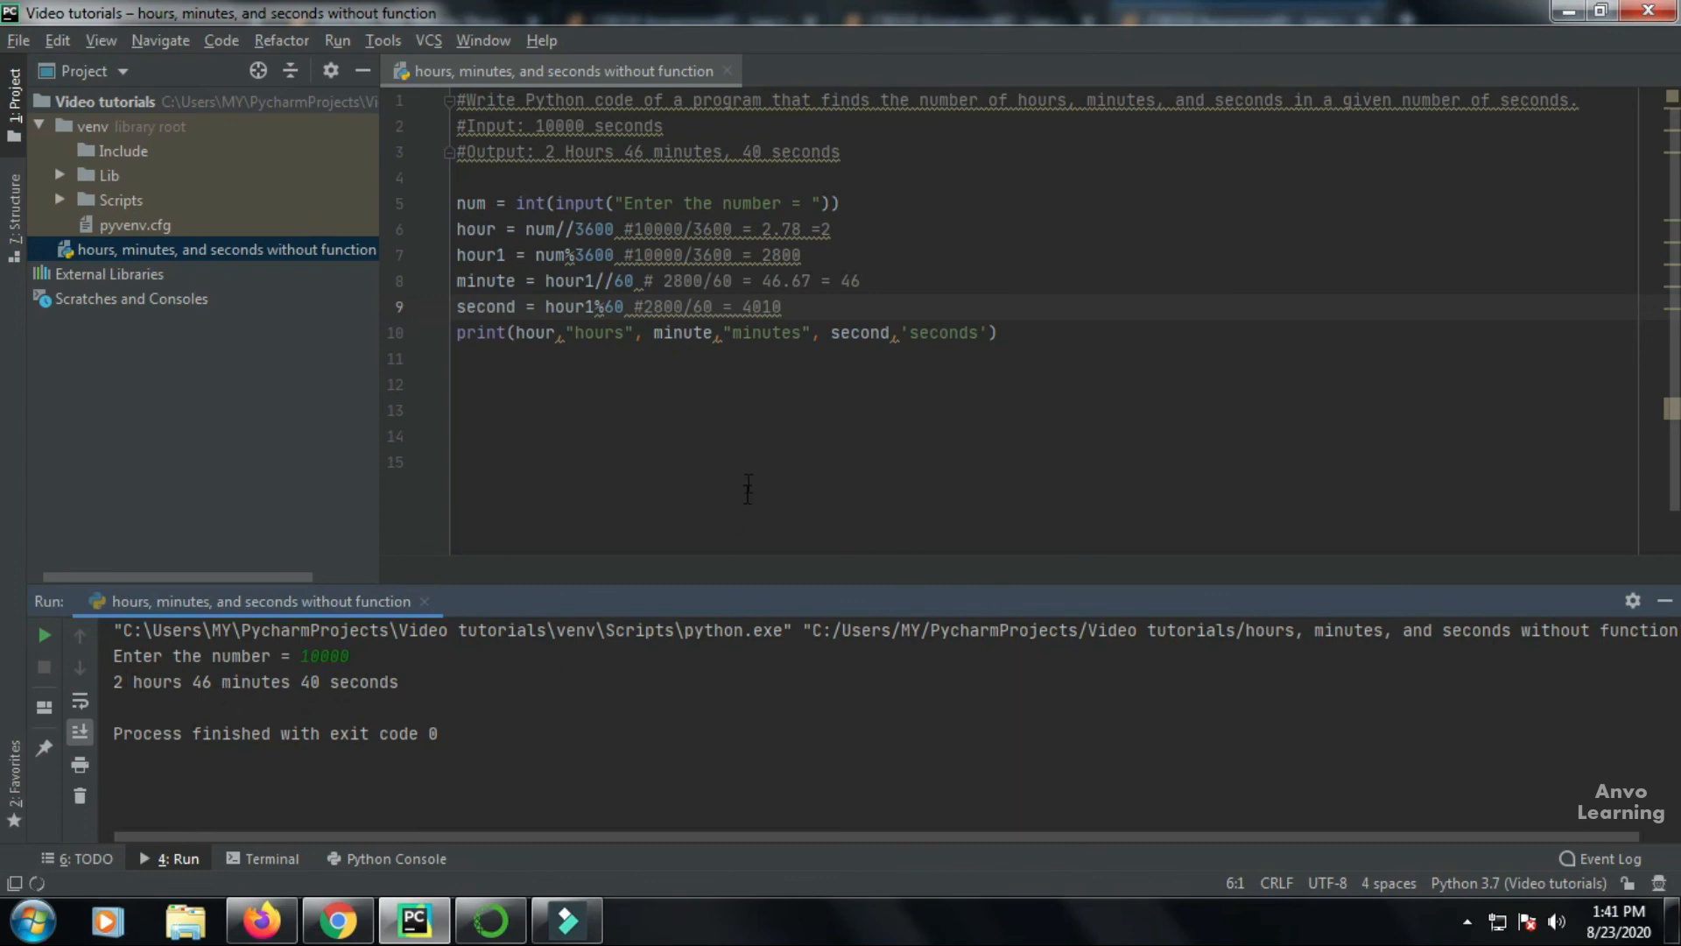
pyautogui.click(781, 307)
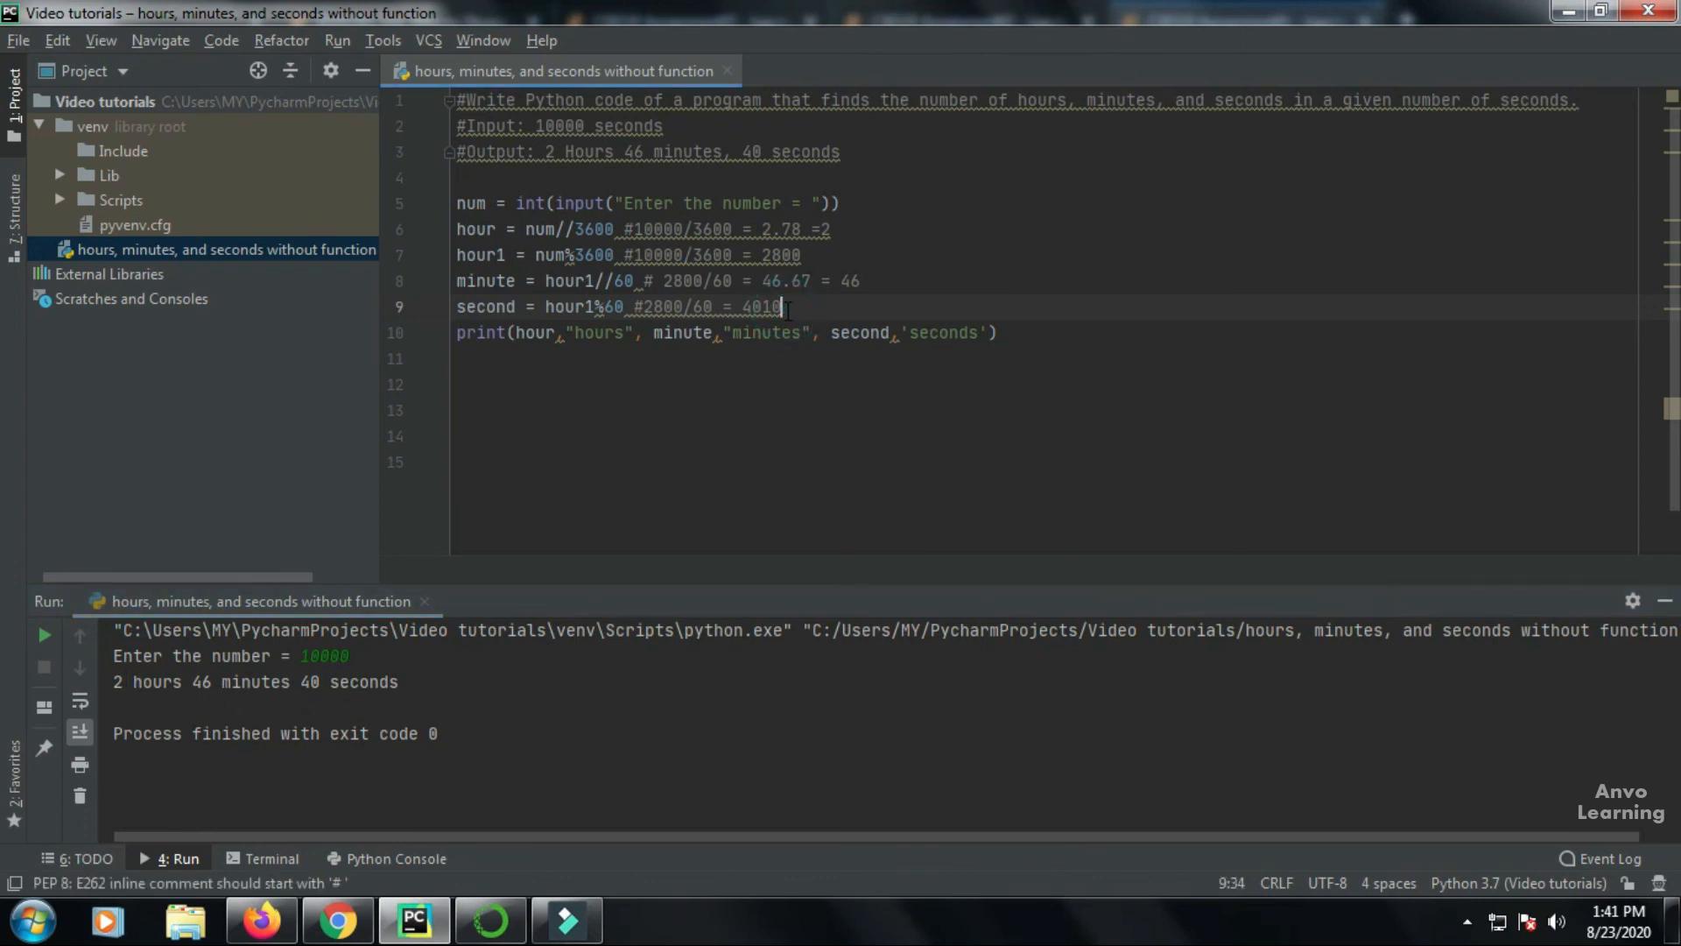
pyautogui.press('BackSpace')
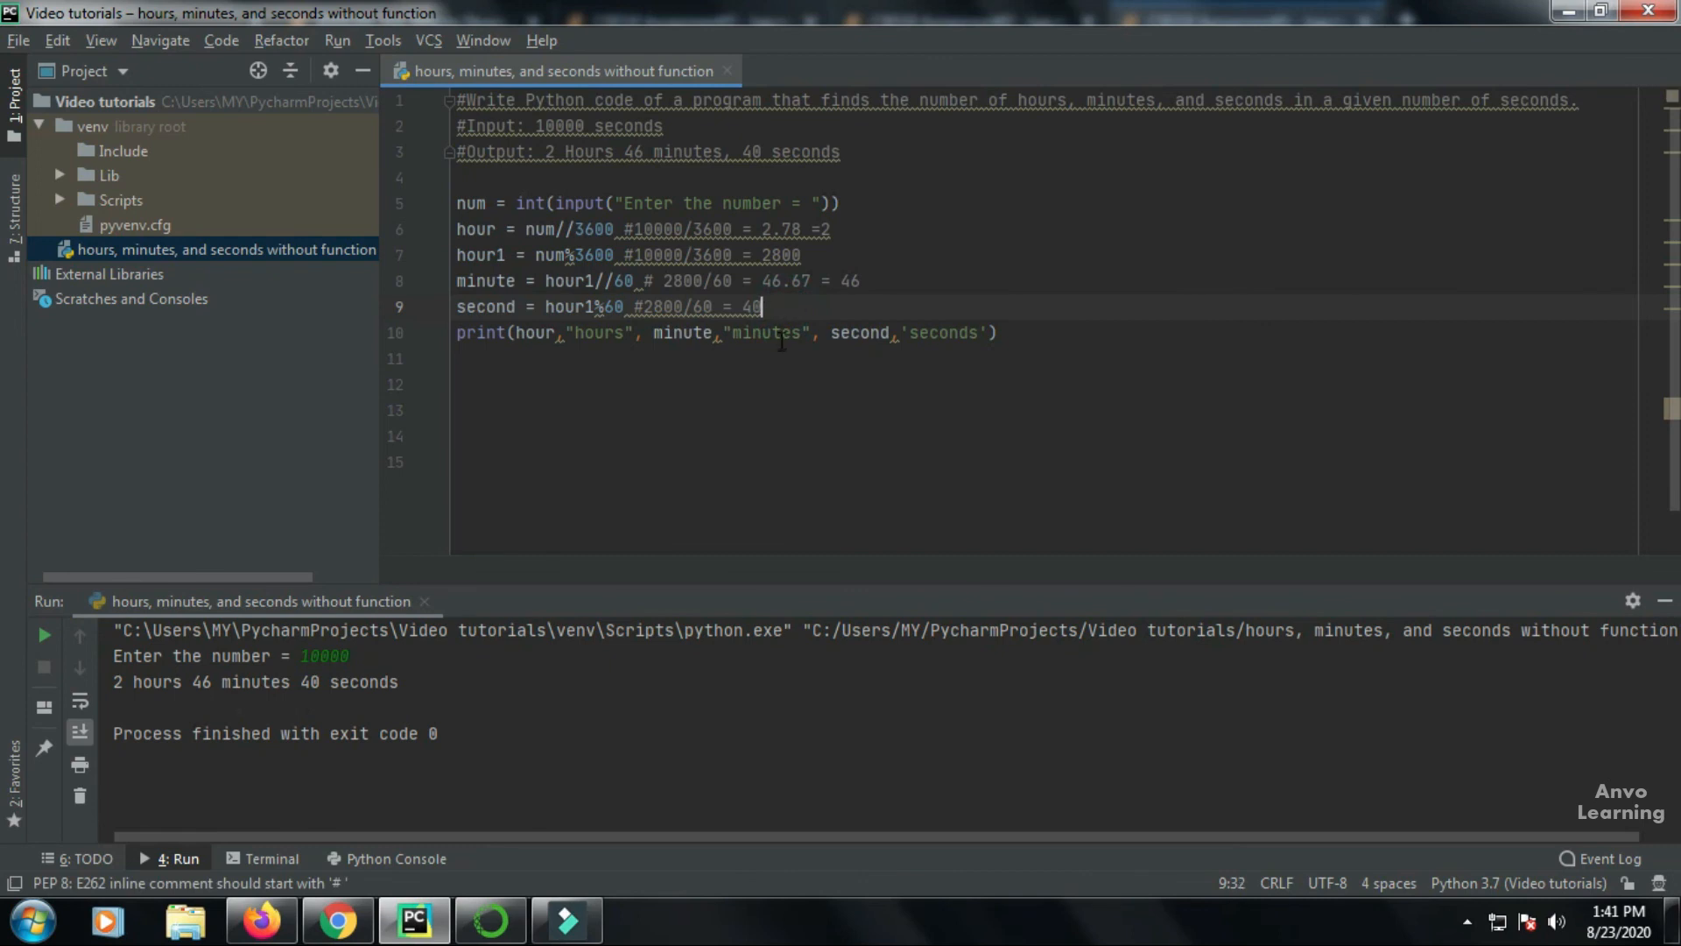